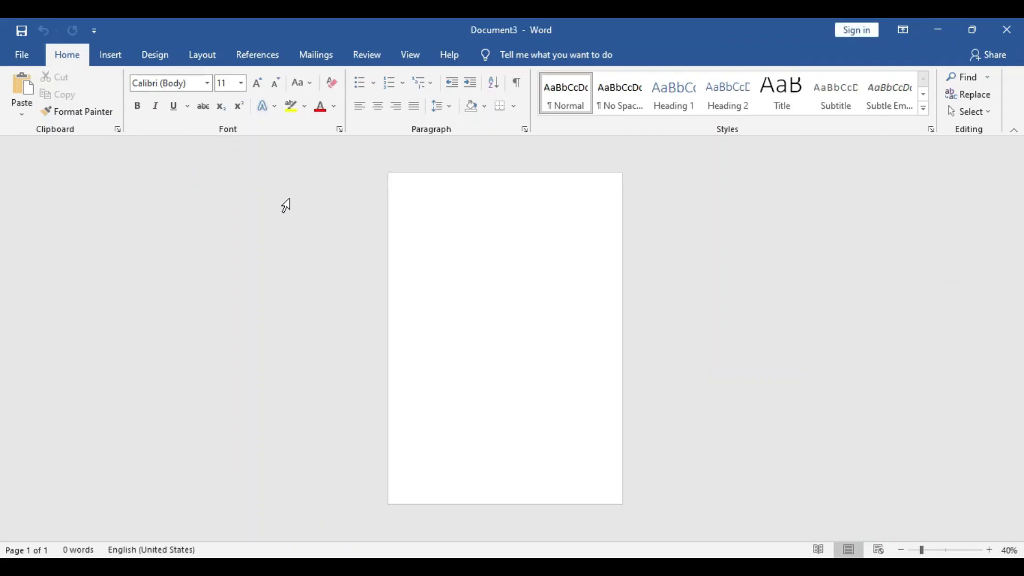
mouse_move(137, 200)
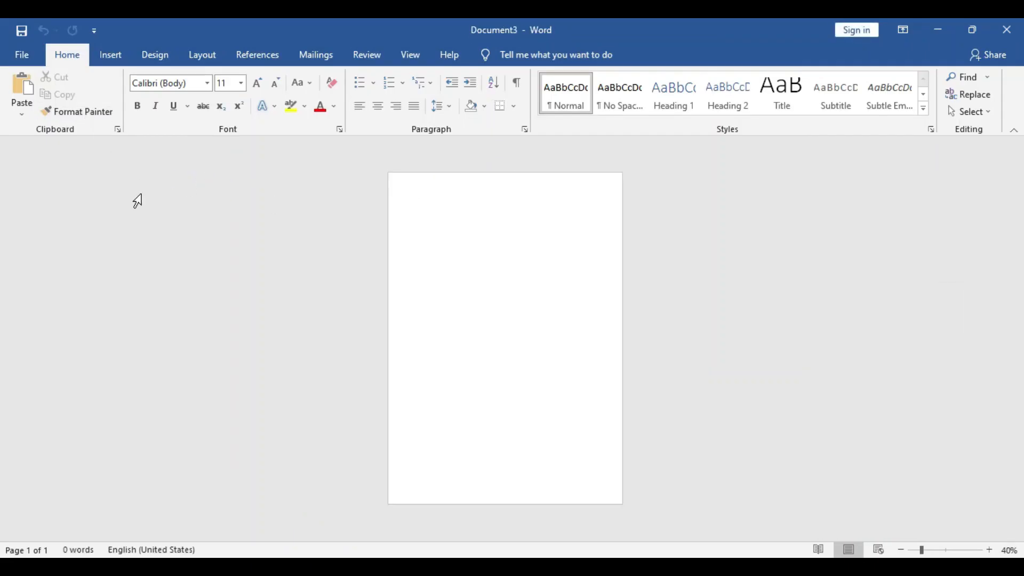
Switch the page to landscape with all margins at 0, ignoring the margin warning
click(201, 54)
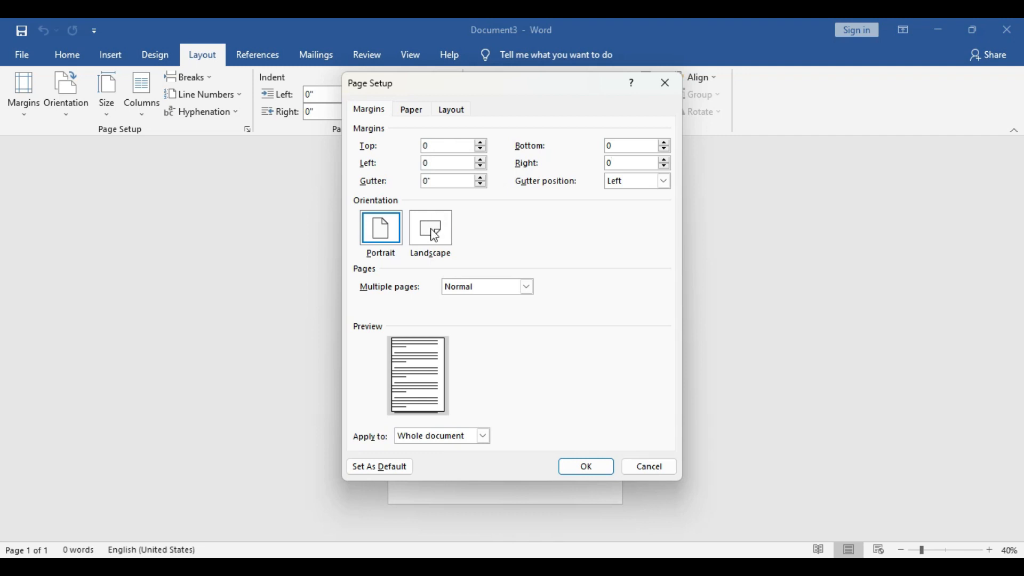
click(430, 228)
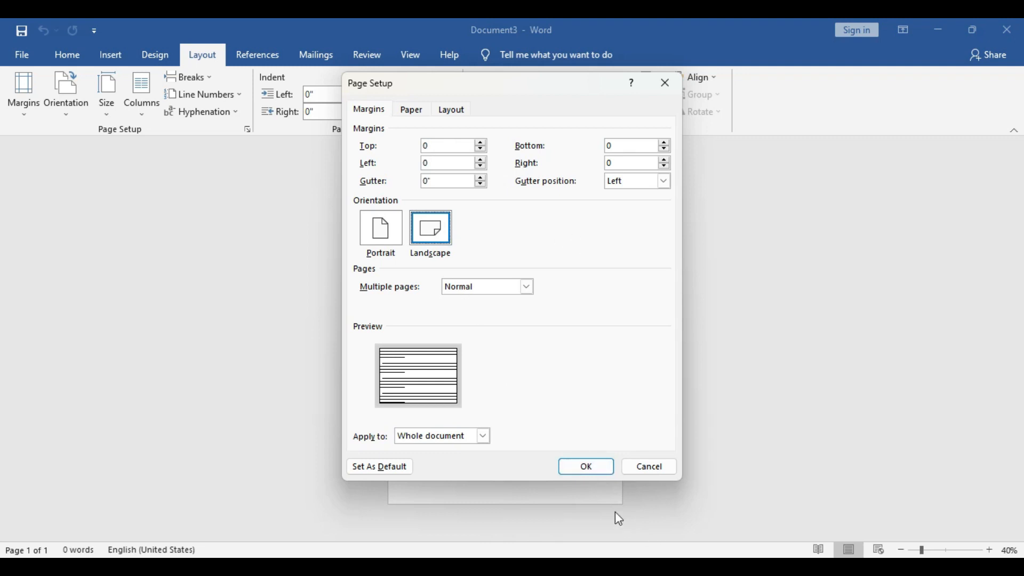
click(584, 466)
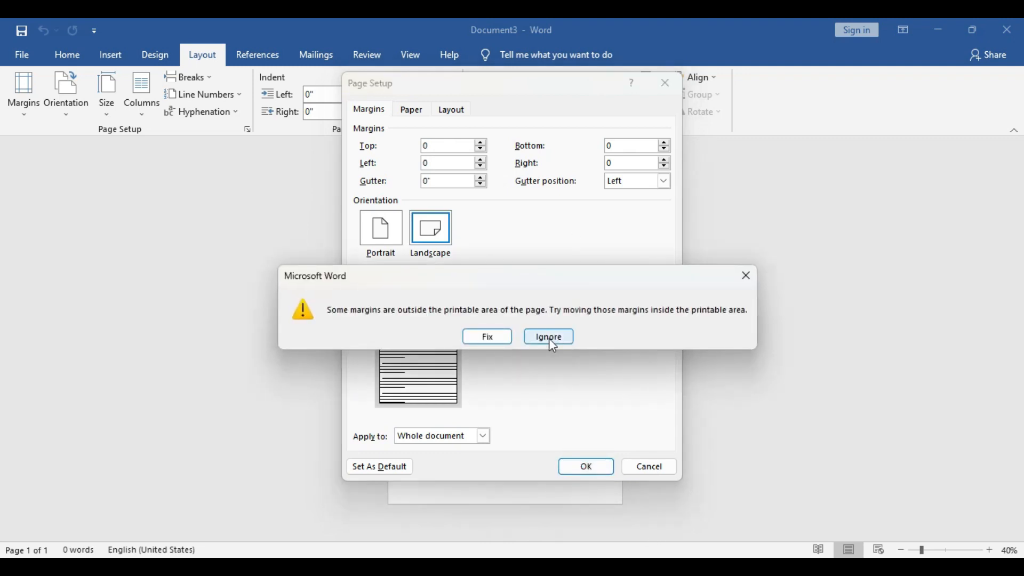
click(547, 337)
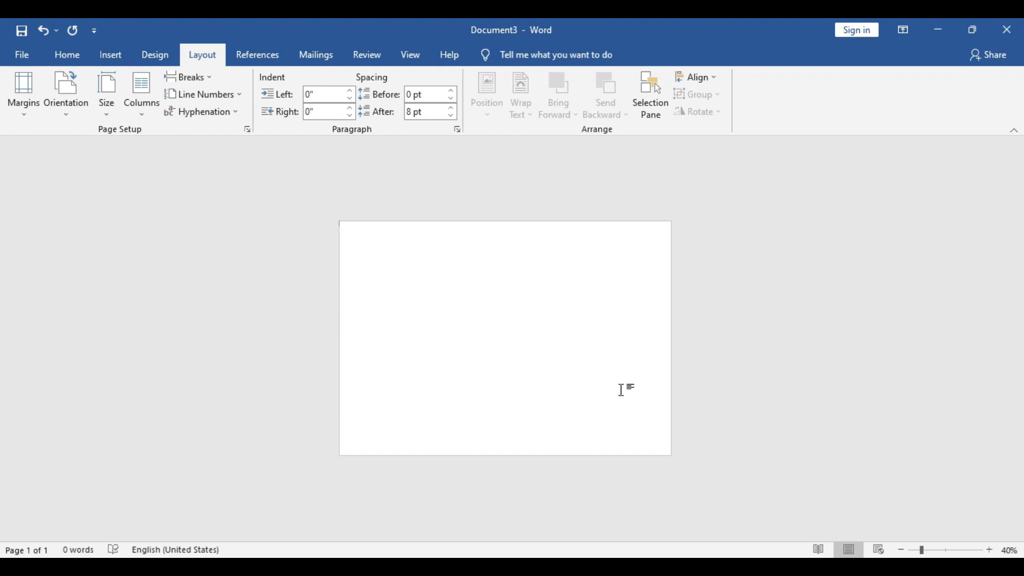
mouse_move(661, 385)
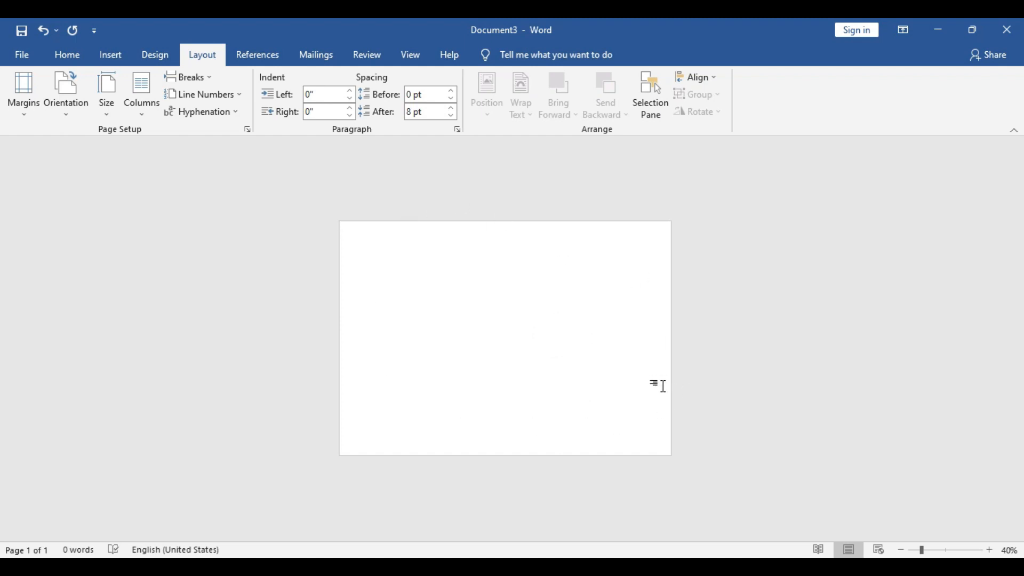
mouse_move(413, 351)
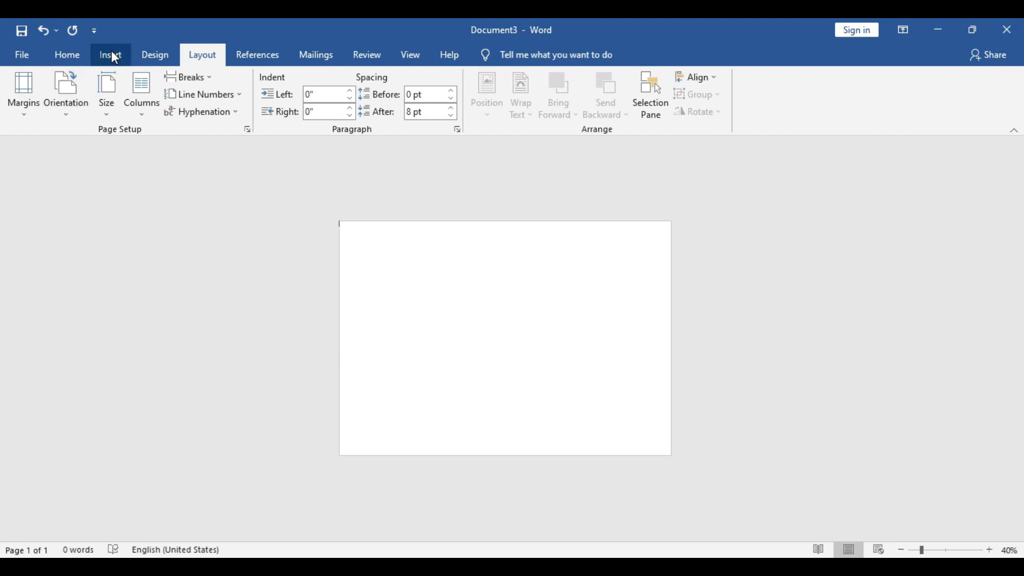
Draw a rectangle spanning the entire landscape page and align it to the page middle
click(109, 54)
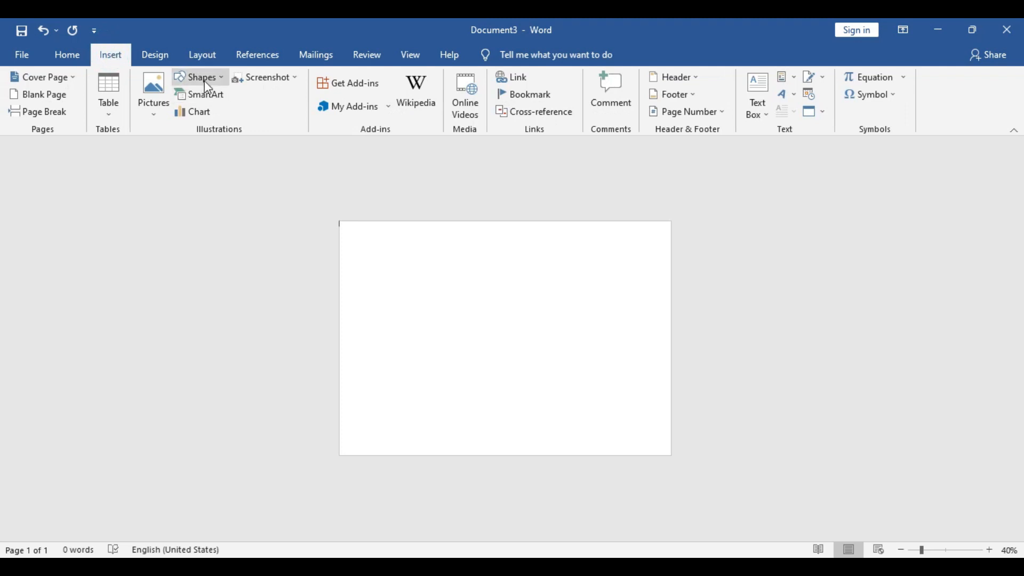
click(226, 115)
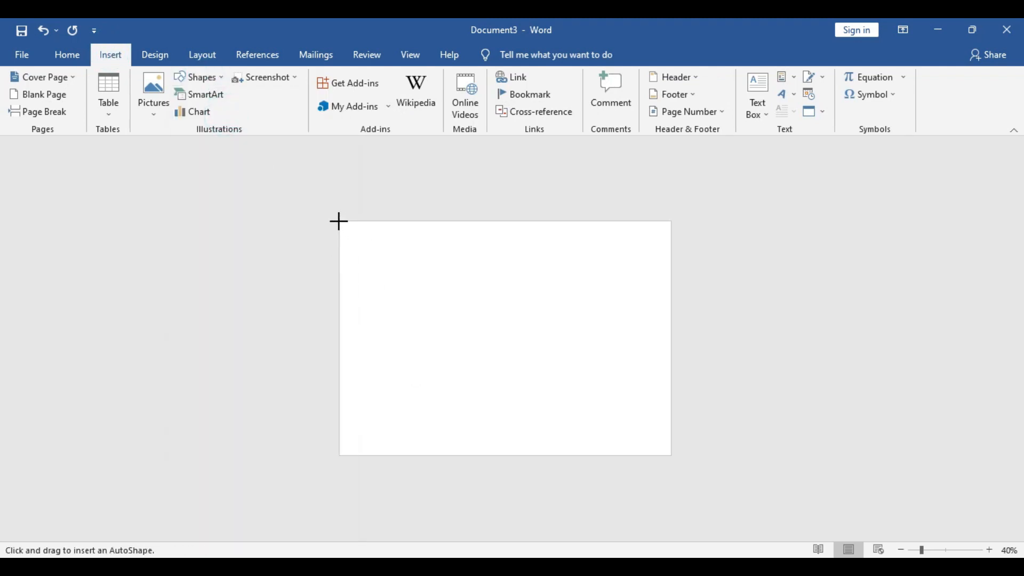
drag(338, 221, 679, 463)
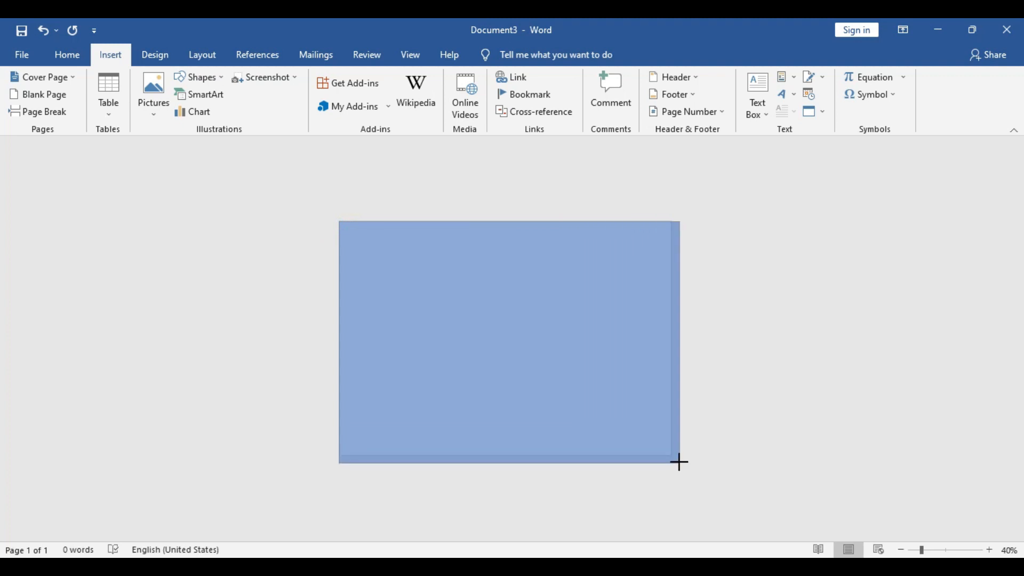
drag(679, 463, 674, 459)
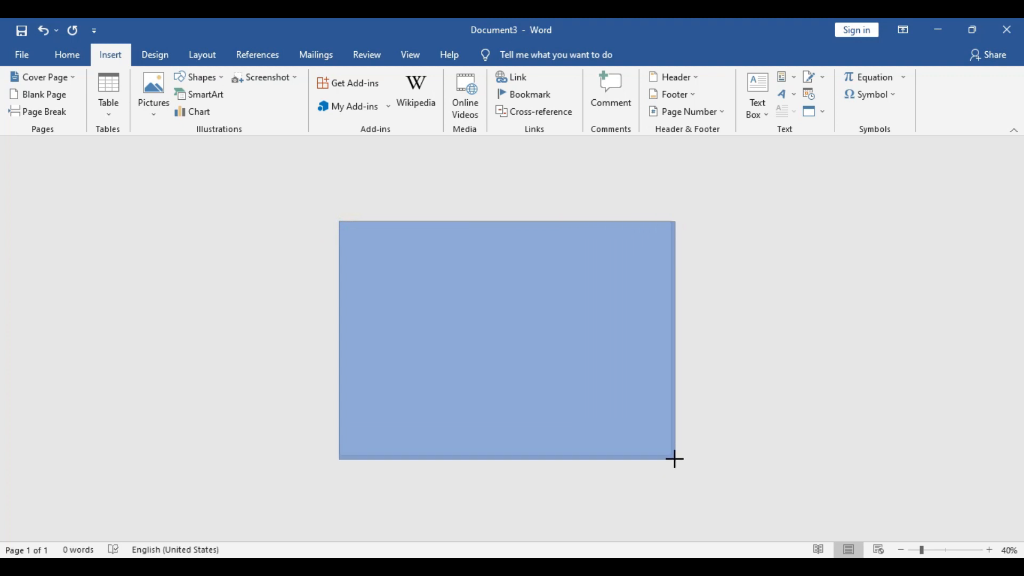
drag(340, 222, 675, 458)
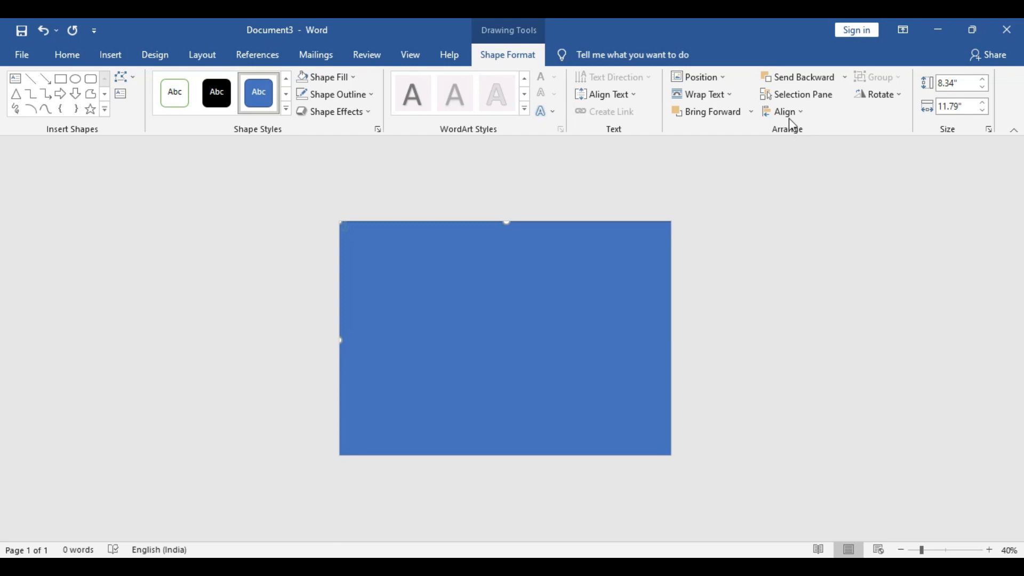
click(784, 111)
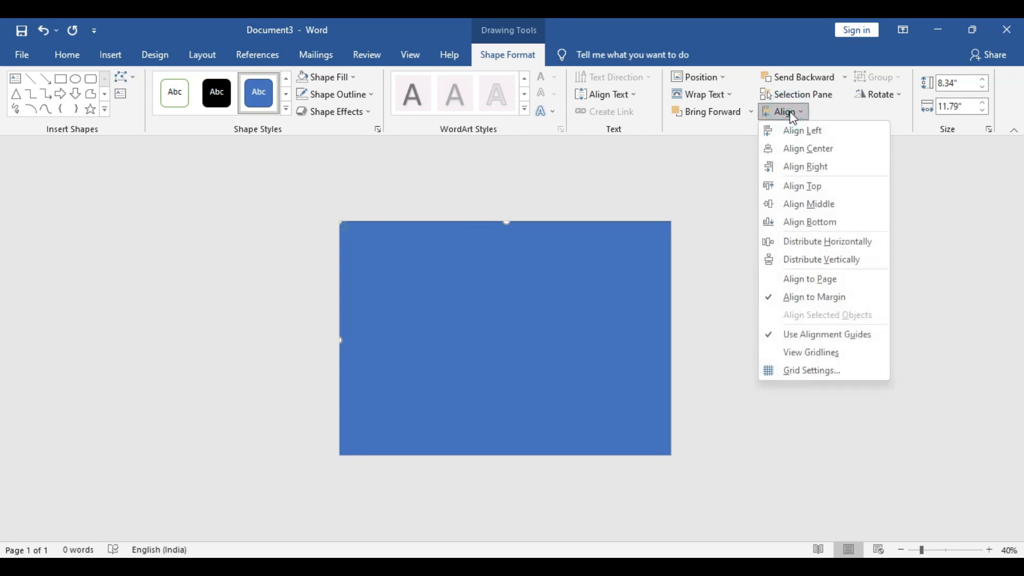
mouse_move(808, 148)
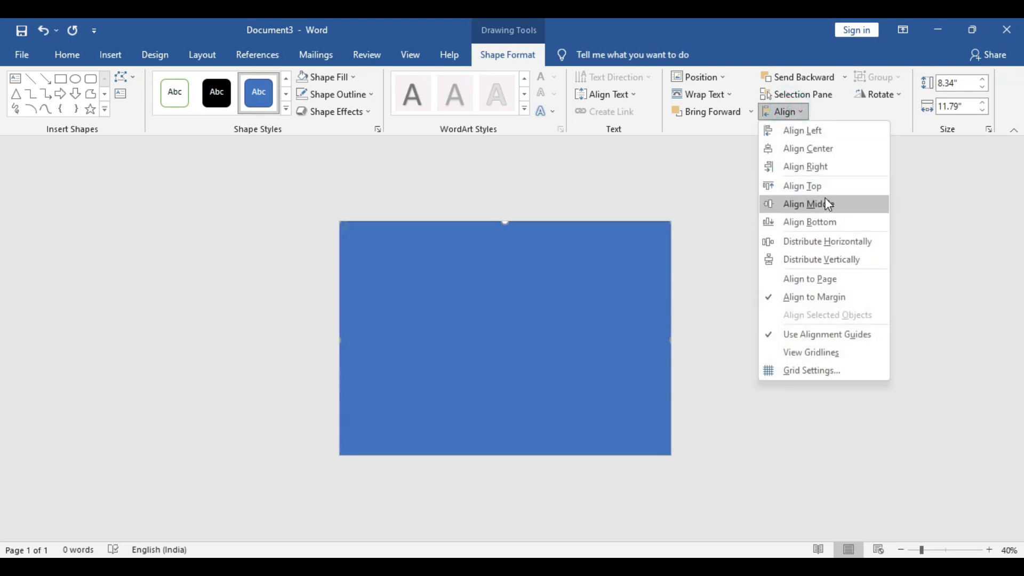
click(807, 203)
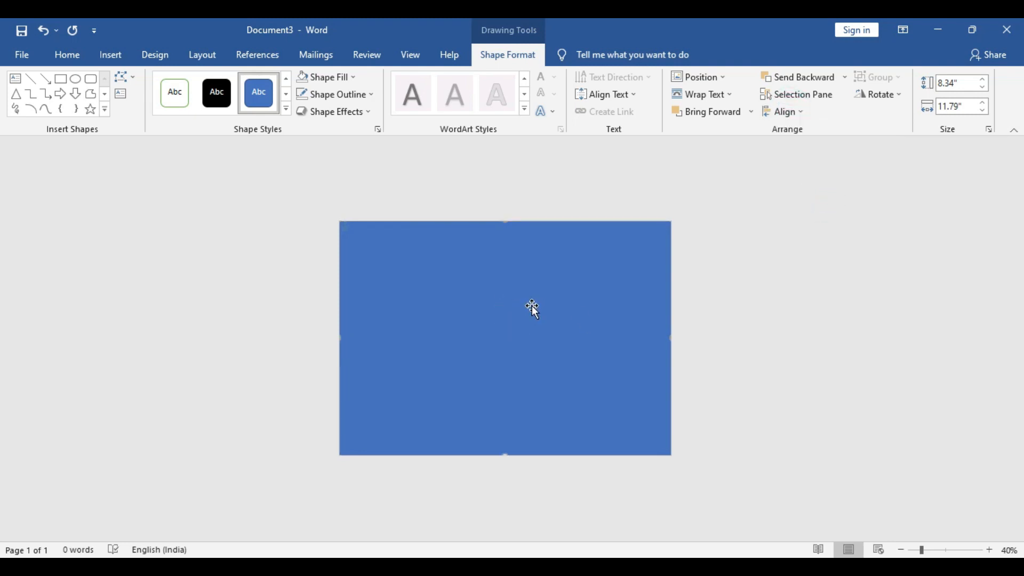
mouse_move(275, 231)
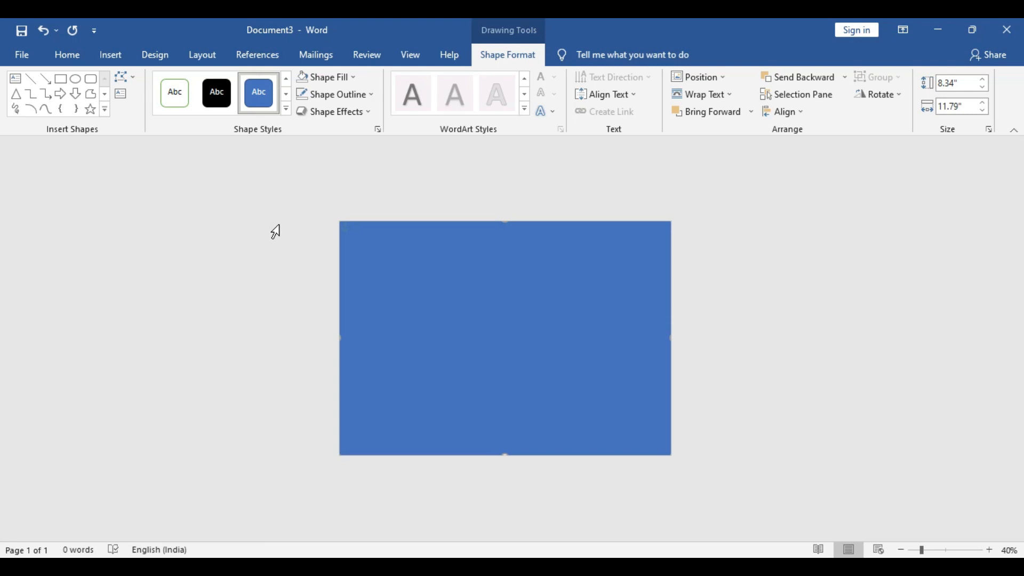
click(385, 253)
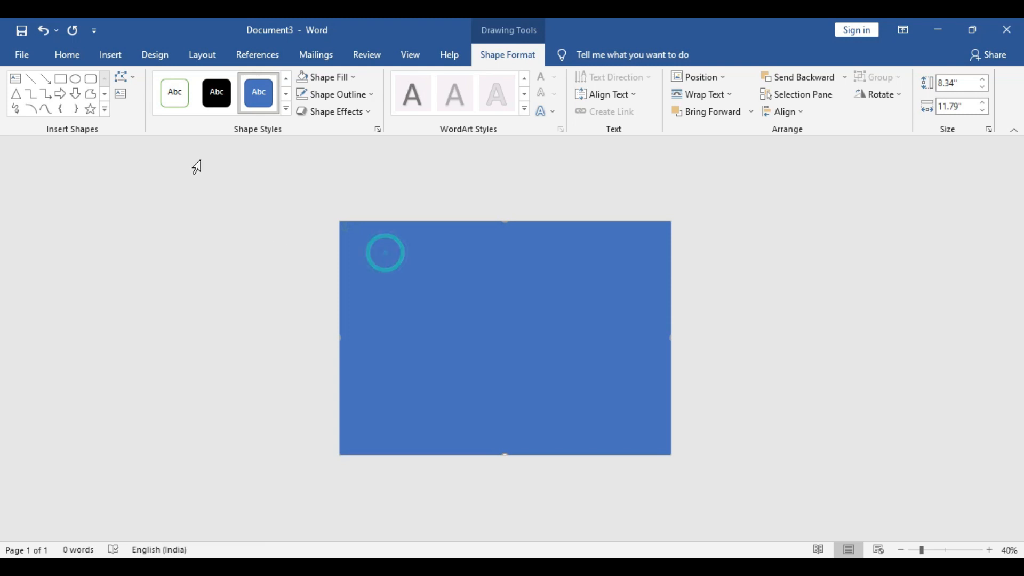
Draw a smaller rectangle inside the blue full-page rectangle
click(109, 54)
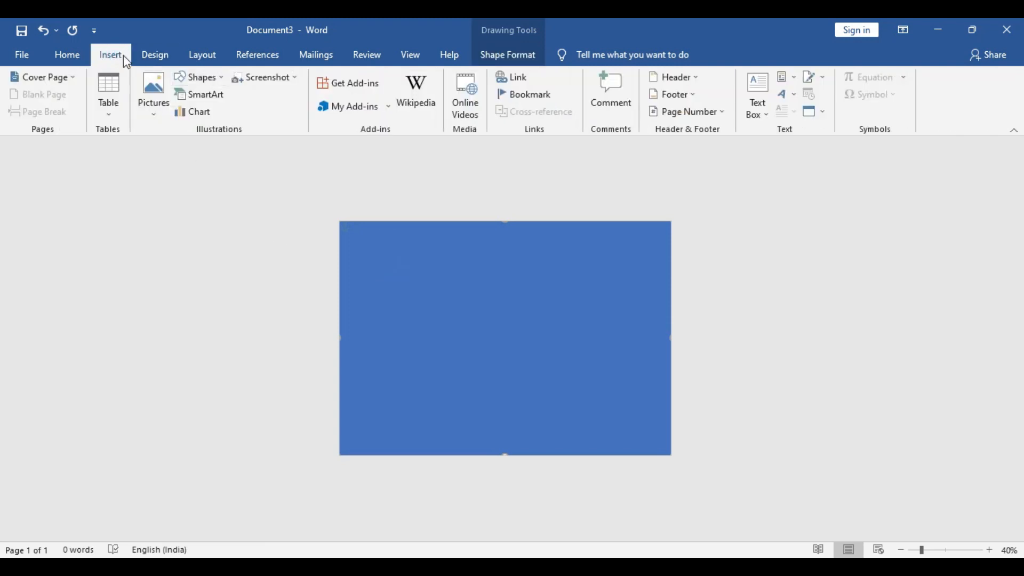
mouse_move(200, 77)
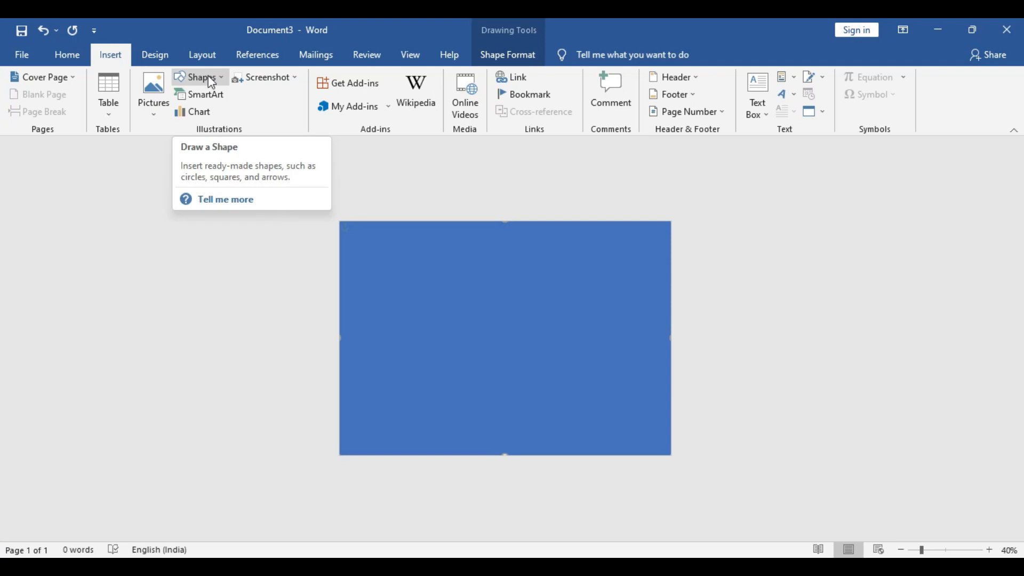
click(199, 77)
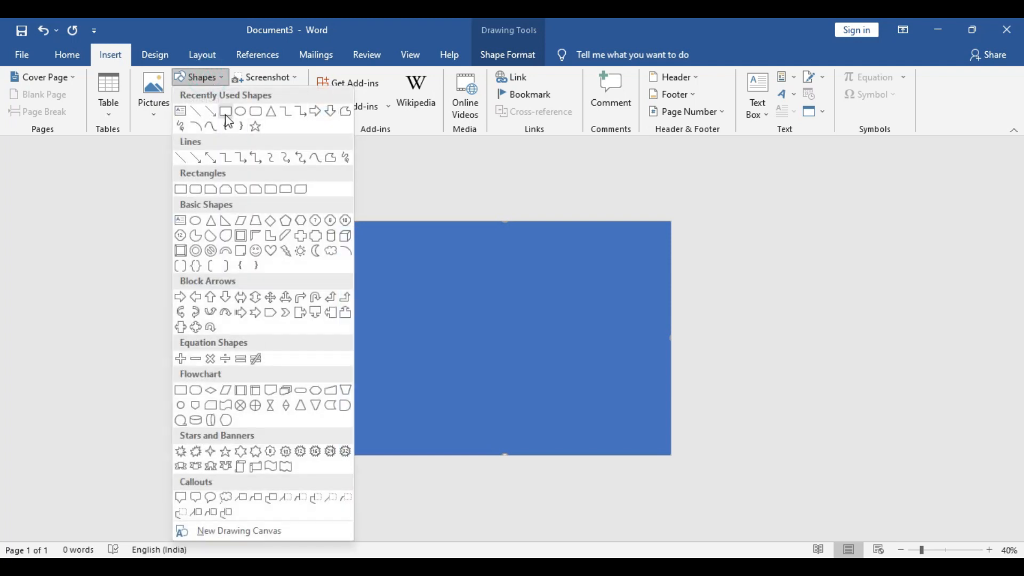
click(225, 111)
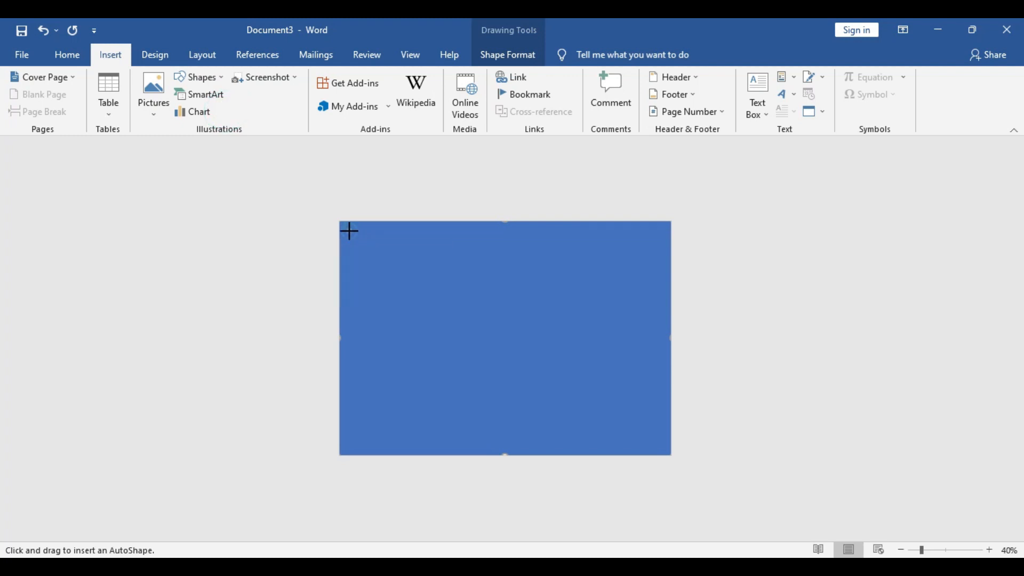
drag(349, 231, 656, 439)
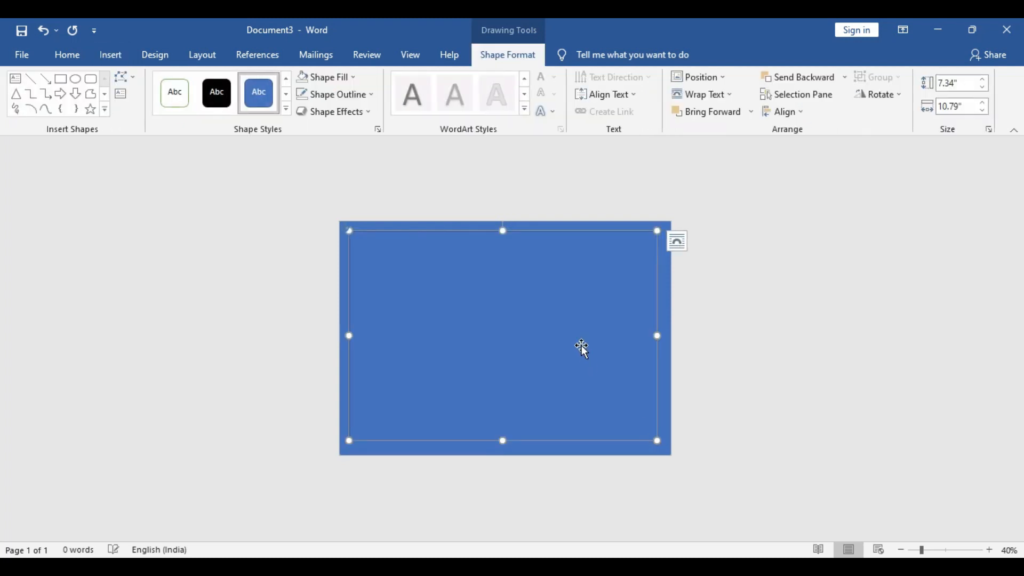
Give the inner rectangle white fill and no outline, and centre it horizontally
click(326, 76)
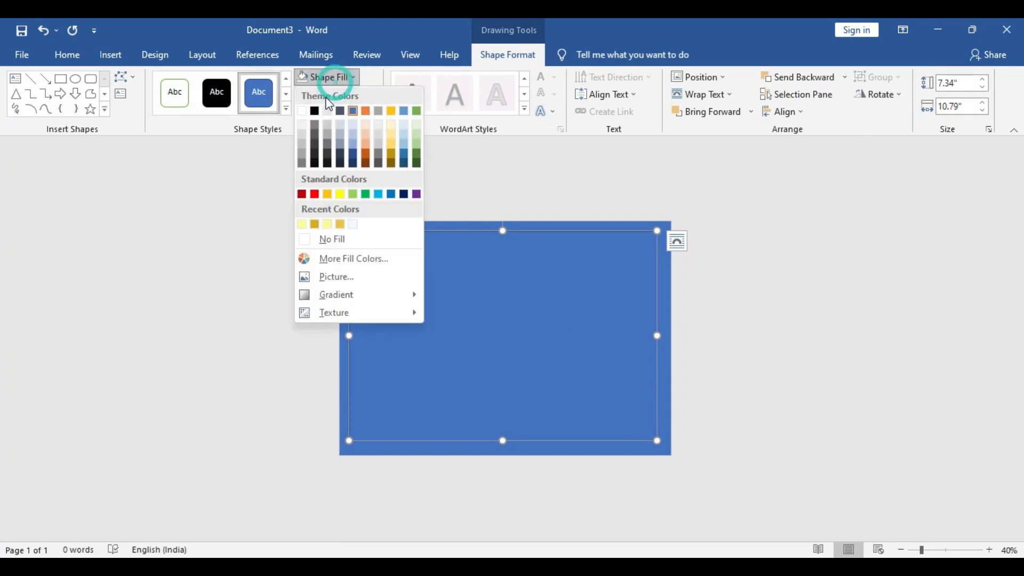
click(332, 239)
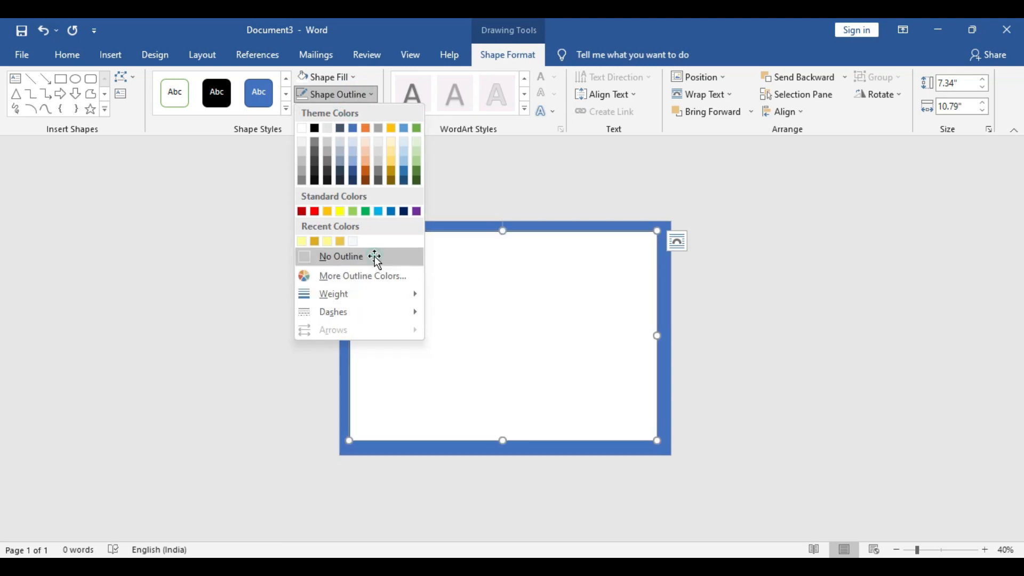
click(340, 255)
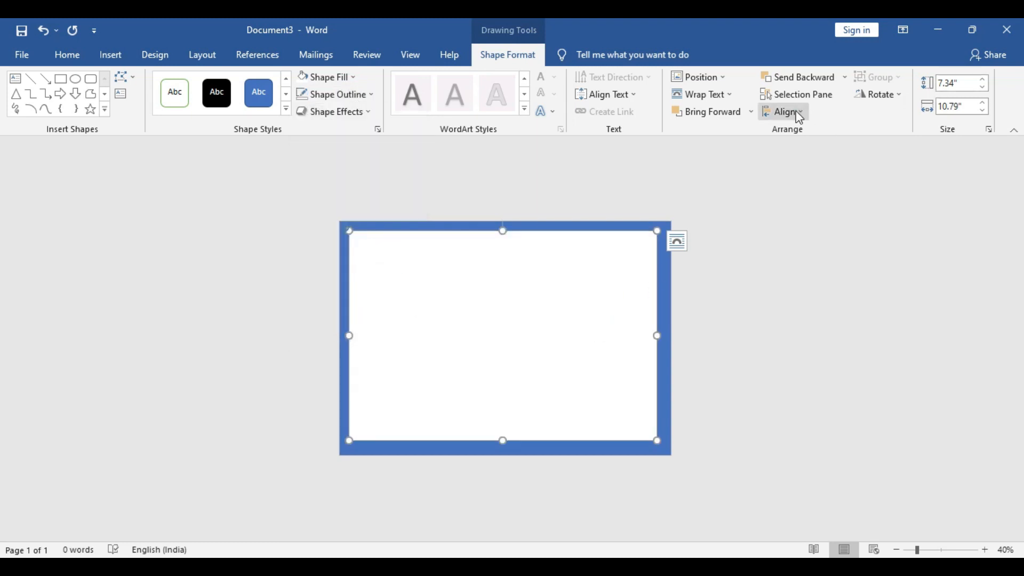
click(783, 111)
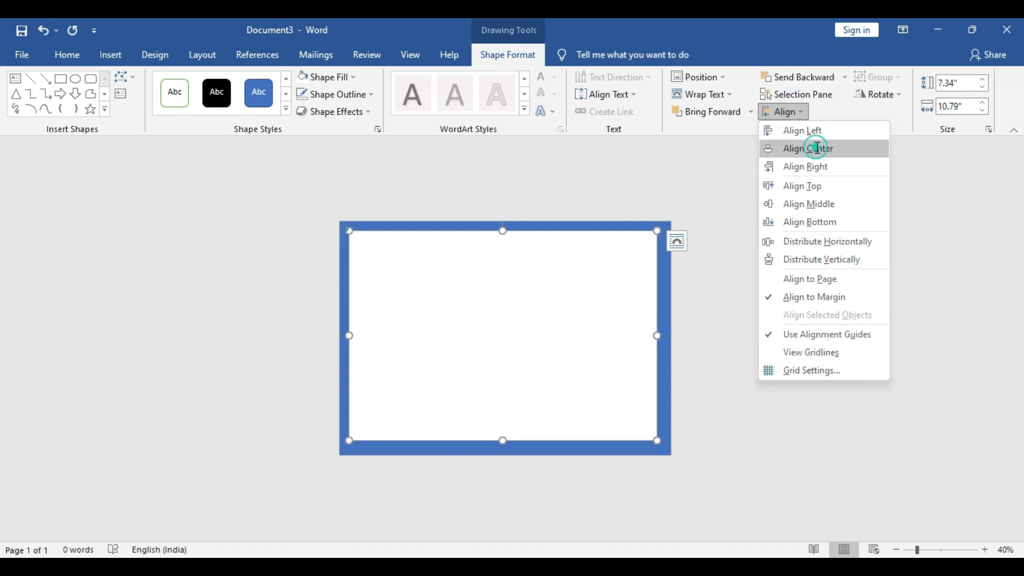
click(807, 148)
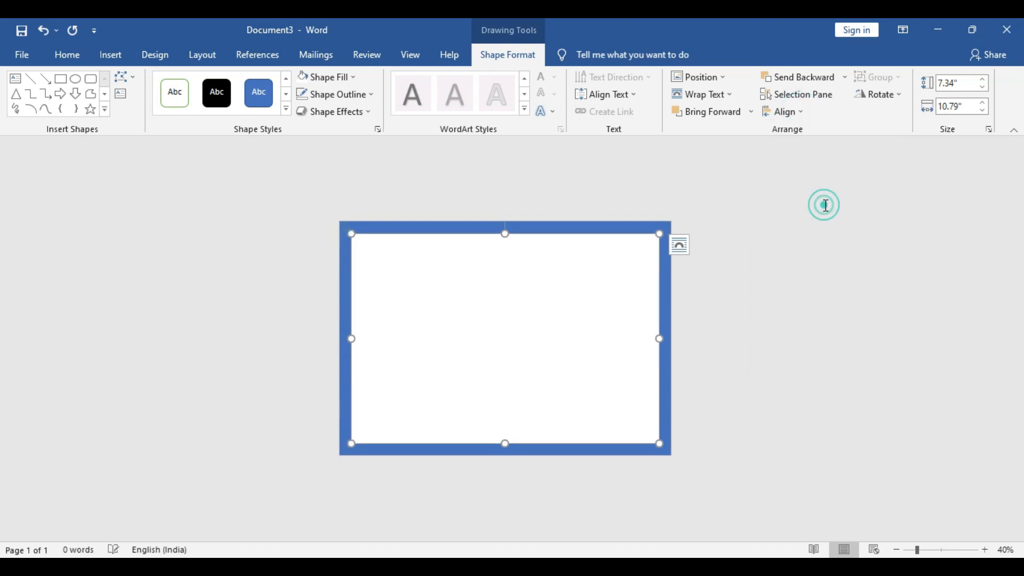
drag(658, 233, 655, 224)
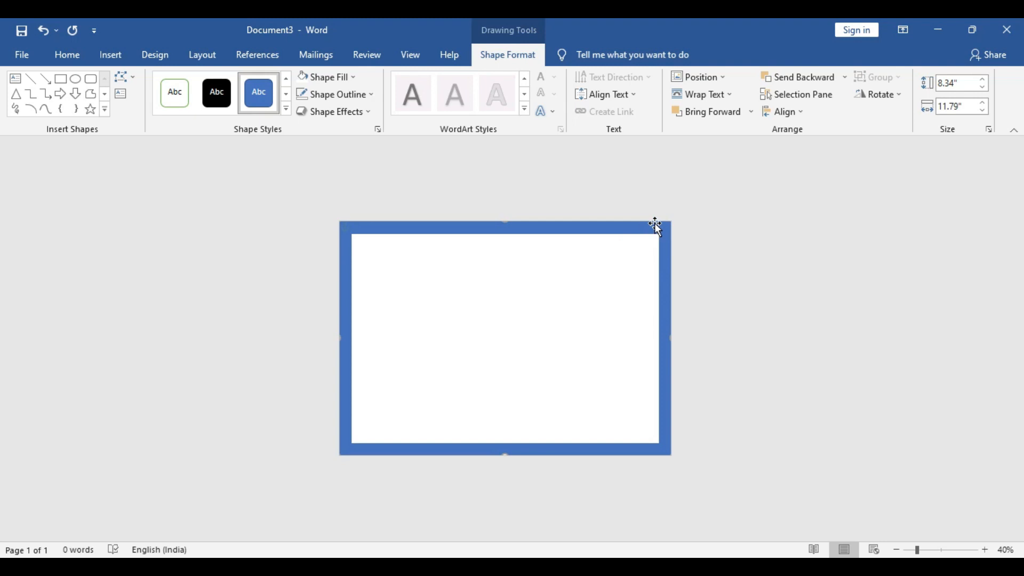
mouse_move(326, 134)
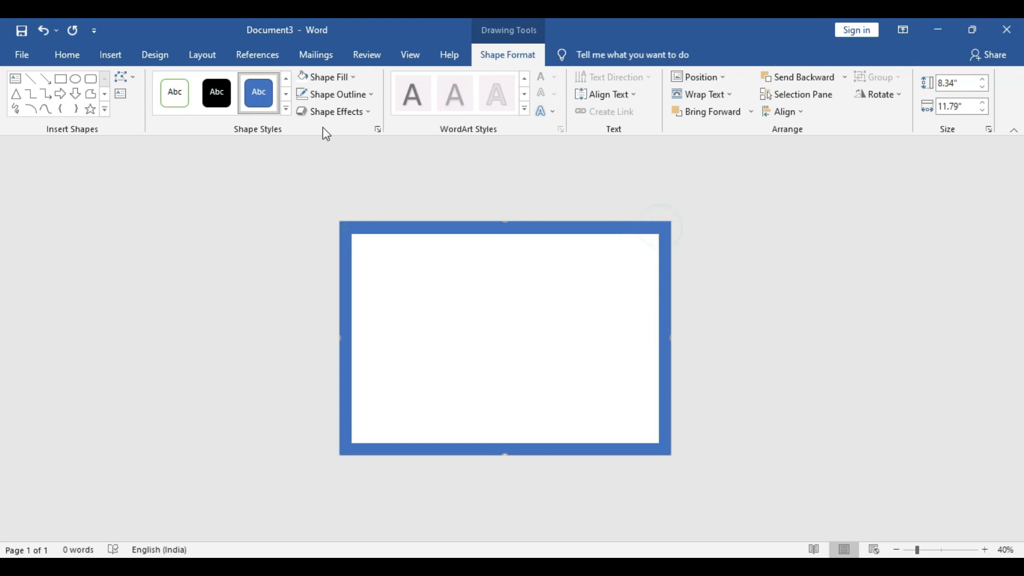
Set the outer frame's first gradient stop to a custom dark teal
click(329, 76)
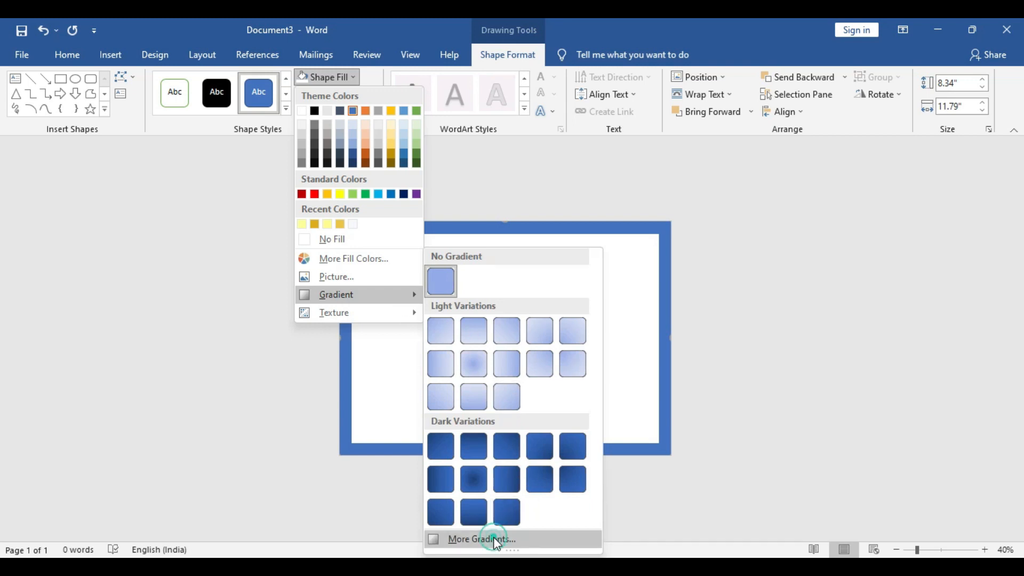
click(482, 538)
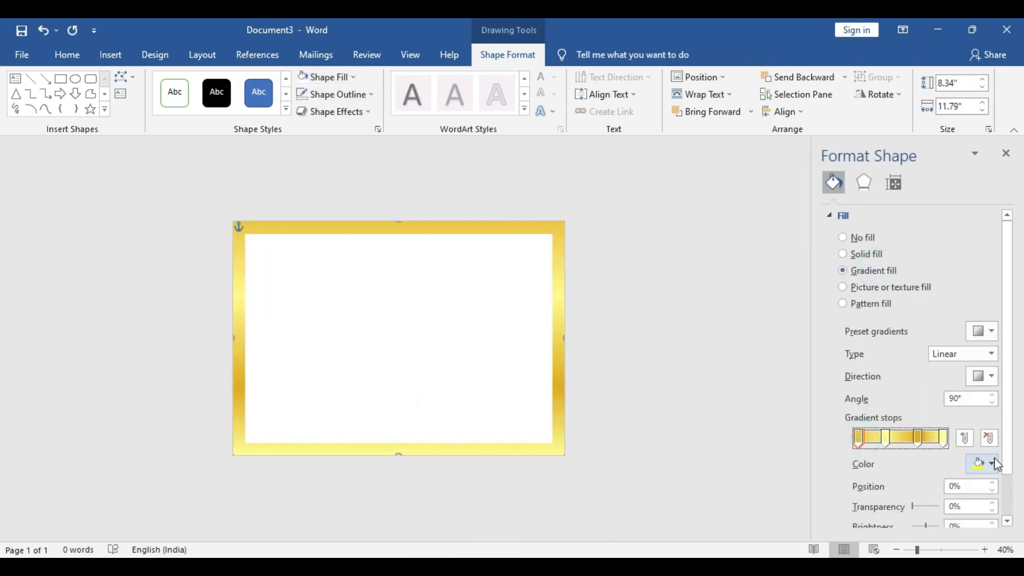
click(990, 463)
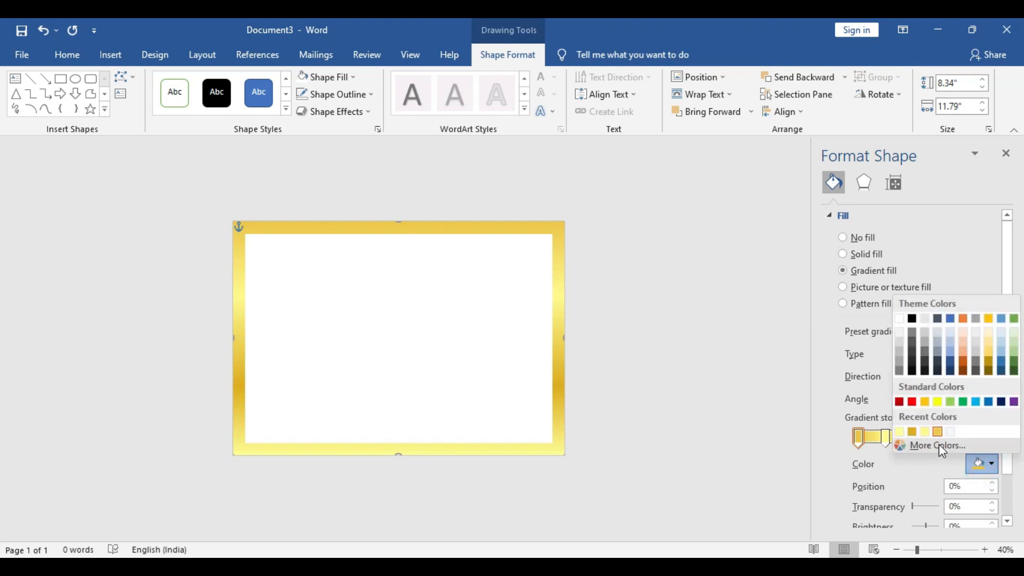
click(937, 444)
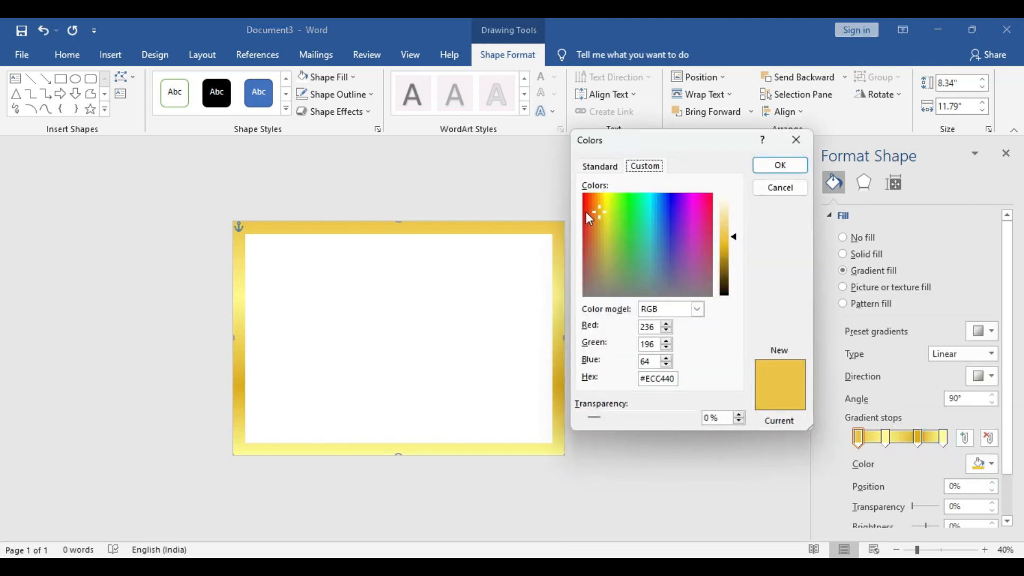
click(650, 255)
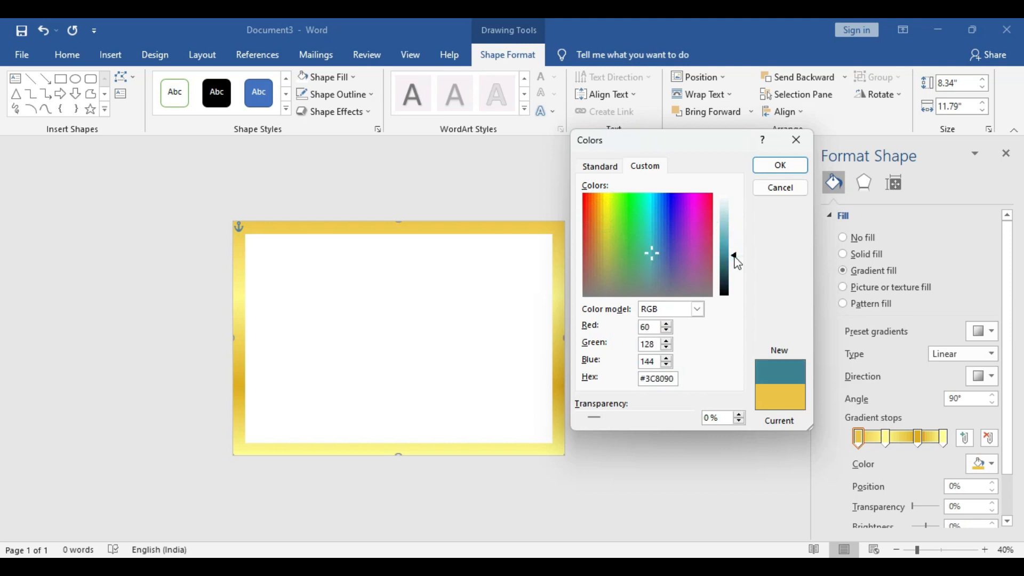
click(651, 250)
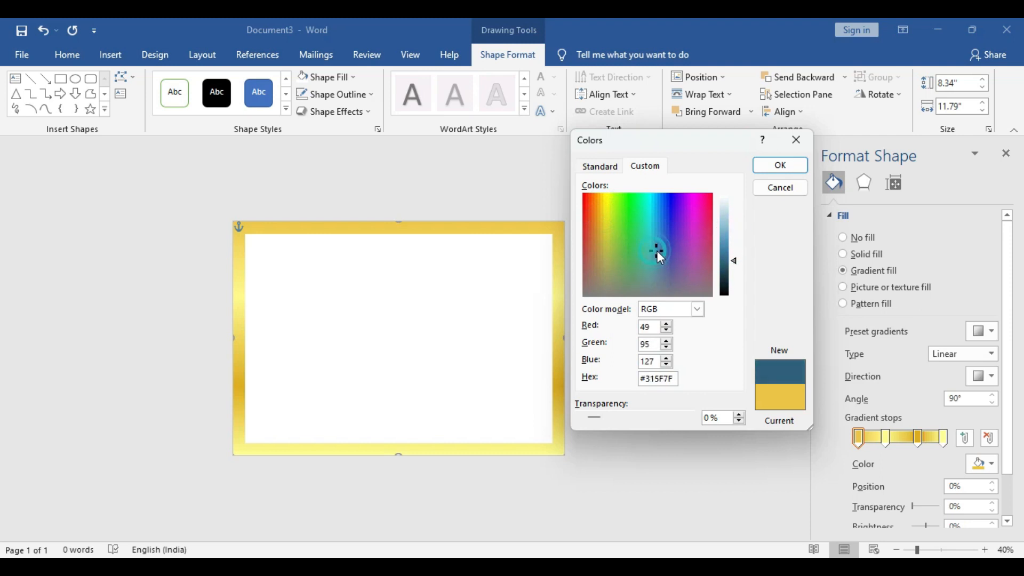
click(654, 249)
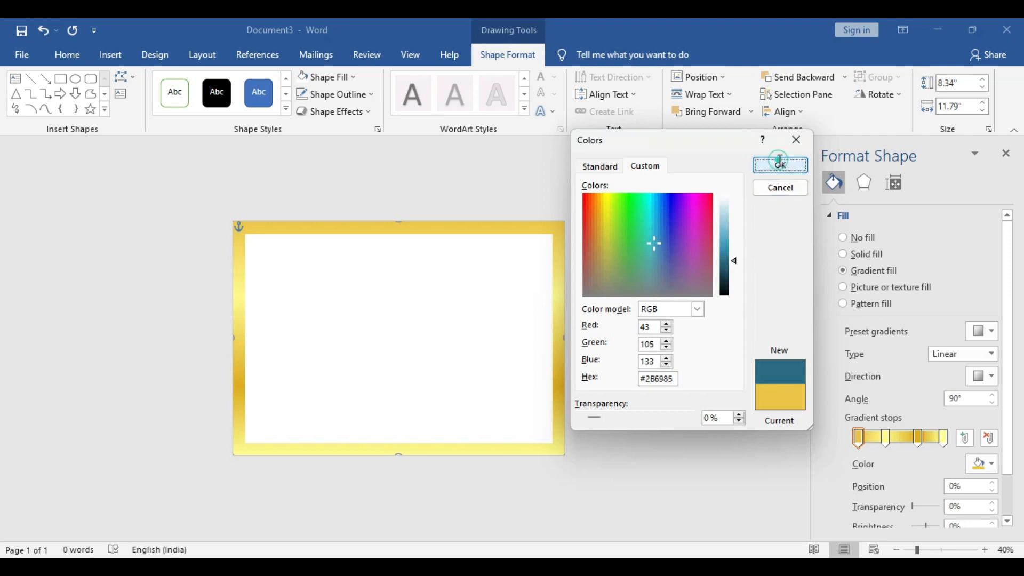
click(779, 164)
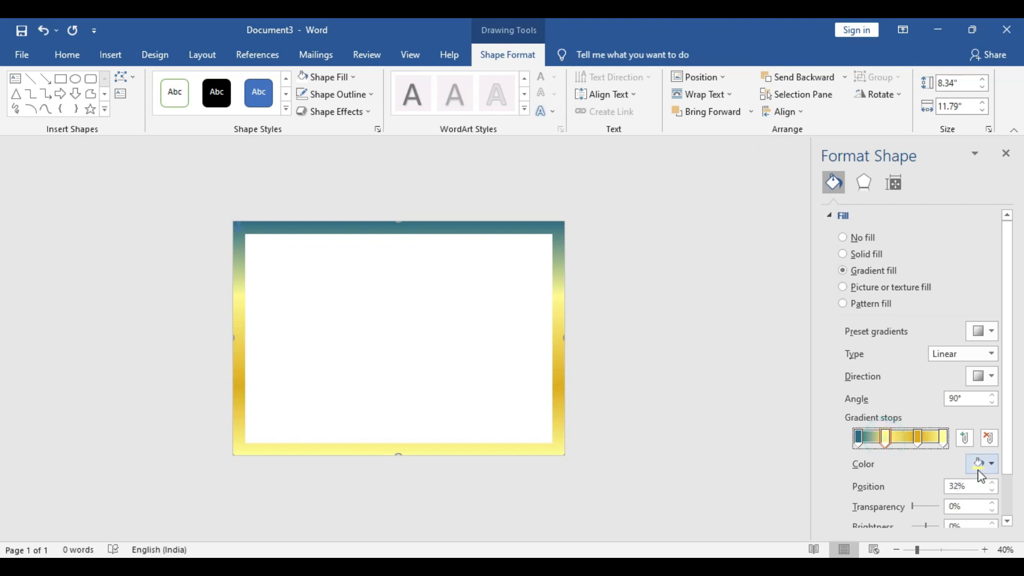
Apply teal shades to the remaining gradient stops of the outer frame
click(978, 463)
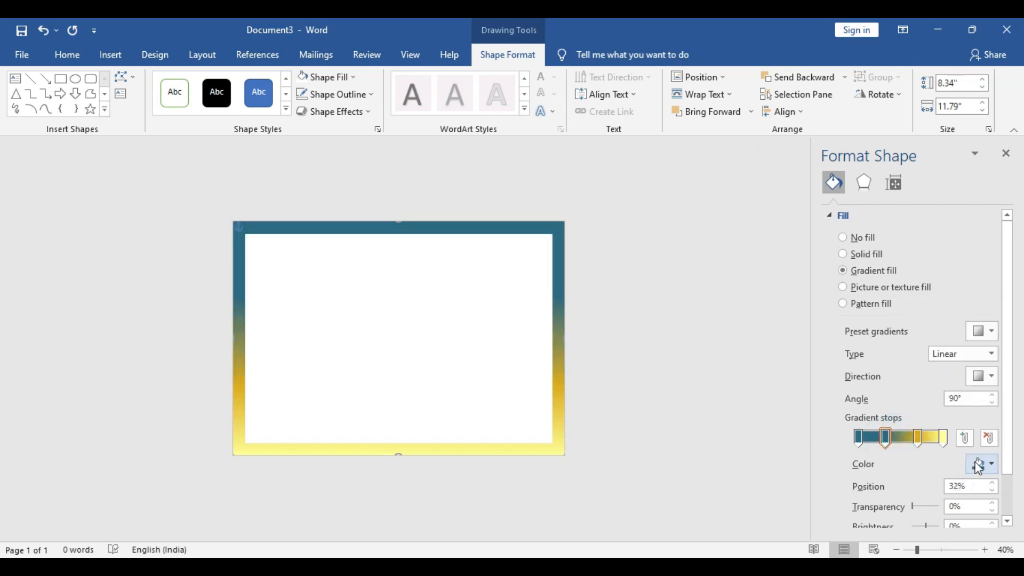
click(980, 463)
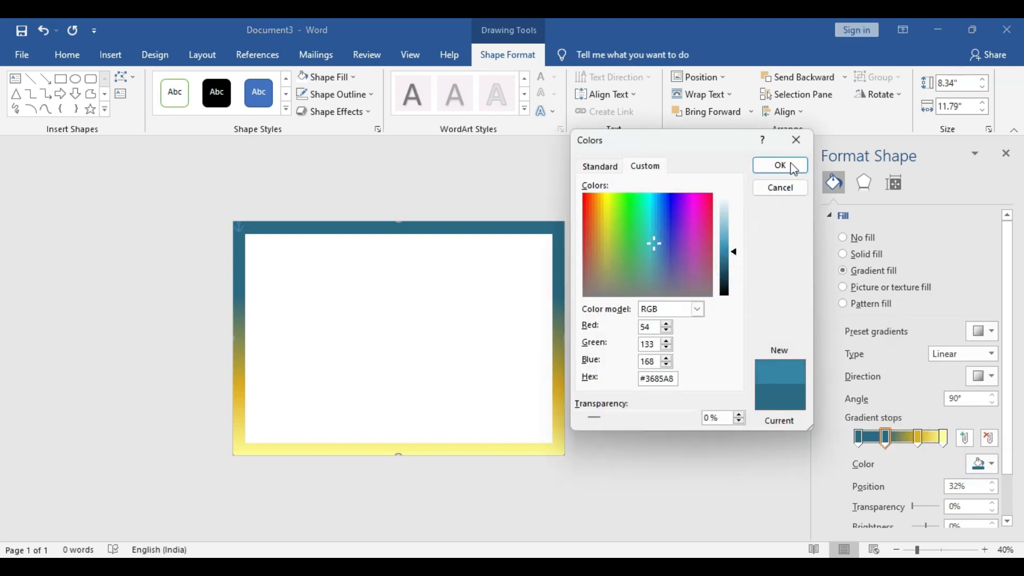
click(779, 164)
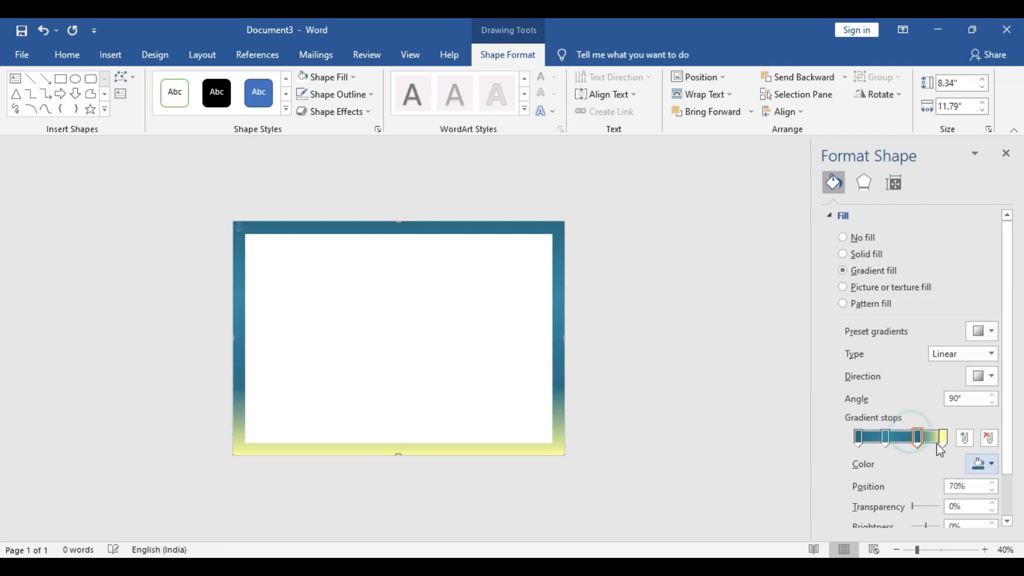
click(989, 462)
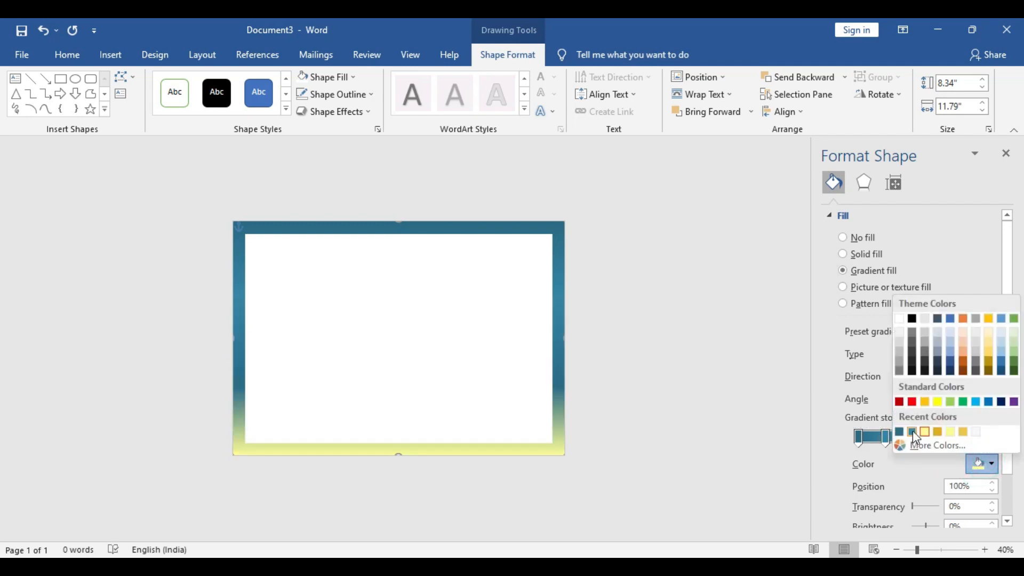
click(911, 431)
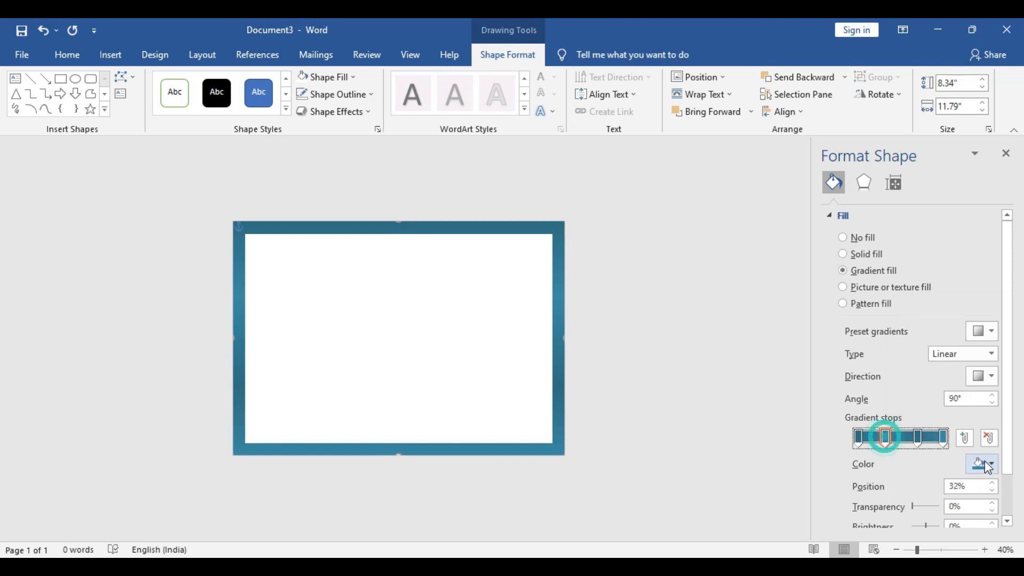
click(989, 463)
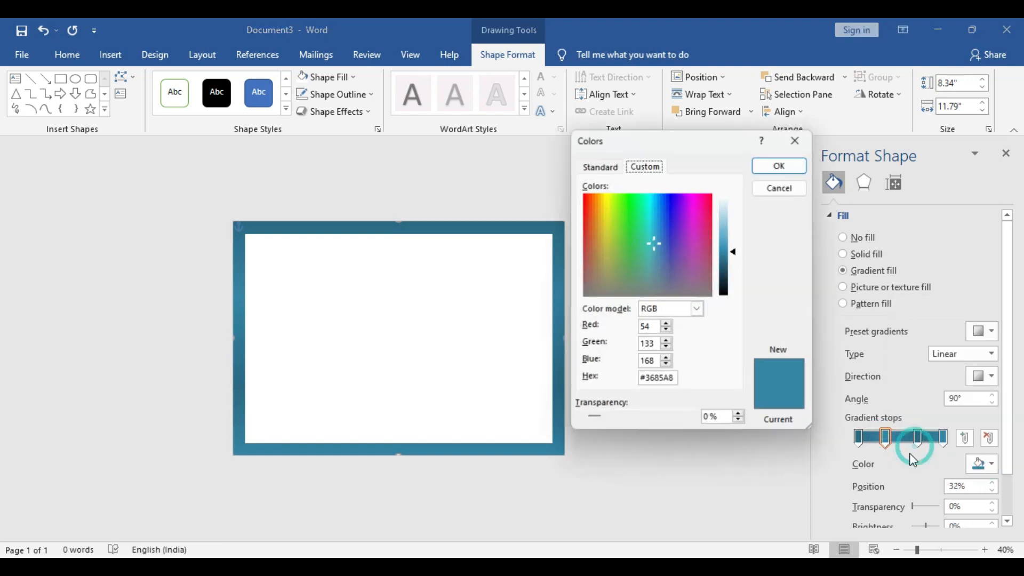
click(649, 241)
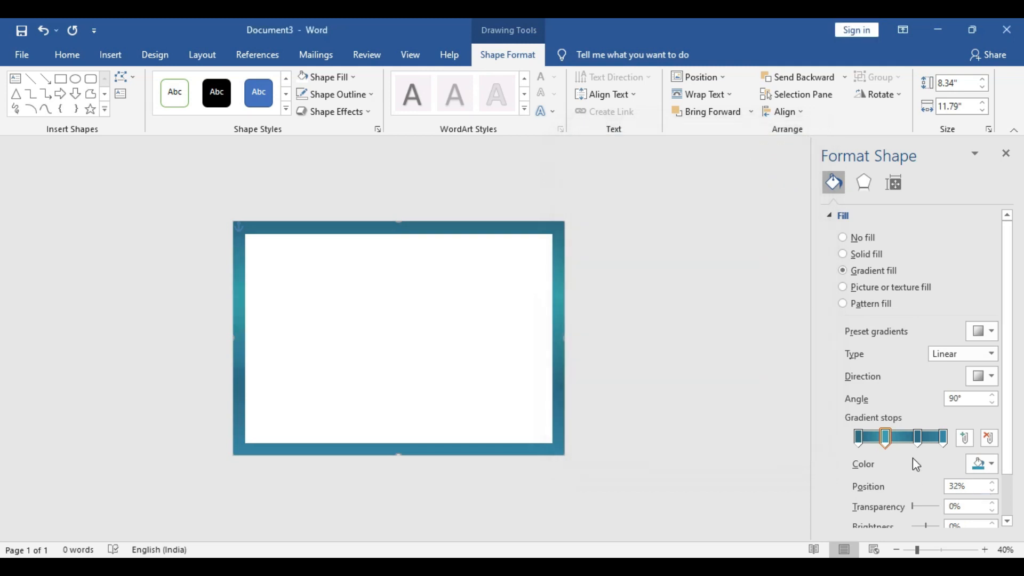
click(989, 463)
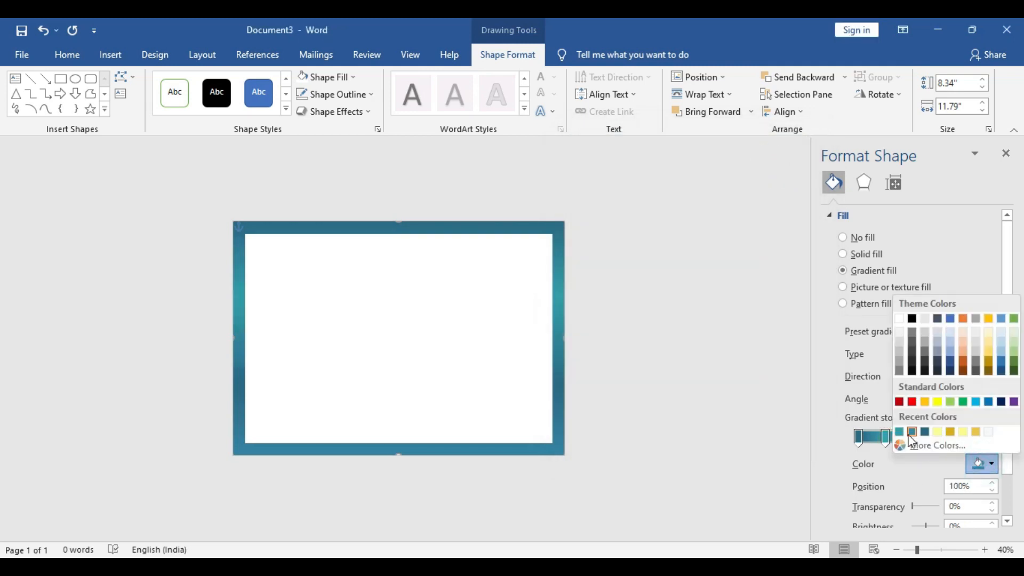
click(913, 430)
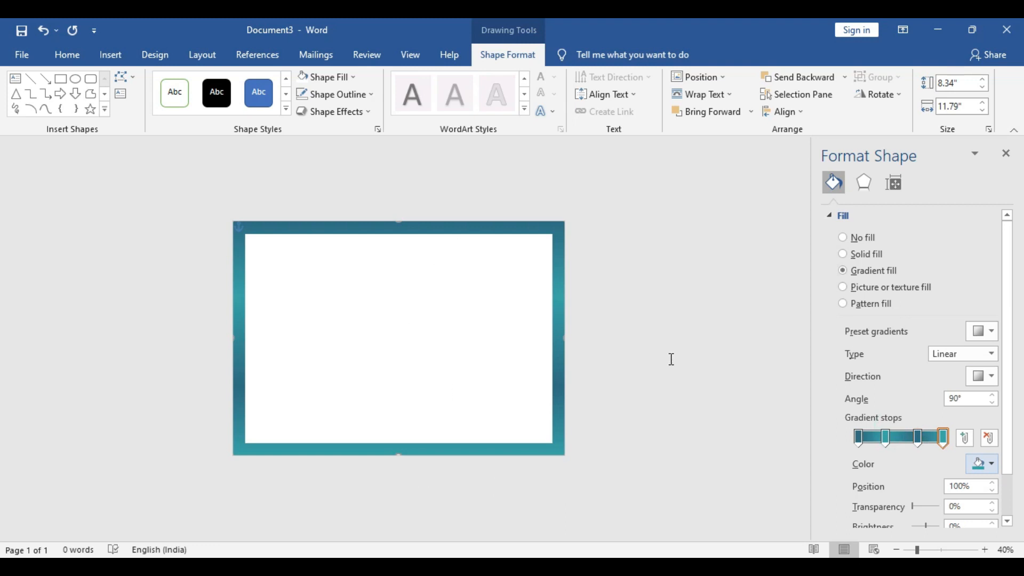
click(844, 254)
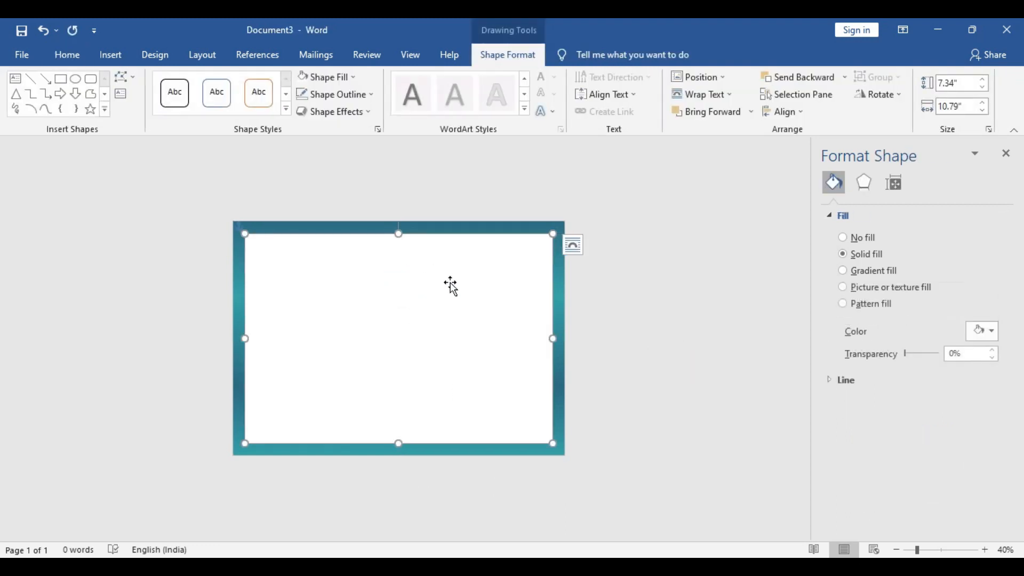
mouse_move(415, 274)
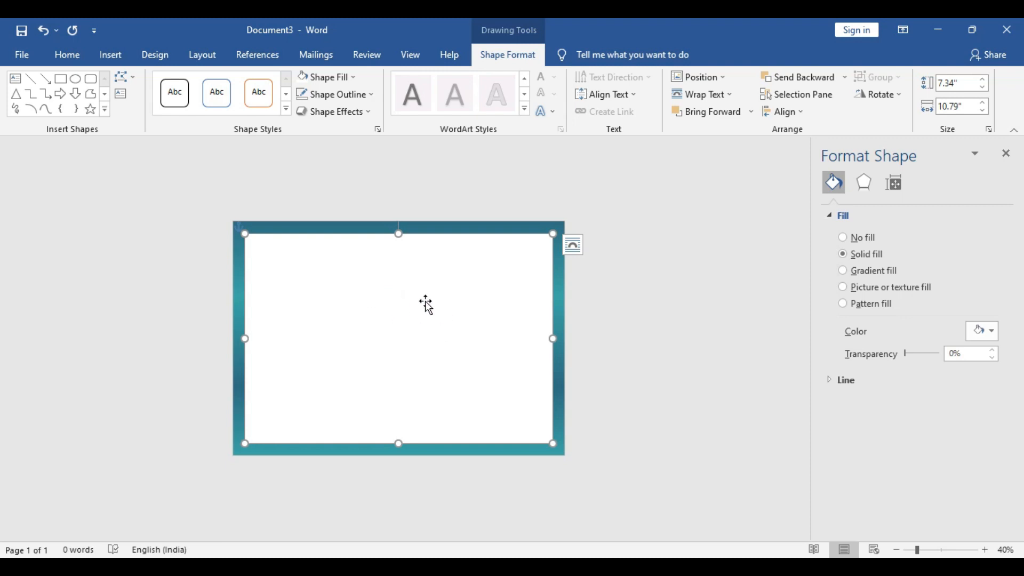
mouse_move(425, 292)
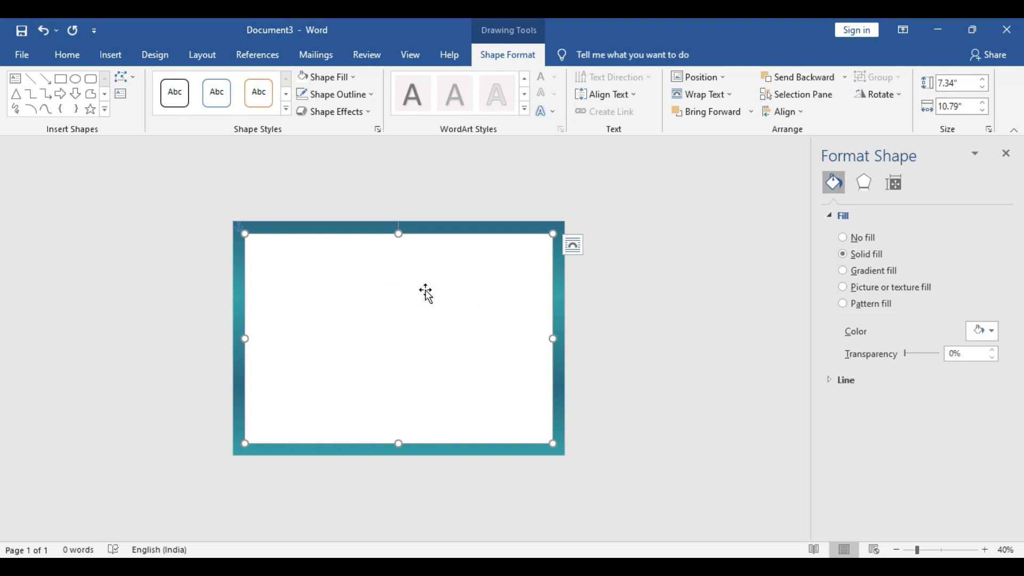
Make the inner panel's outline a gradient line with recent gold on its stops
click(335, 94)
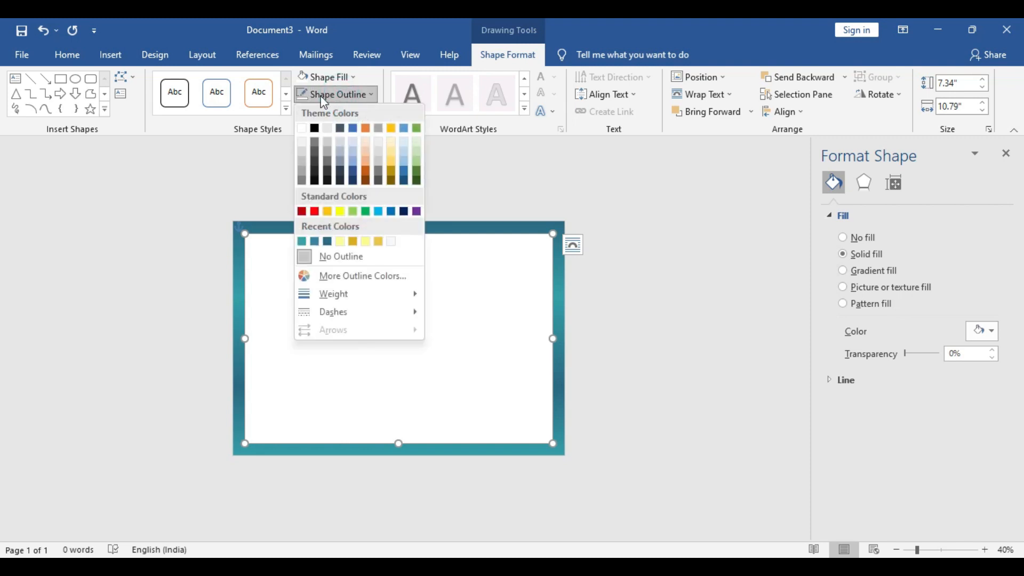
click(333, 311)
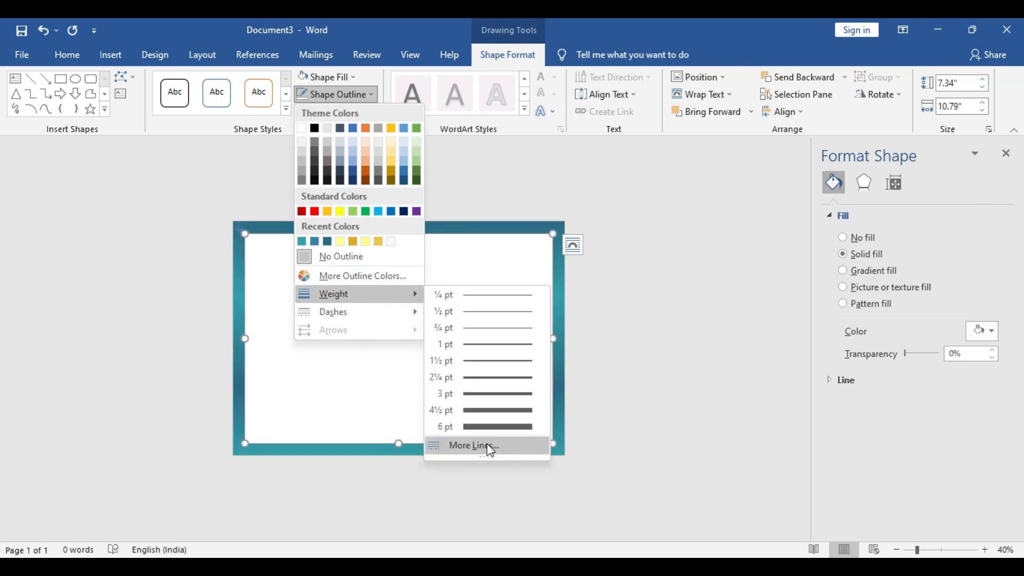
mouse_move(474, 444)
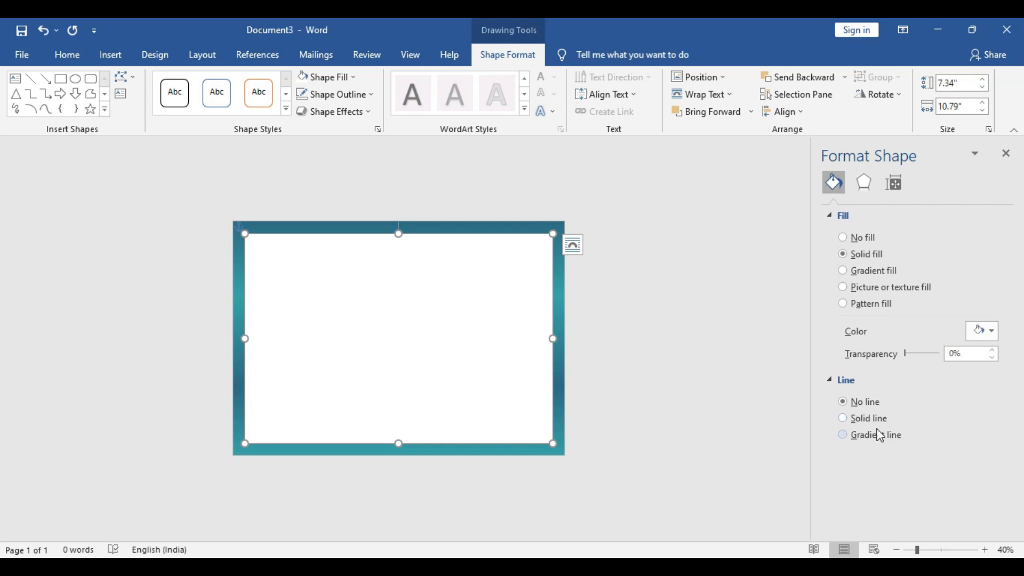
mouse_move(877, 441)
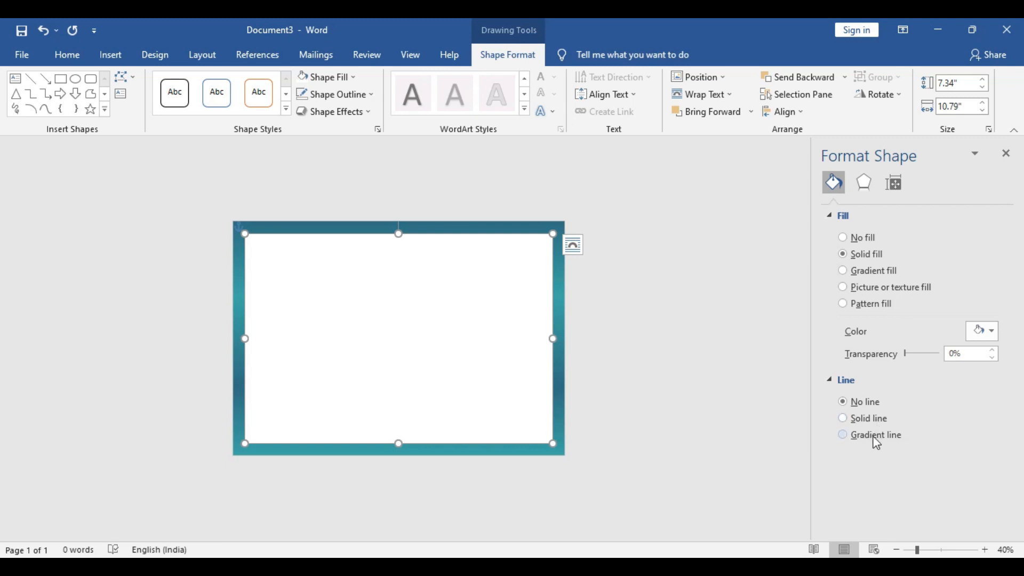
click(843, 435)
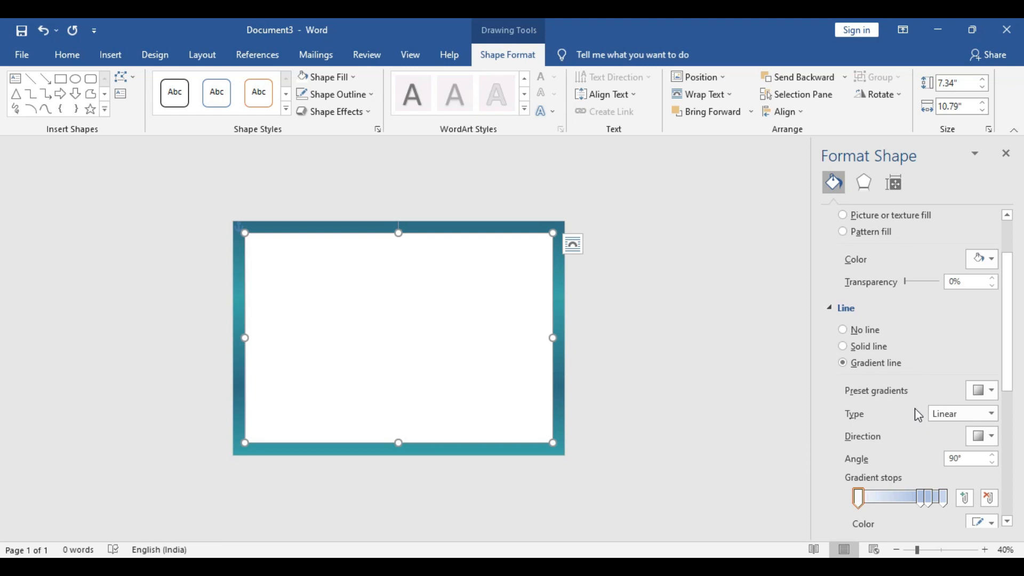
click(913, 497)
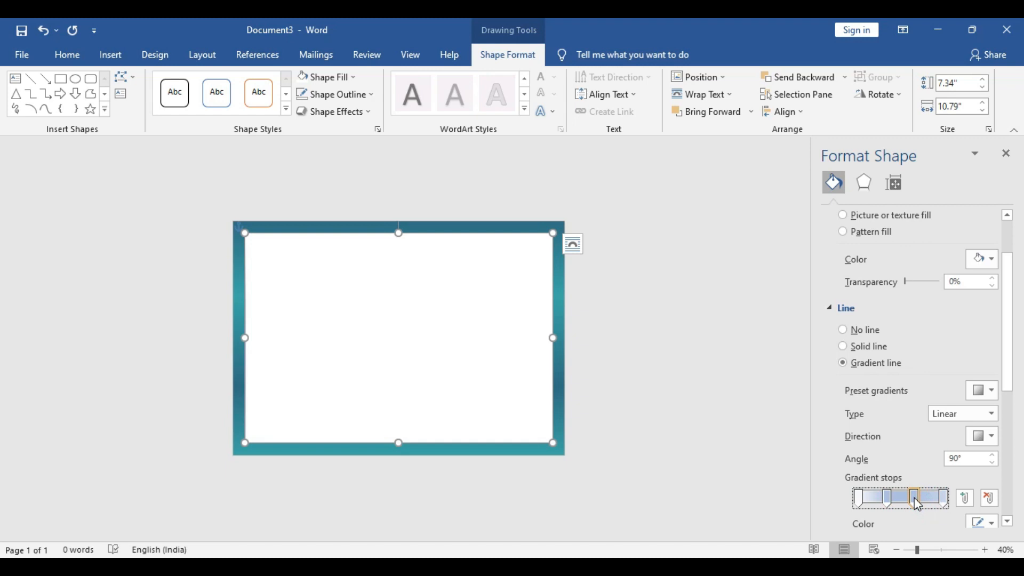
click(911, 497)
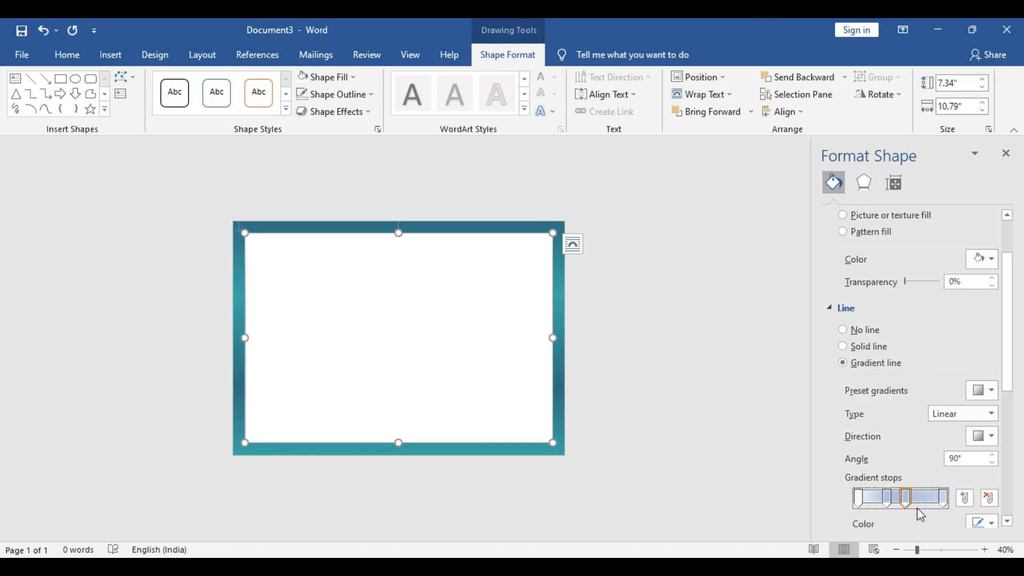
click(859, 497)
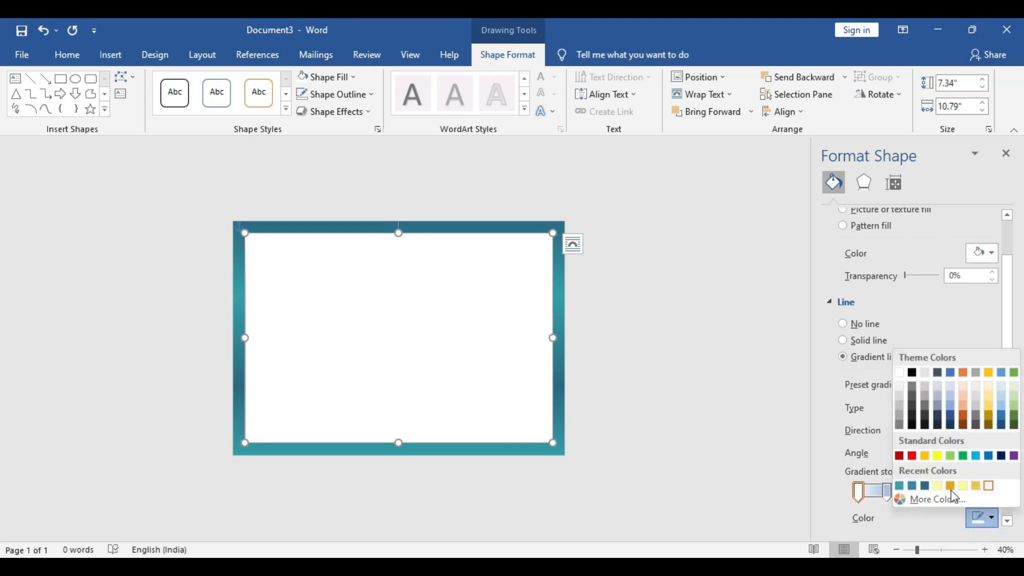
click(981, 518)
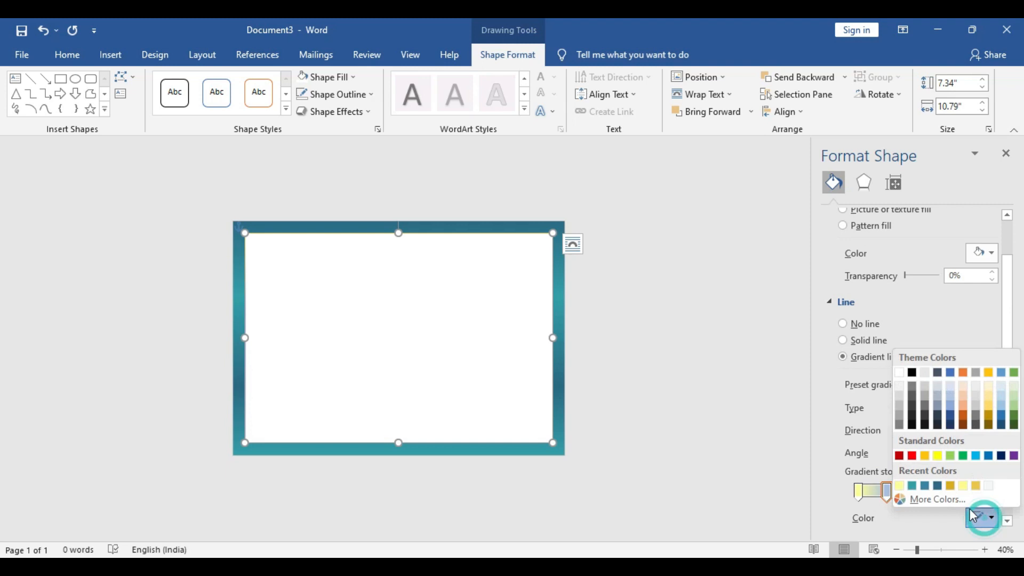
click(988, 518)
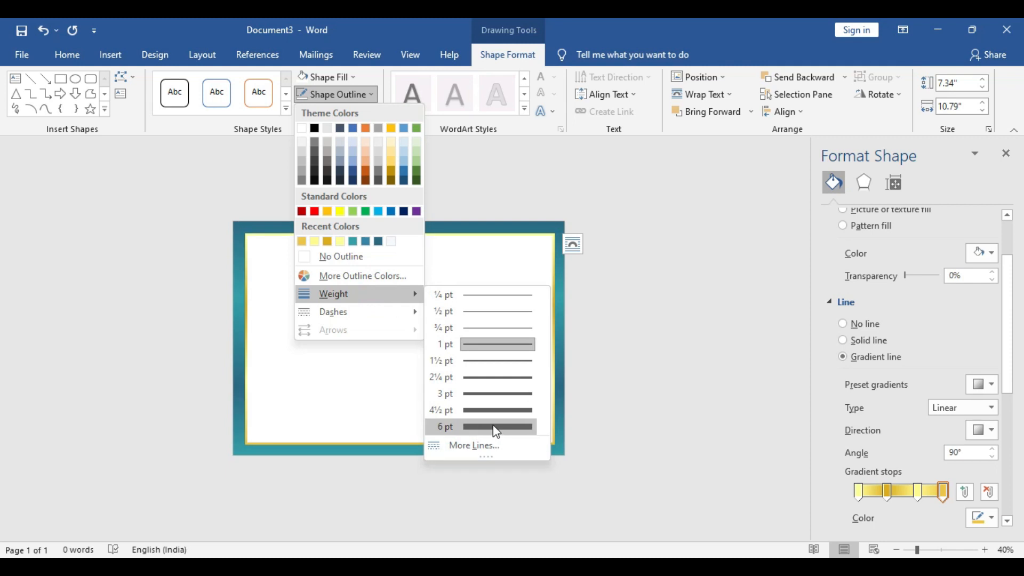
Set the inner panel's border weight to 6 pt
click(443, 426)
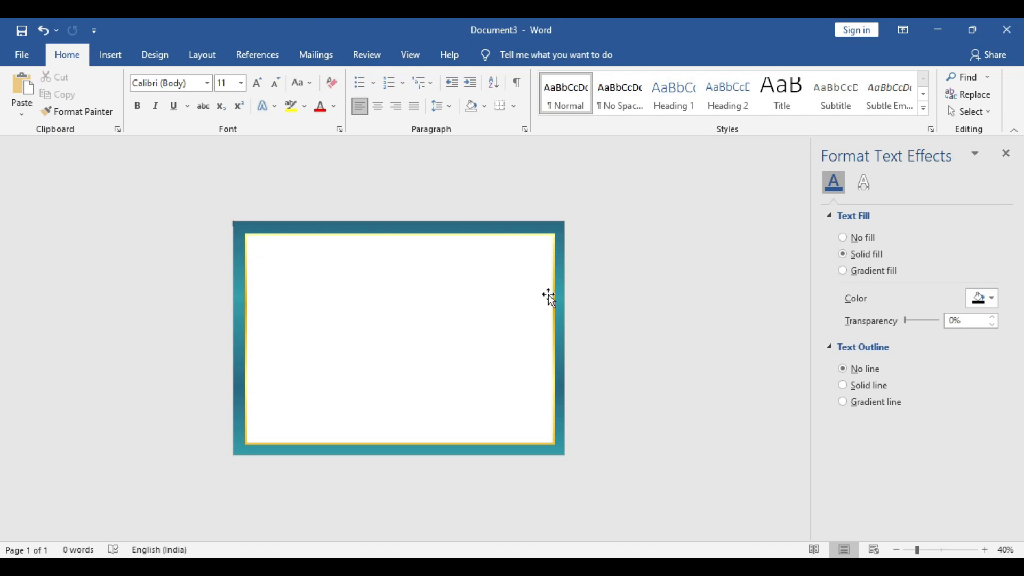
mouse_move(586, 457)
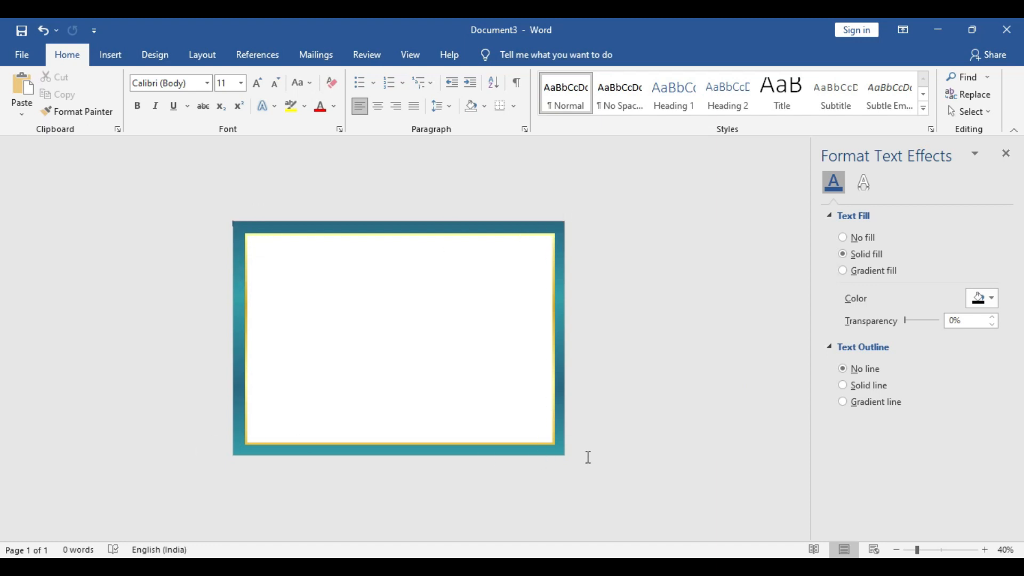
mouse_move(668, 379)
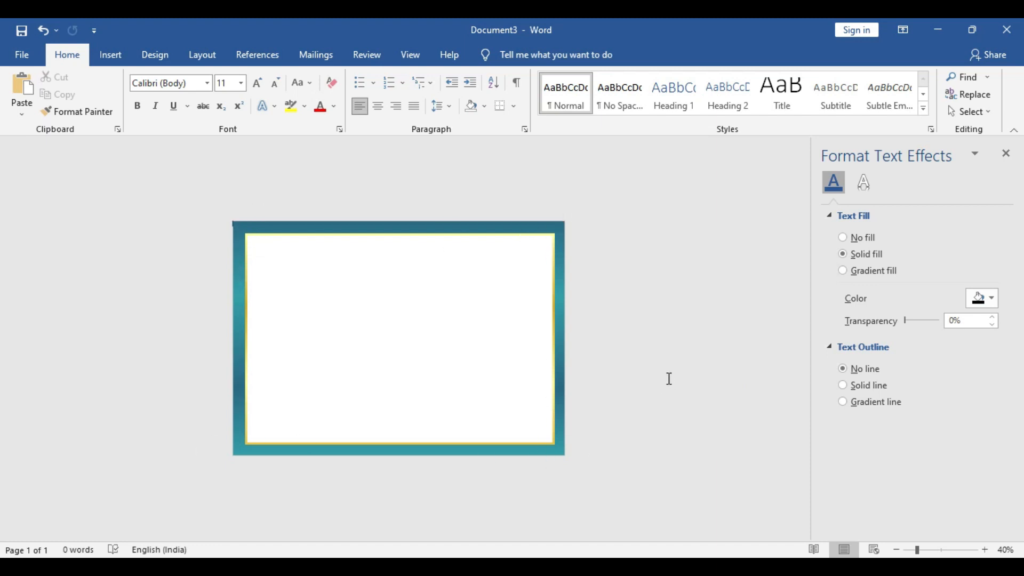
mouse_move(411, 307)
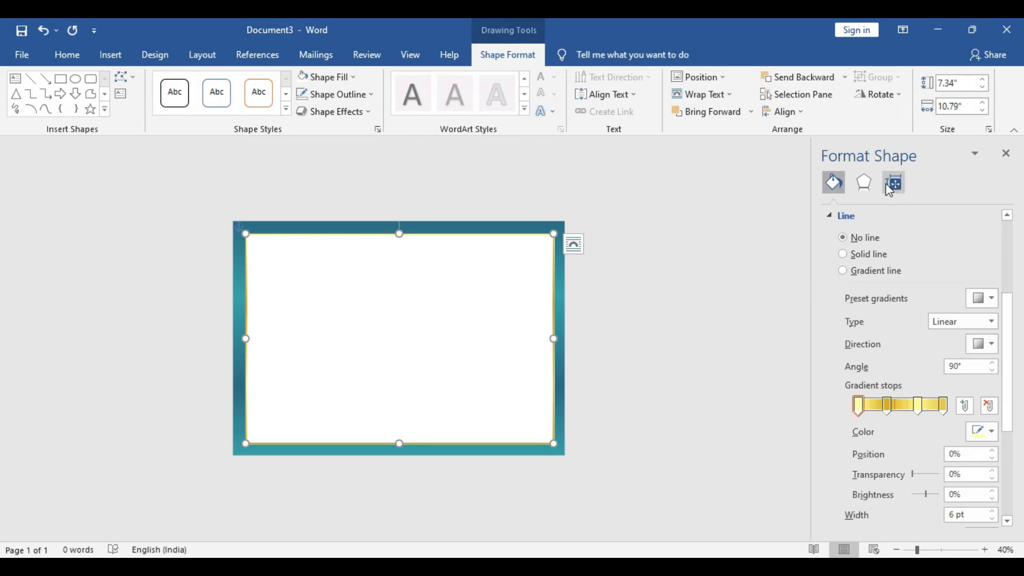
Give the white panel an outer shadow with size 102%, blur 9 pt and 0 pt distance
click(864, 182)
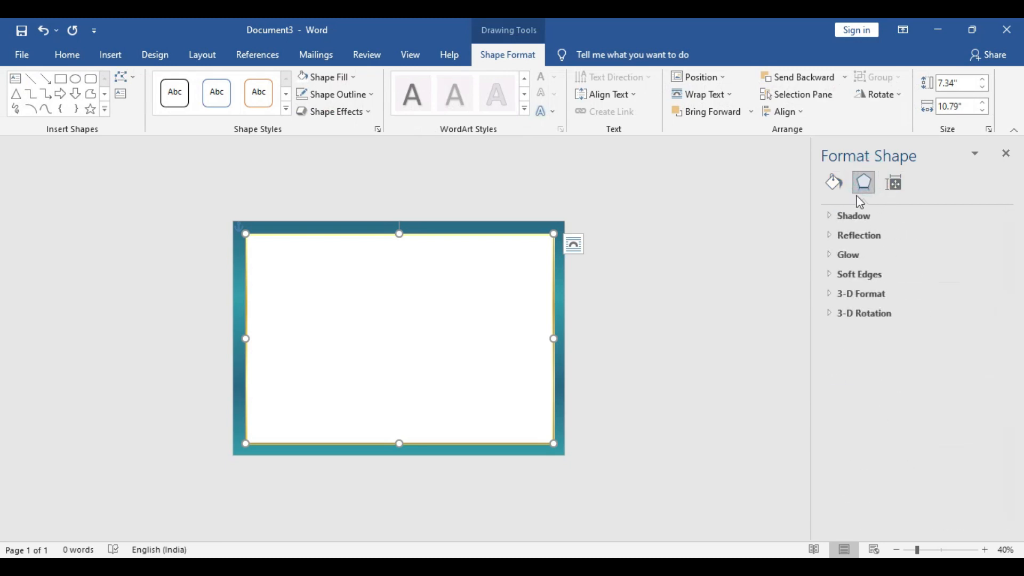
click(854, 216)
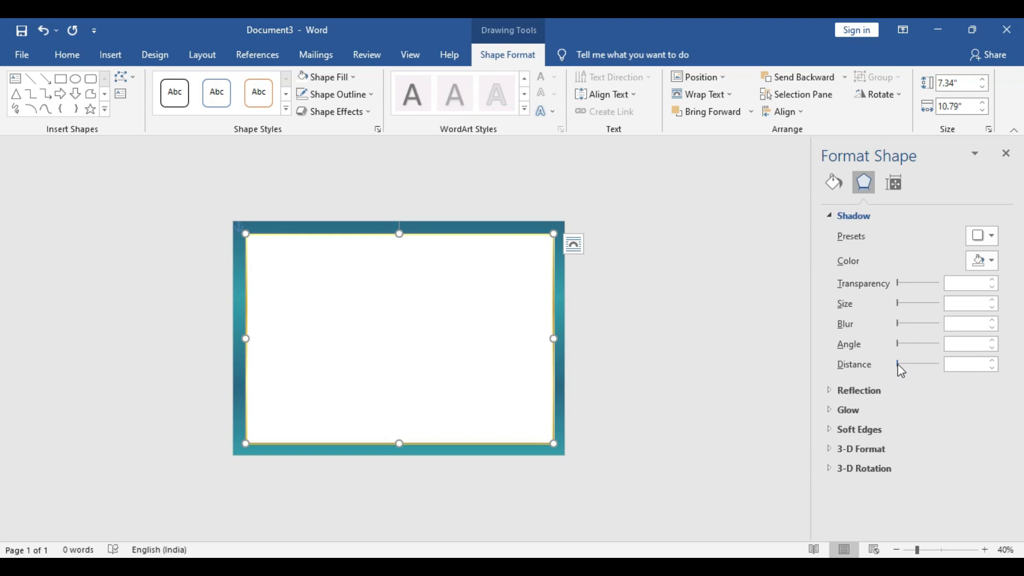
click(981, 235)
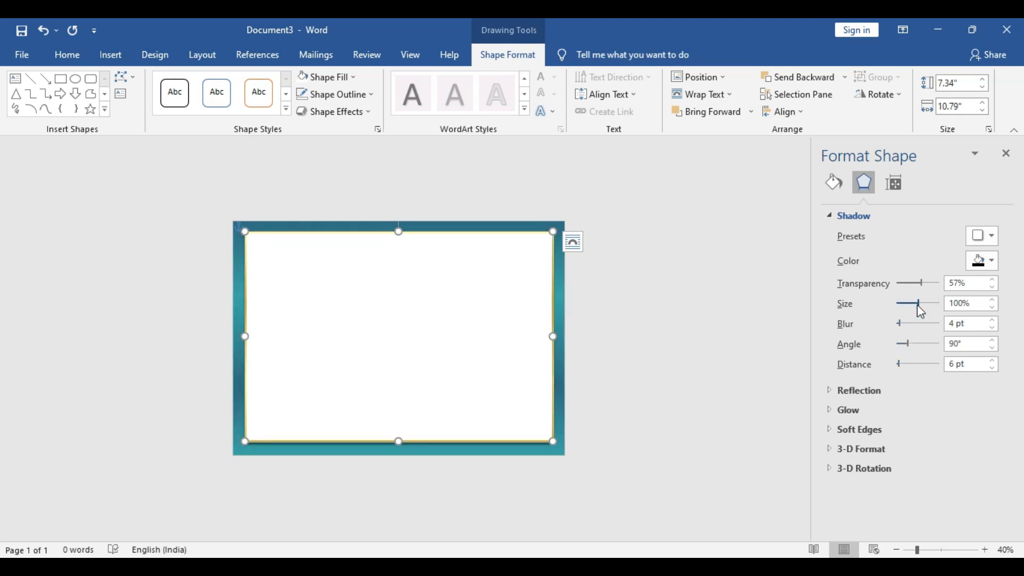
click(989, 300)
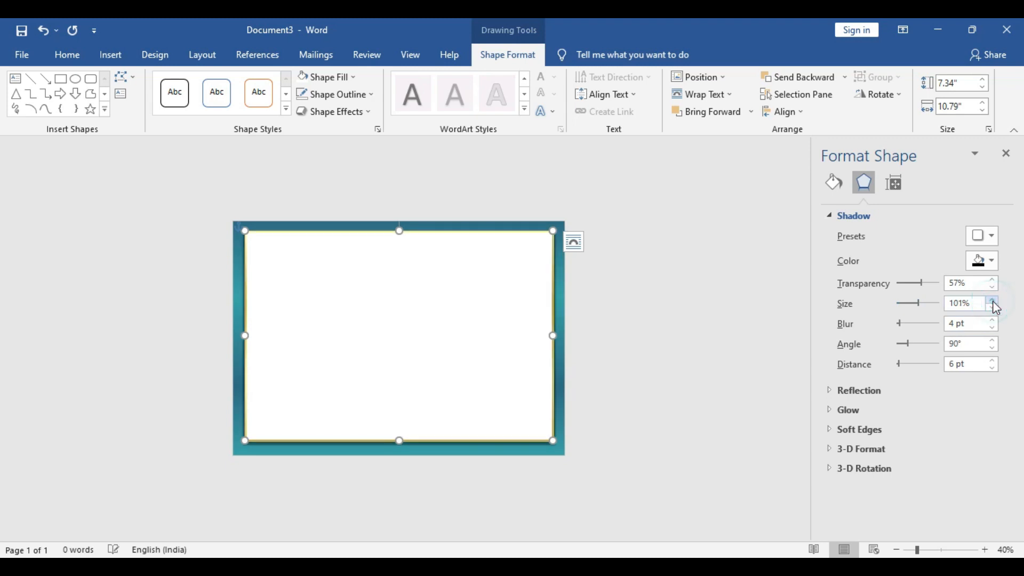
click(991, 300)
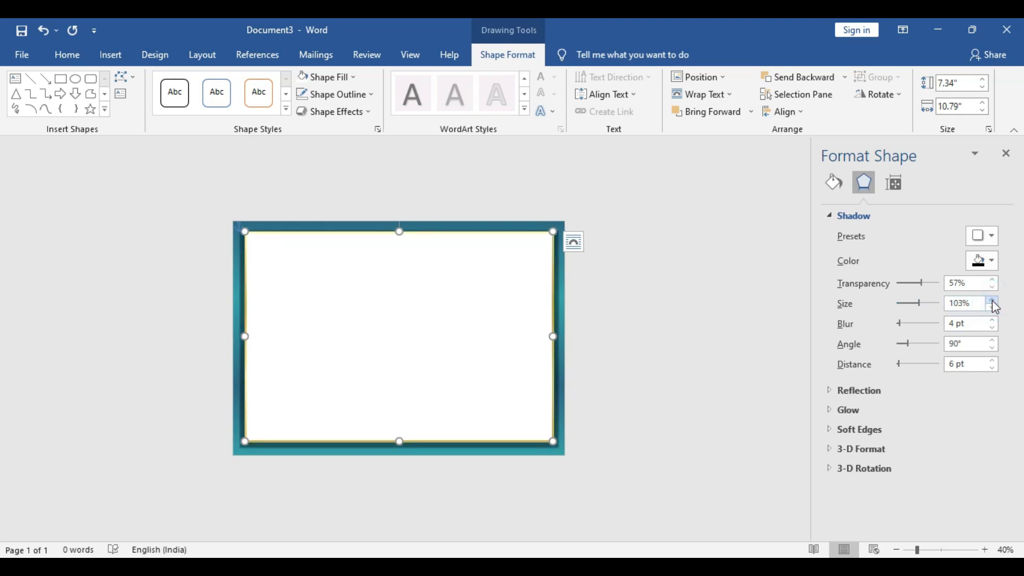
click(989, 368)
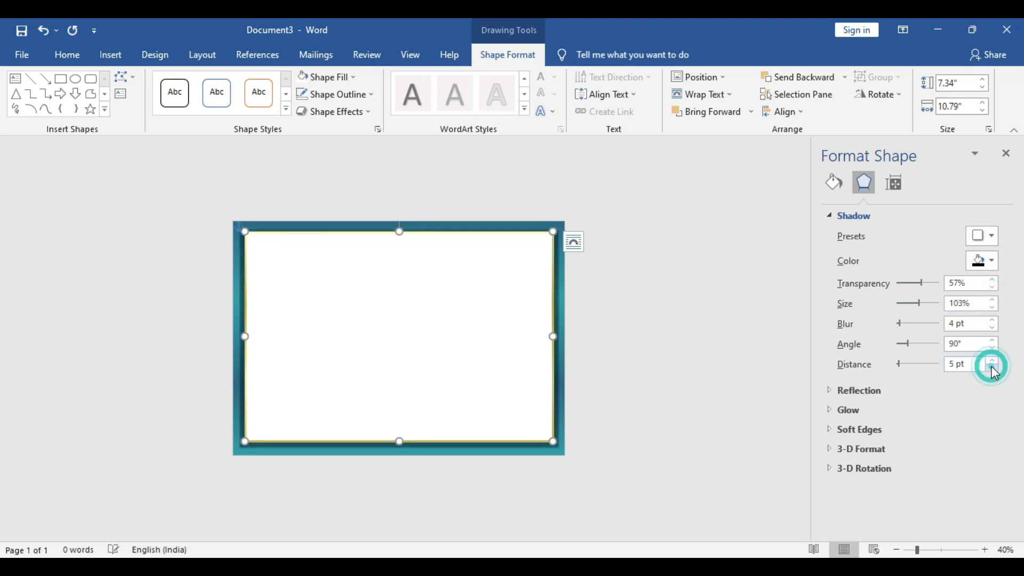
click(992, 367)
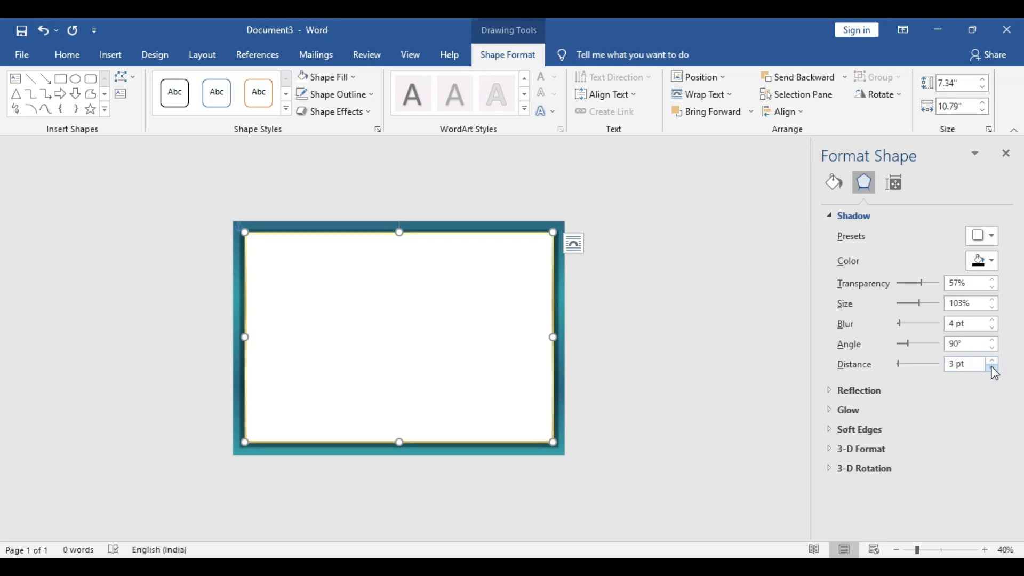
click(993, 367)
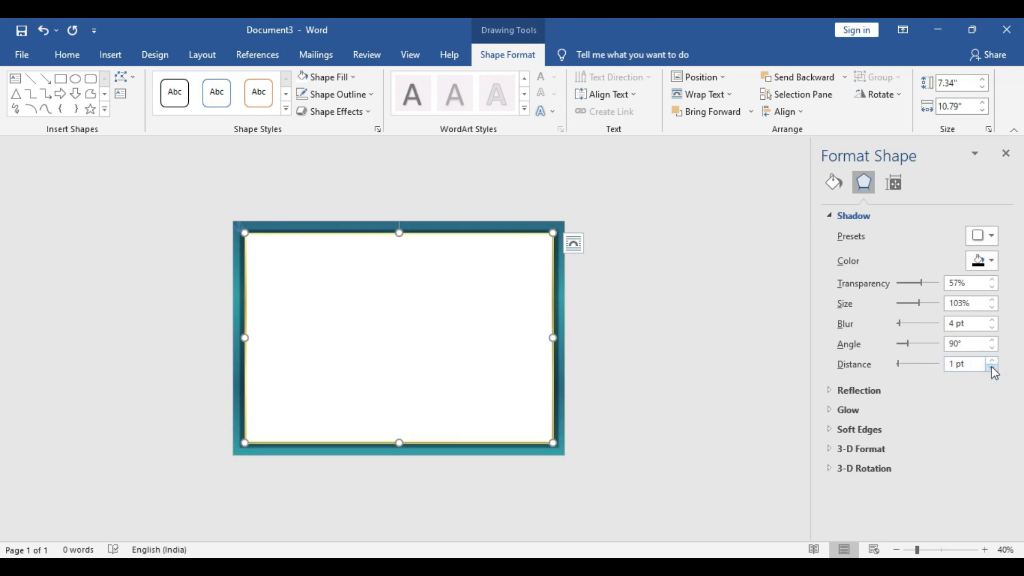
click(992, 367)
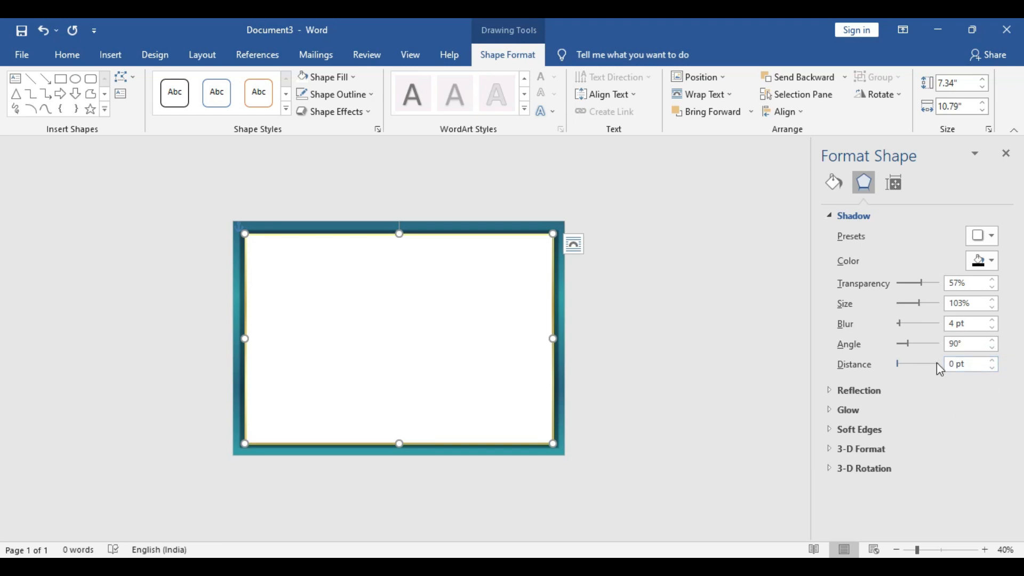
click(991, 307)
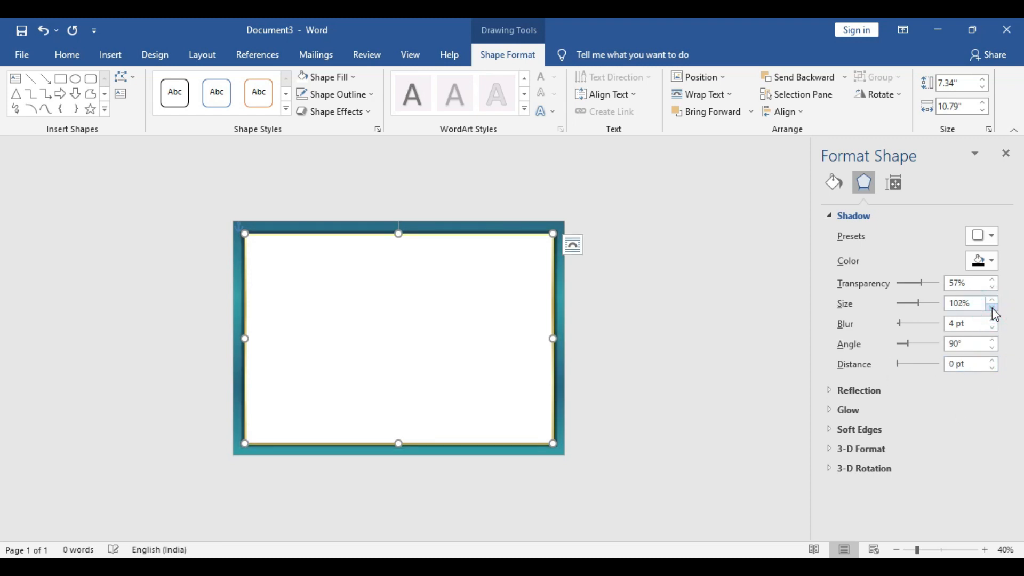
click(991, 319)
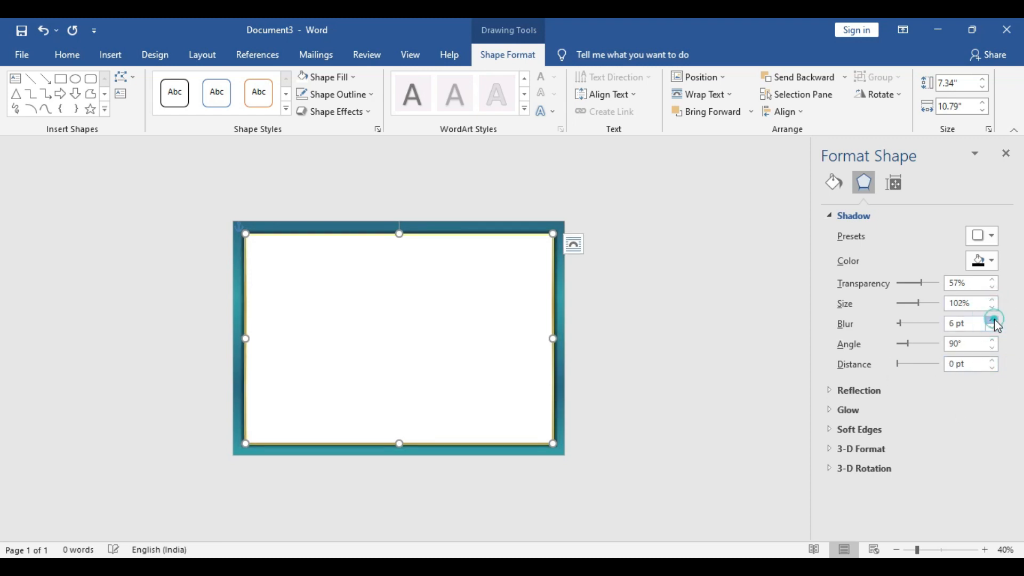
click(992, 319)
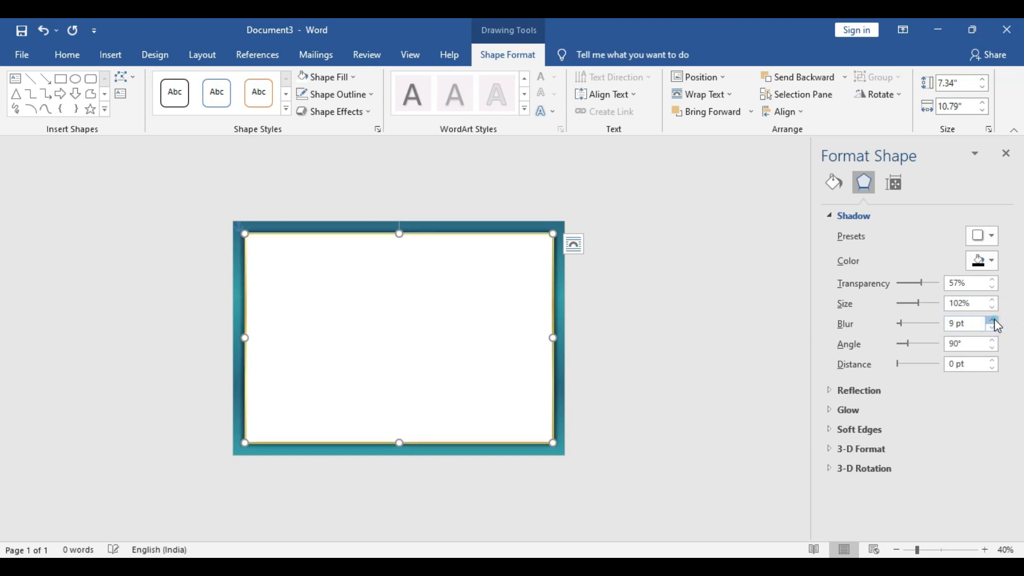
click(992, 320)
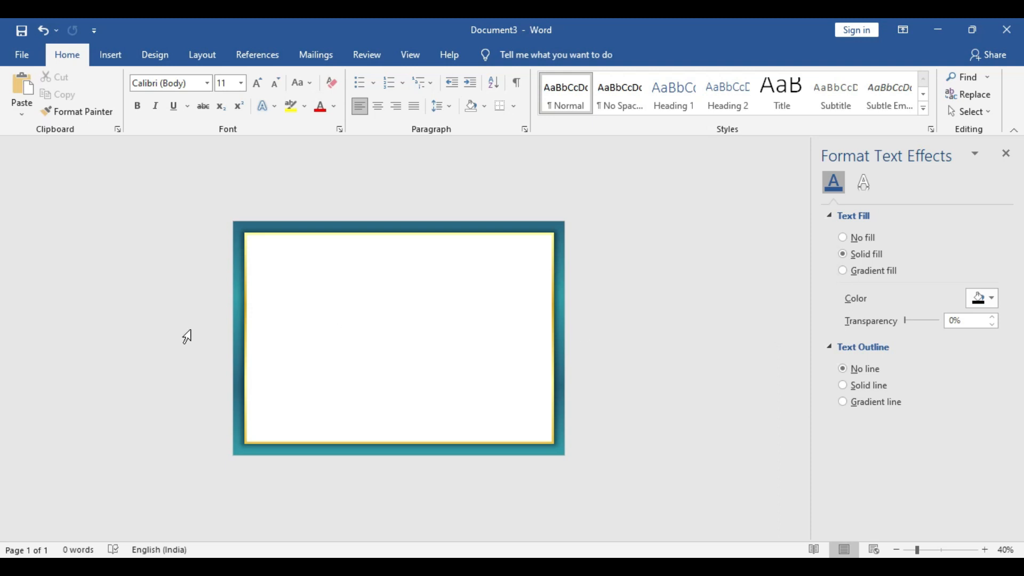
Draw a small rectangle just below the top border inside the white panel
click(110, 55)
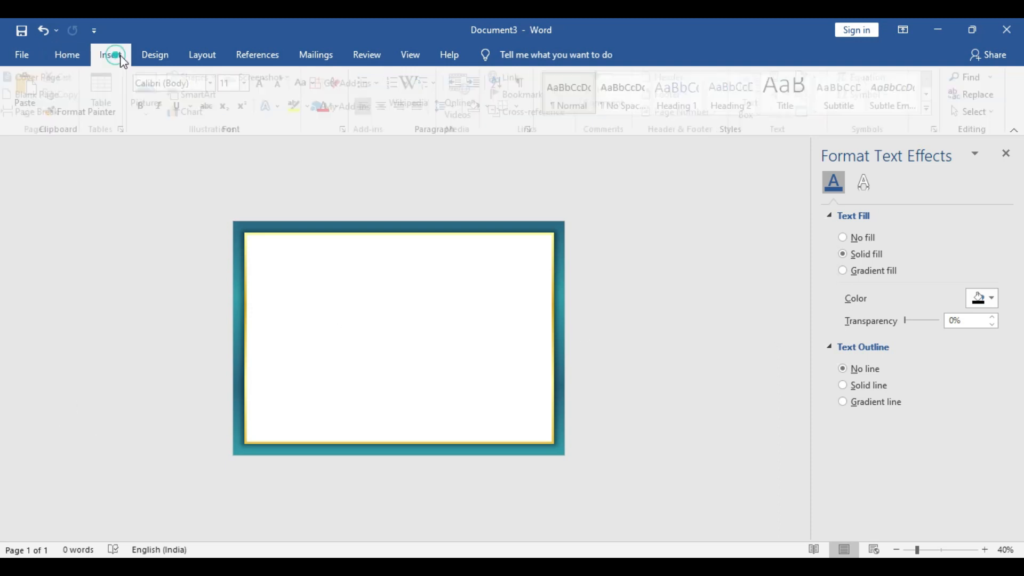
click(110, 55)
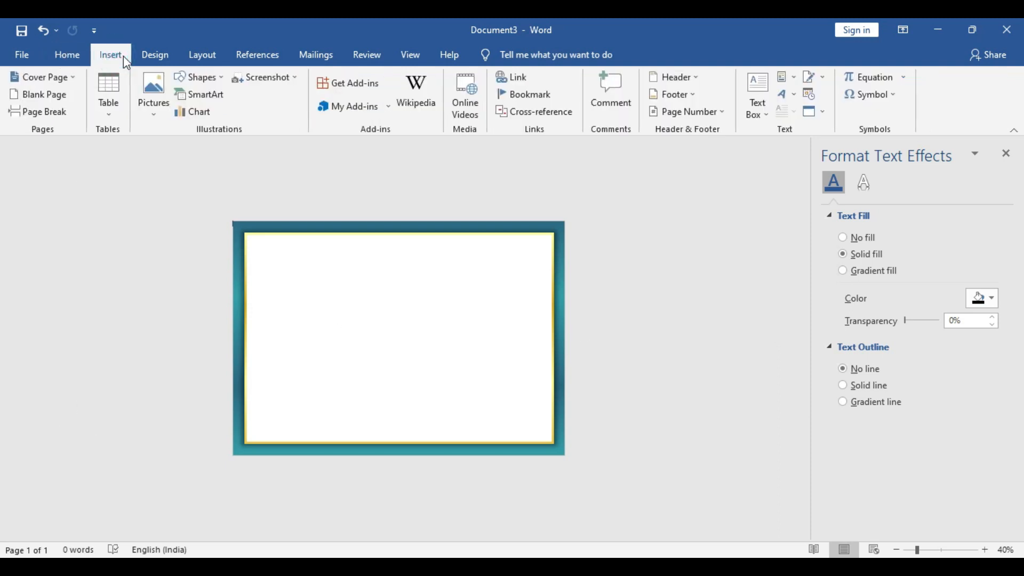
click(111, 55)
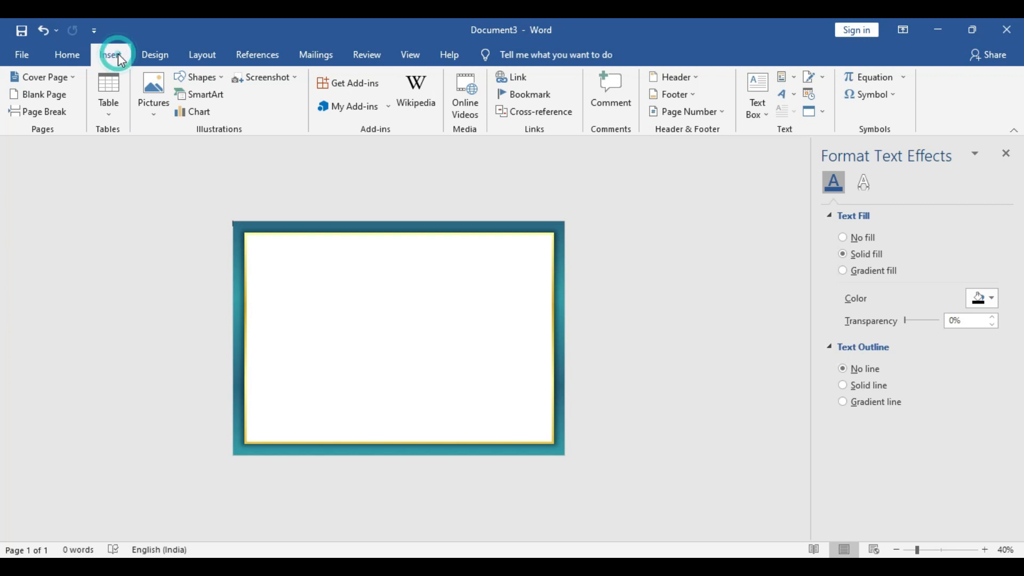
click(198, 76)
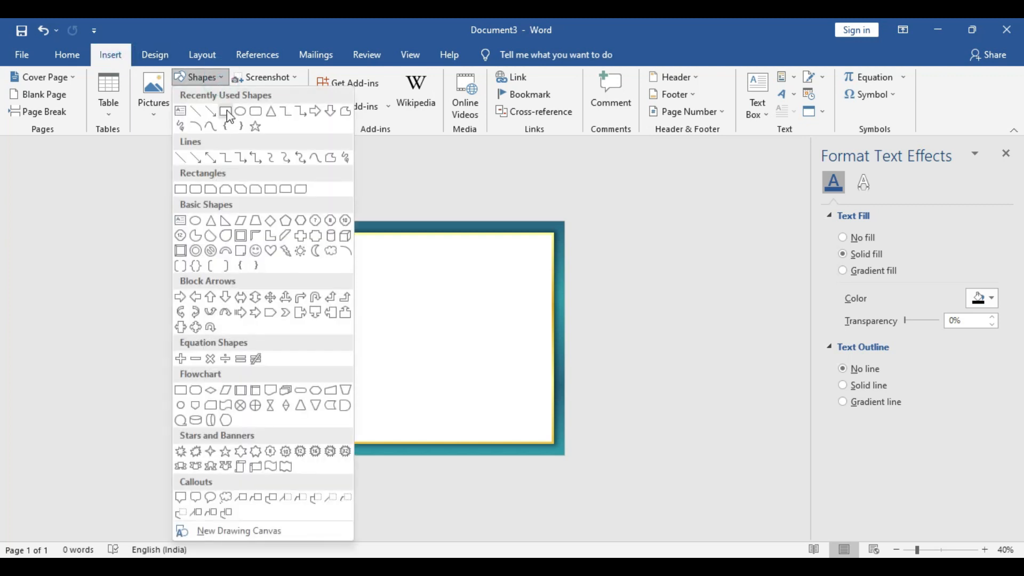
click(255, 114)
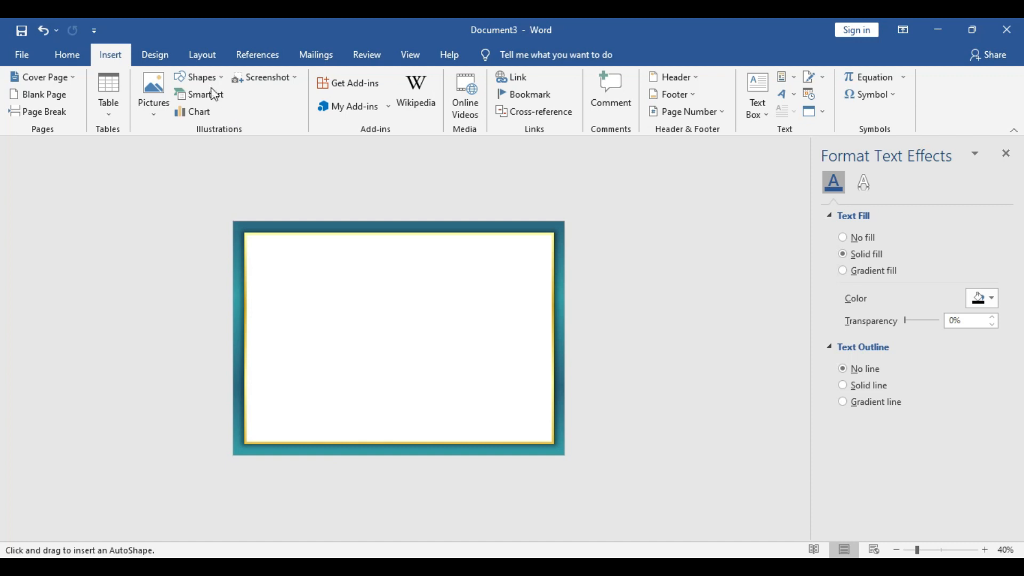
click(199, 77)
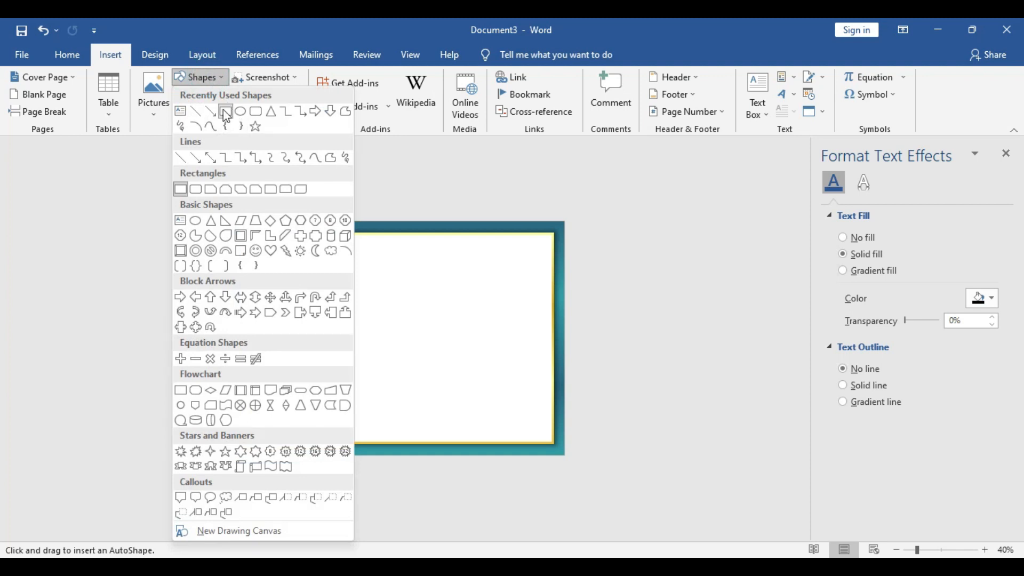
click(201, 77)
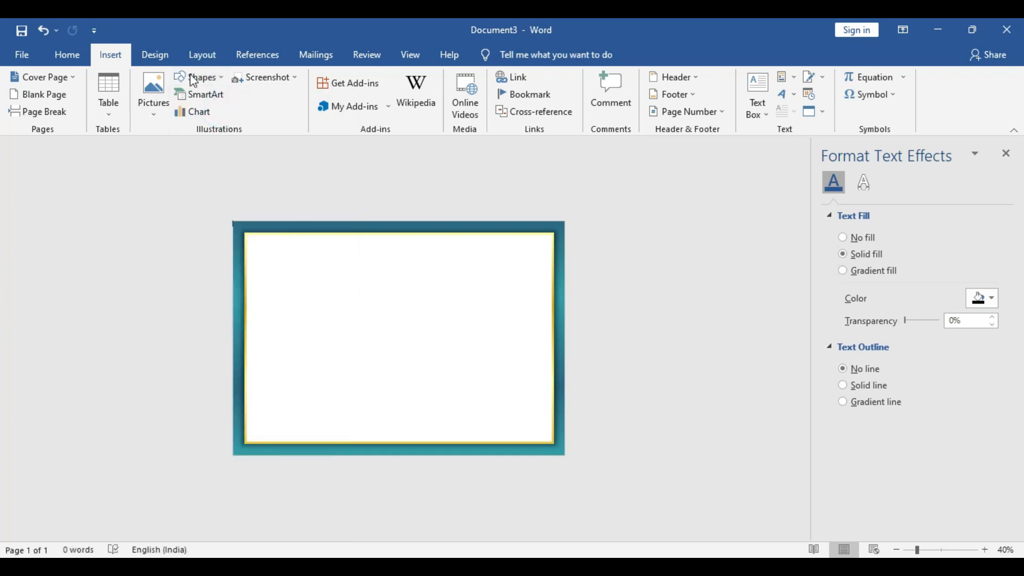
click(203, 76)
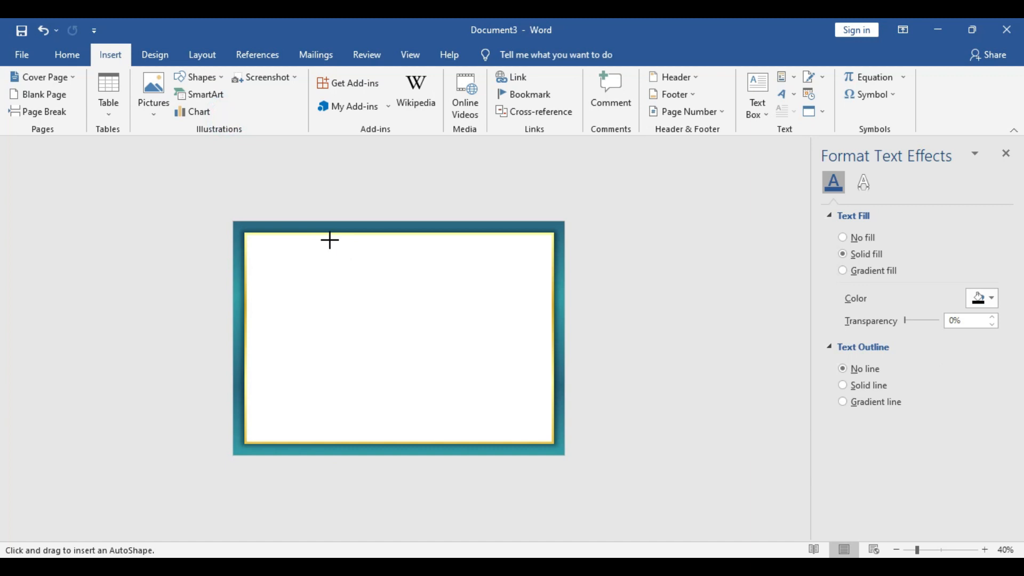
drag(330, 242, 436, 285)
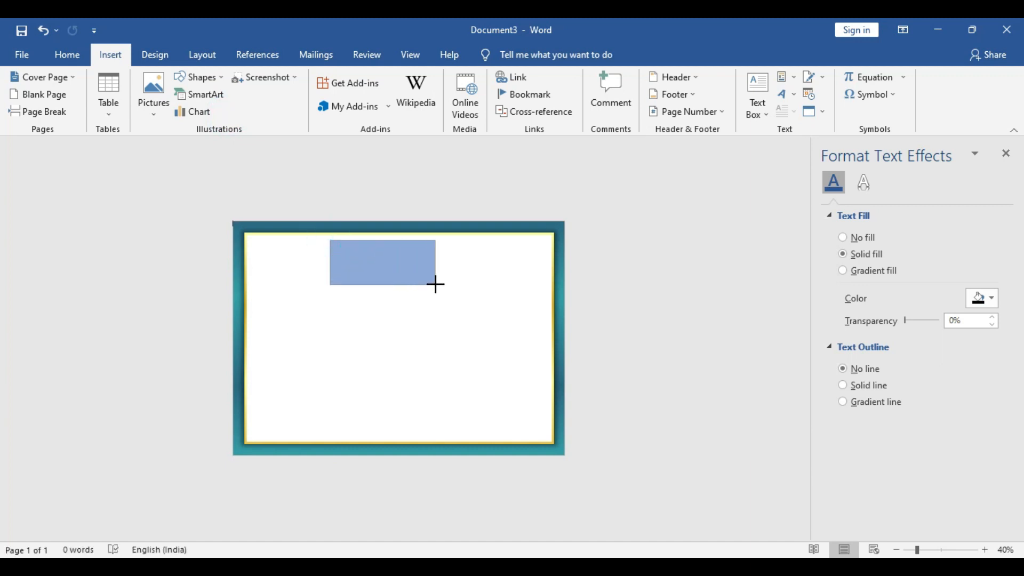
drag(436, 283, 416, 305)
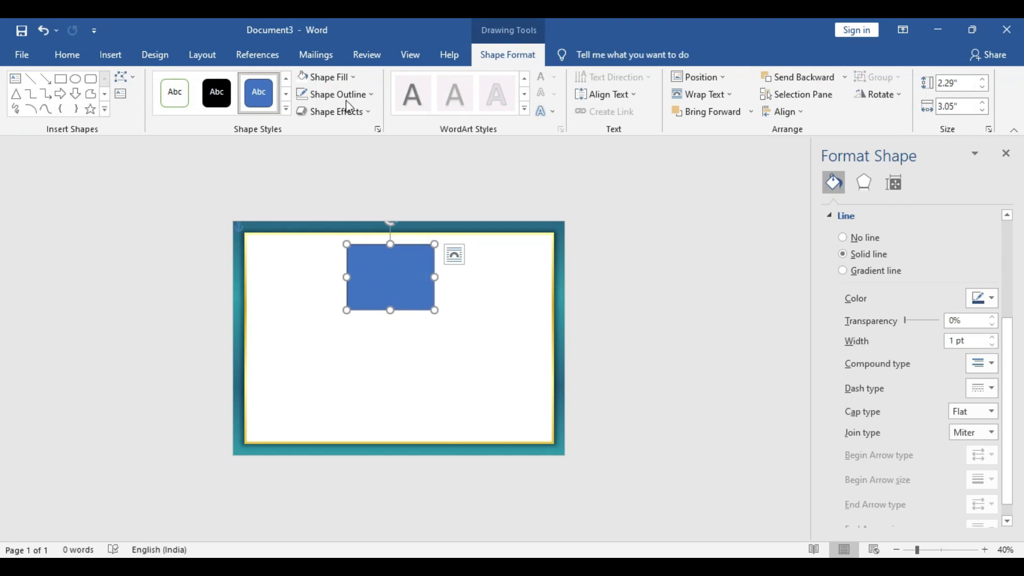
Fill the top rectangle with the MGM GRAND logo picture
click(326, 76)
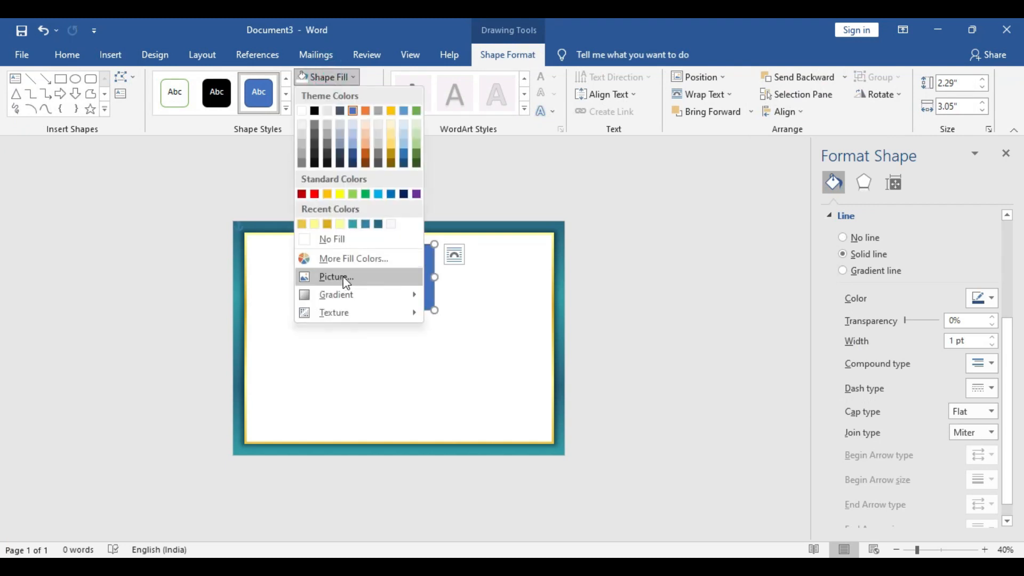
click(335, 276)
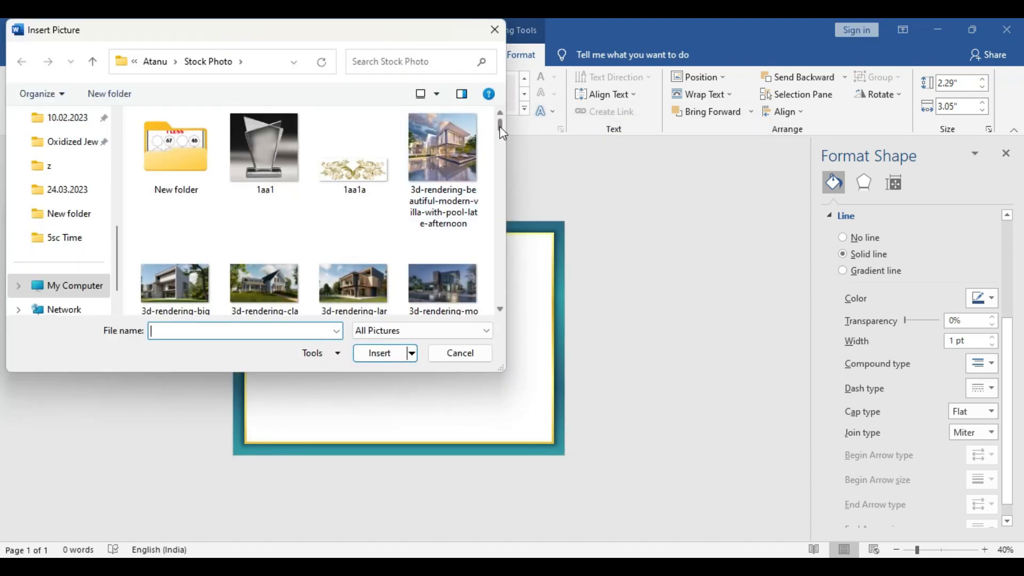
scroll(down, 3)
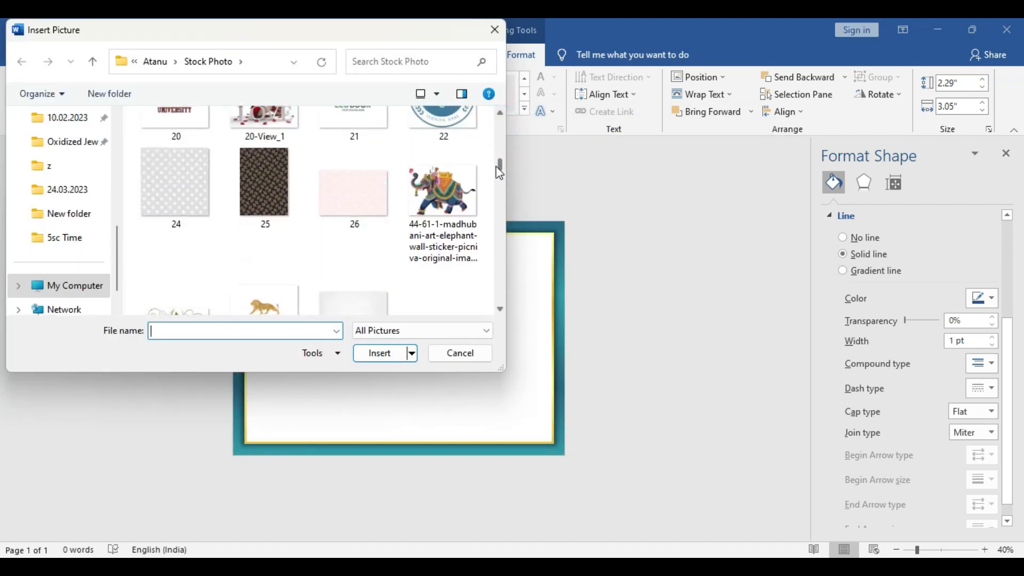
click(265, 148)
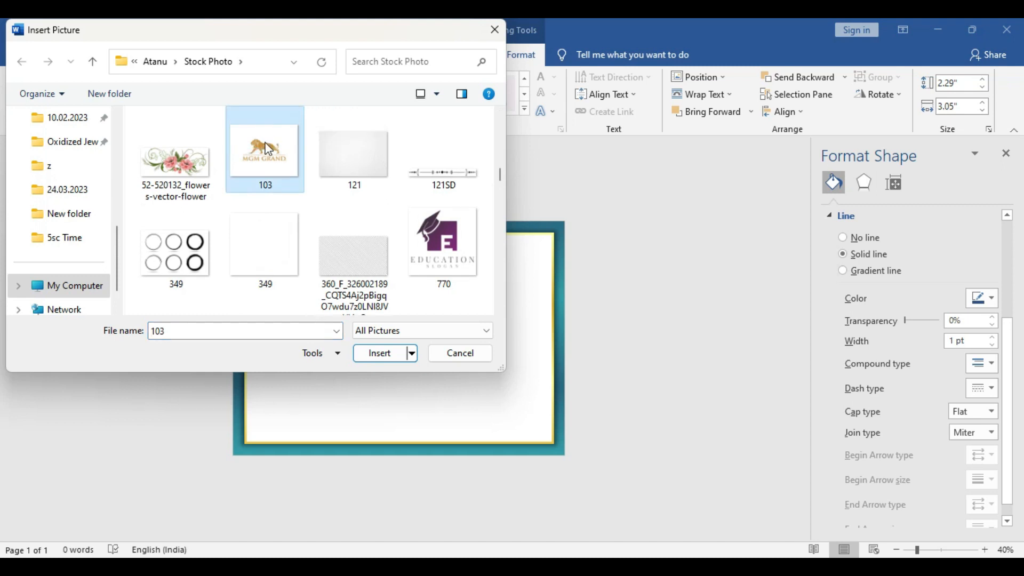
click(379, 353)
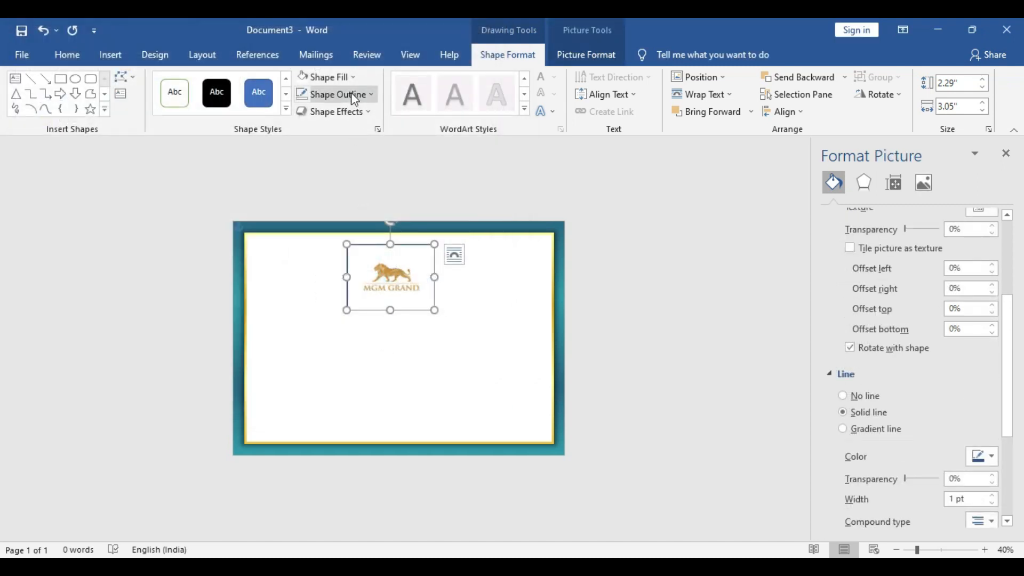
Remove the logo shape's outline, shrink it and move it to the top centre
click(333, 94)
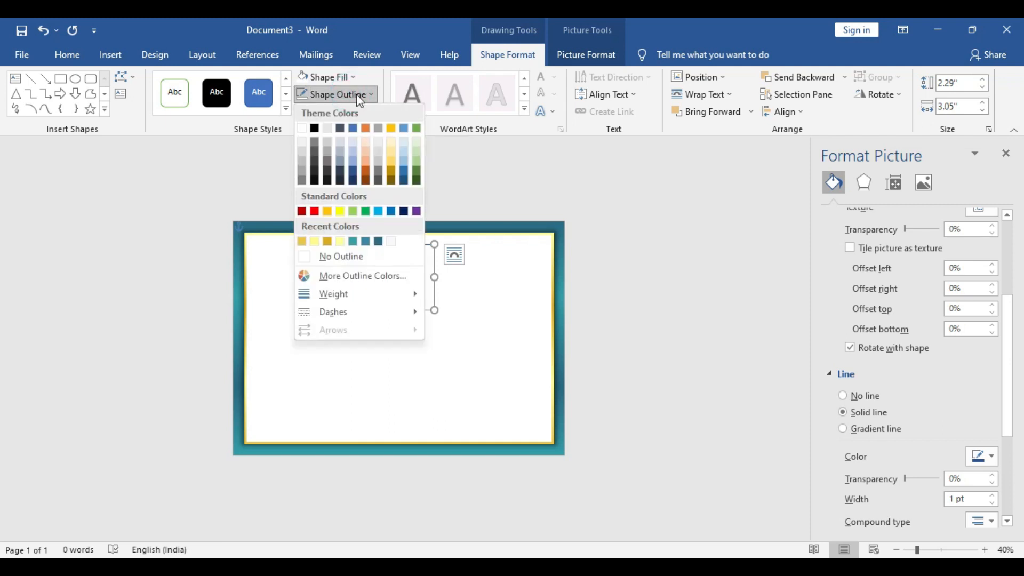
mouse_move(357, 99)
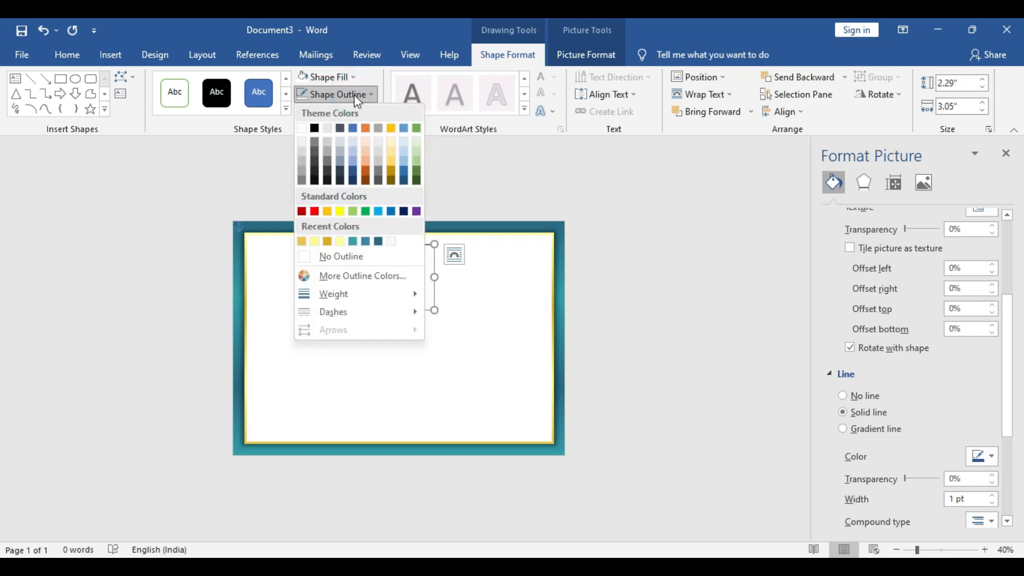
click(340, 255)
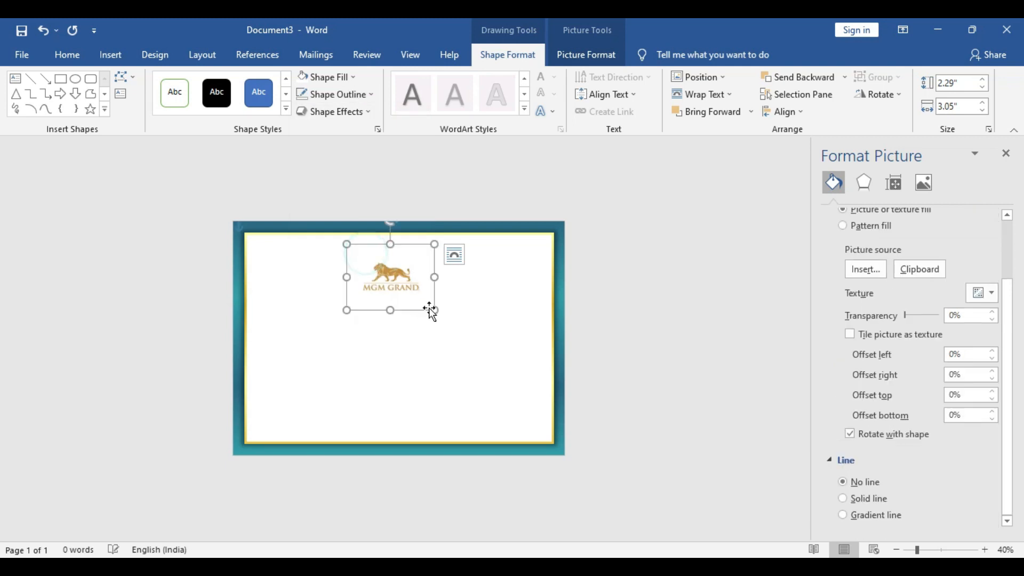
drag(434, 310, 412, 291)
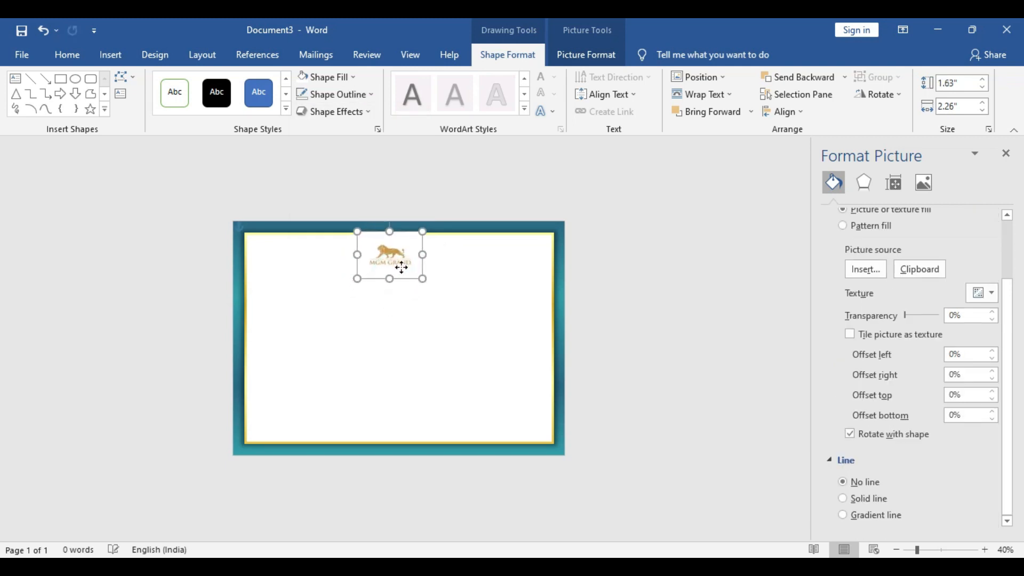
drag(389, 255, 383, 260)
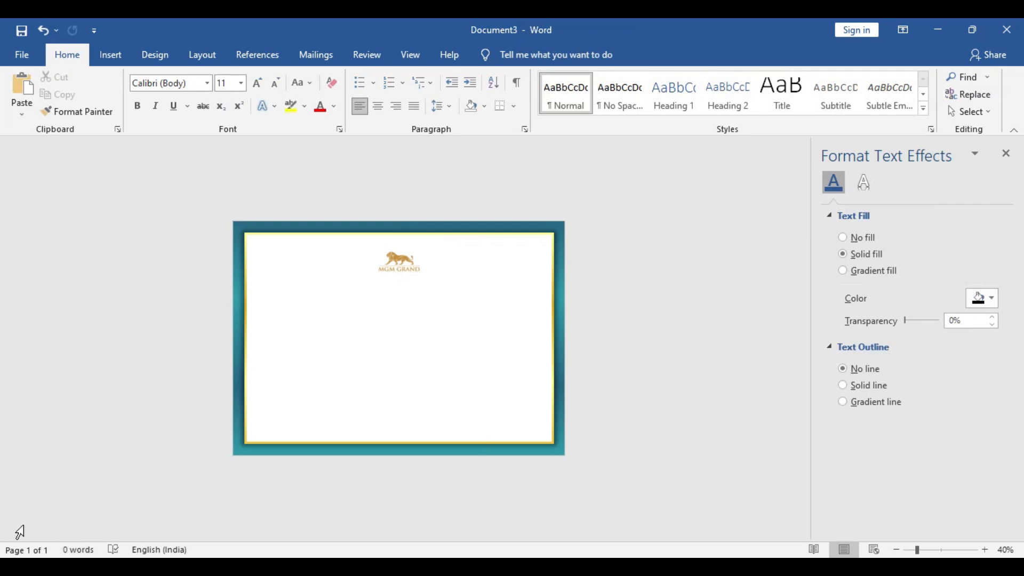
mouse_move(29, 522)
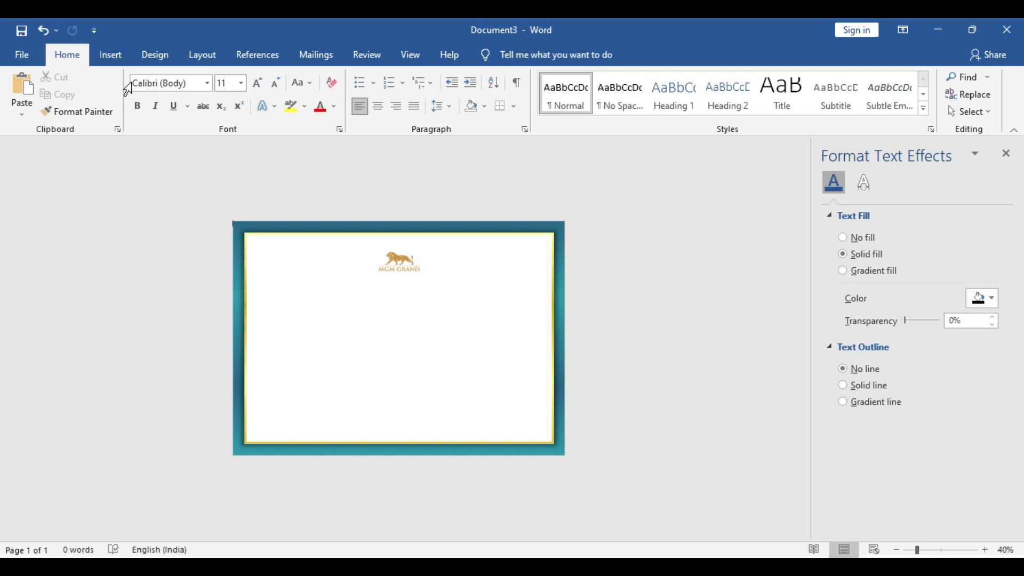
Draw a text box below the logo and type CERTIFICATE at size 60
click(110, 55)
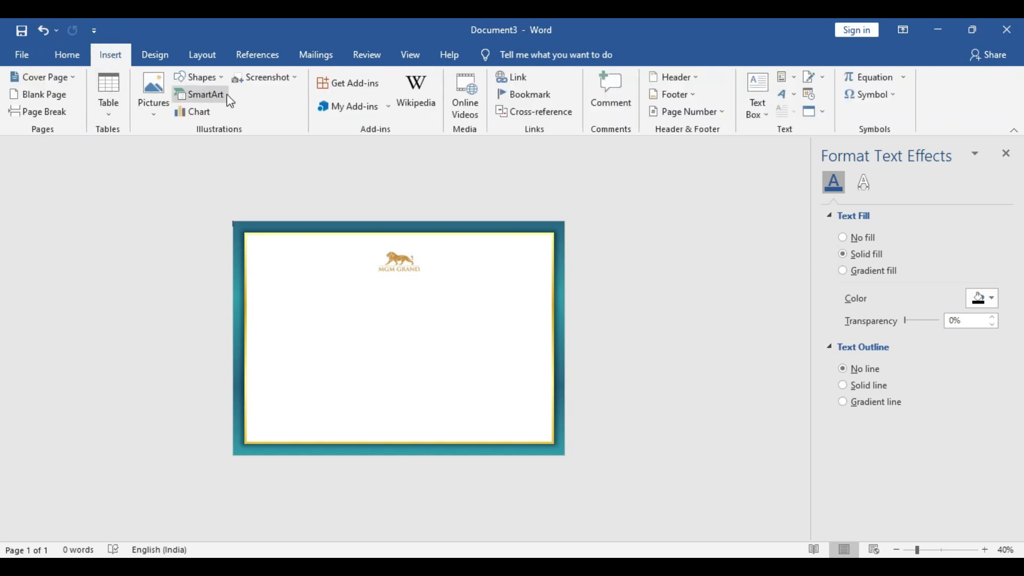
click(757, 95)
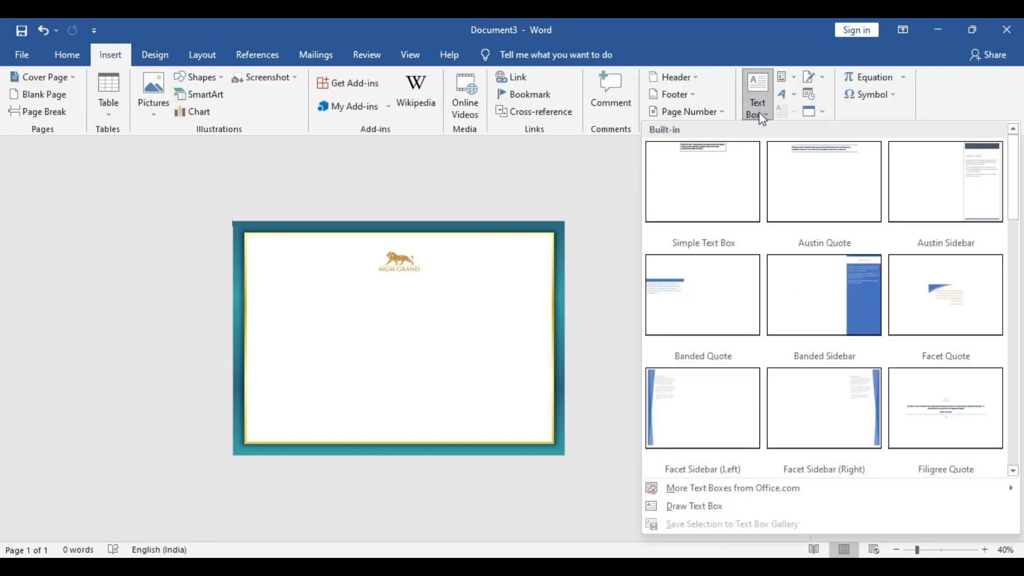
click(693, 506)
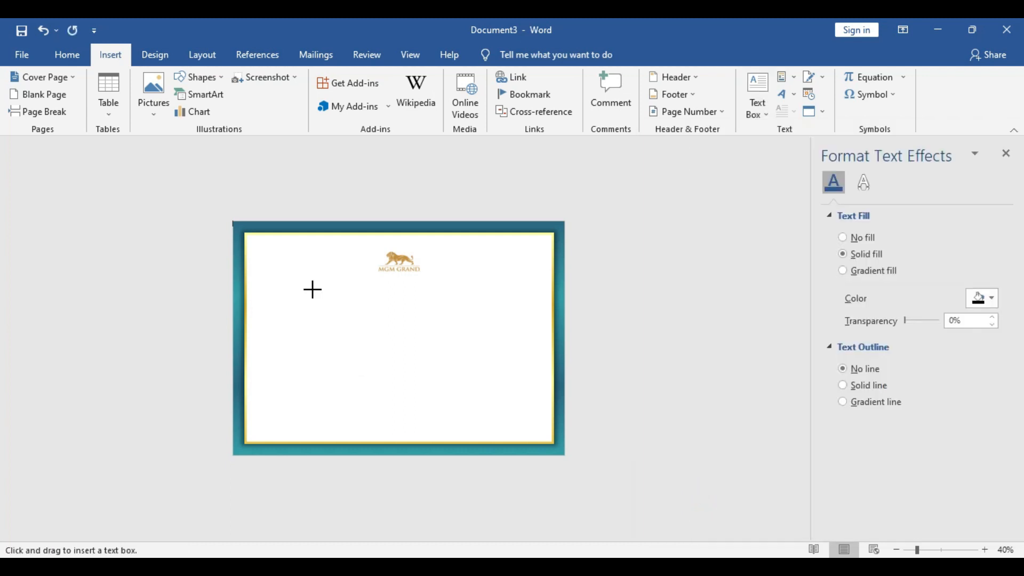
drag(307, 280, 506, 310)
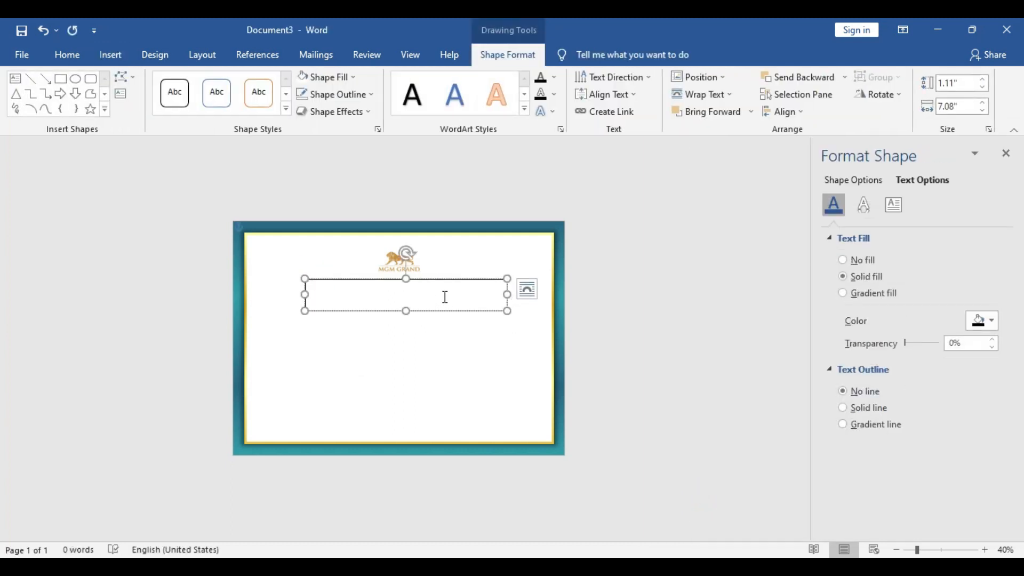
text(a)
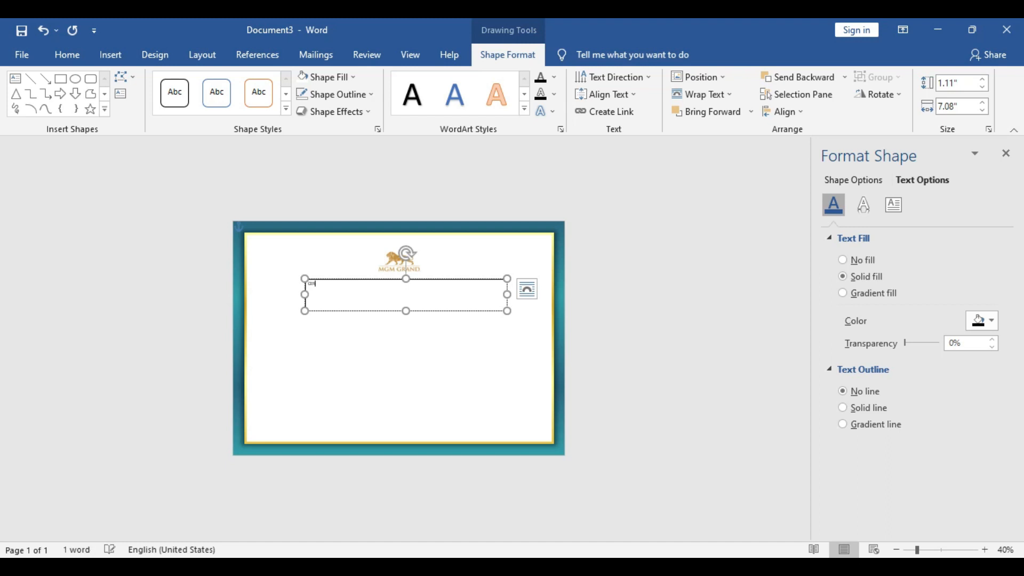
text(CERTIFICATE)
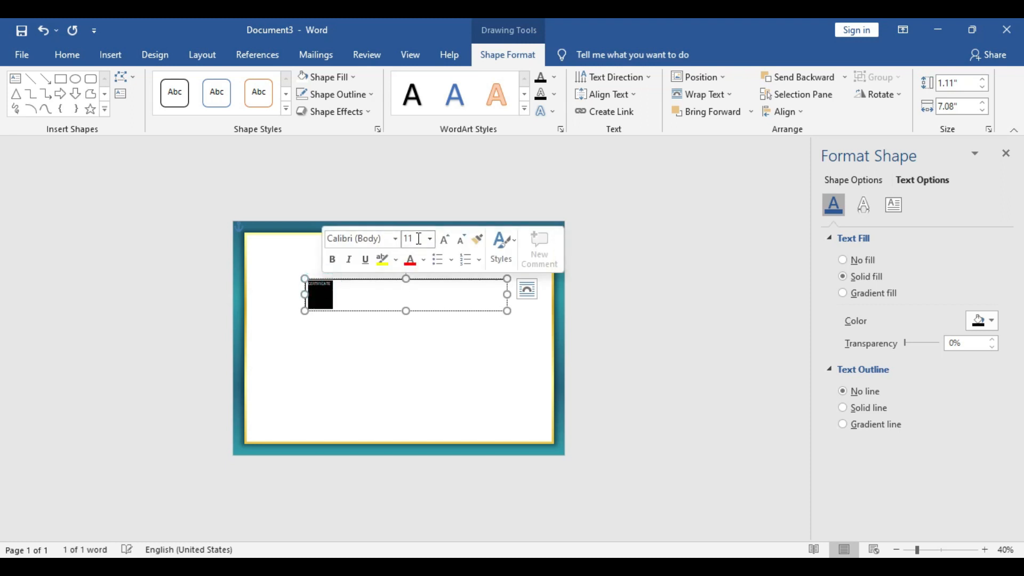
text(60)
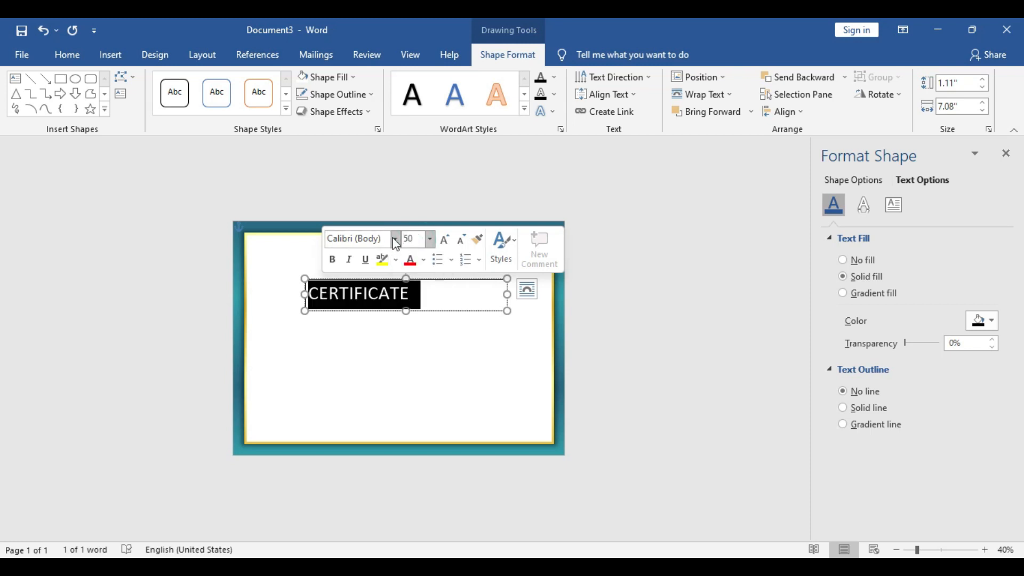
Set the title to Adobe Garamond Pro Bold, centre it, and remove the box outline
click(395, 239)
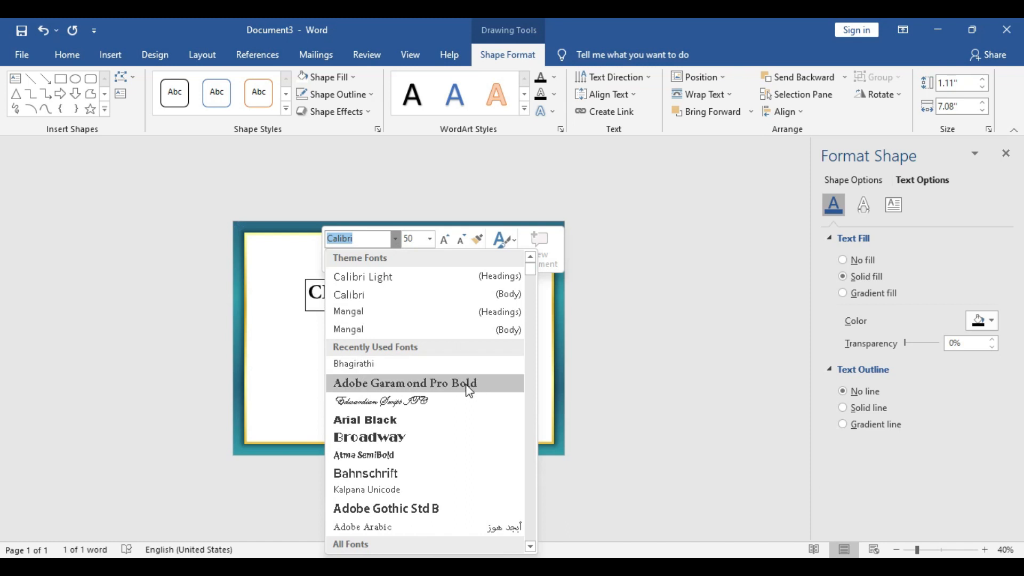
click(403, 384)
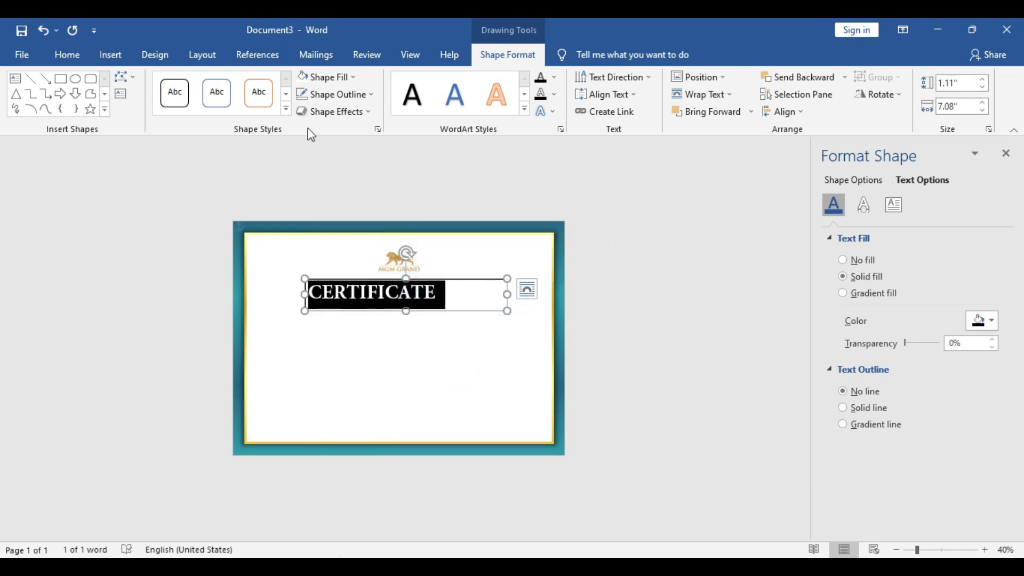
click(66, 54)
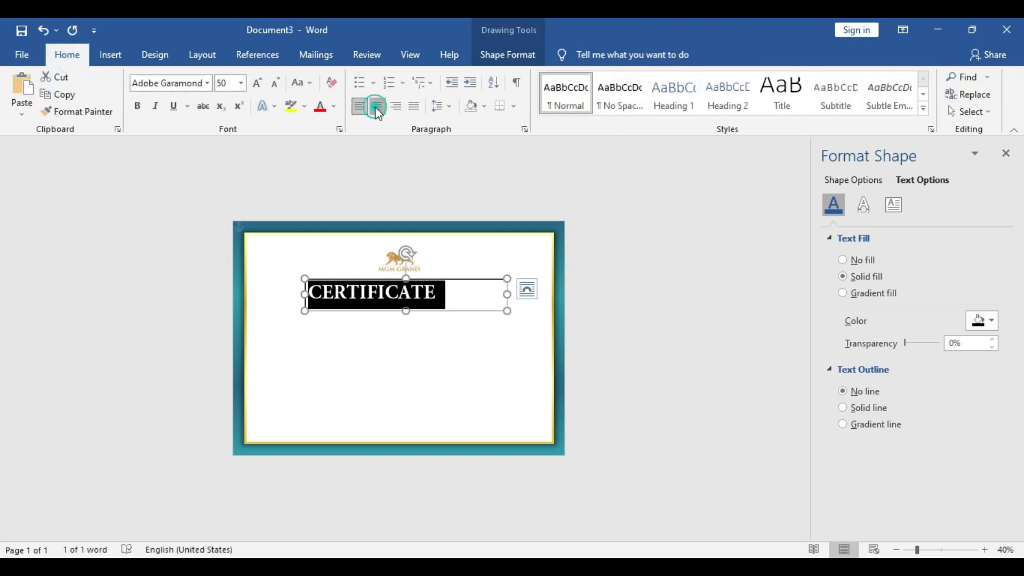
click(376, 105)
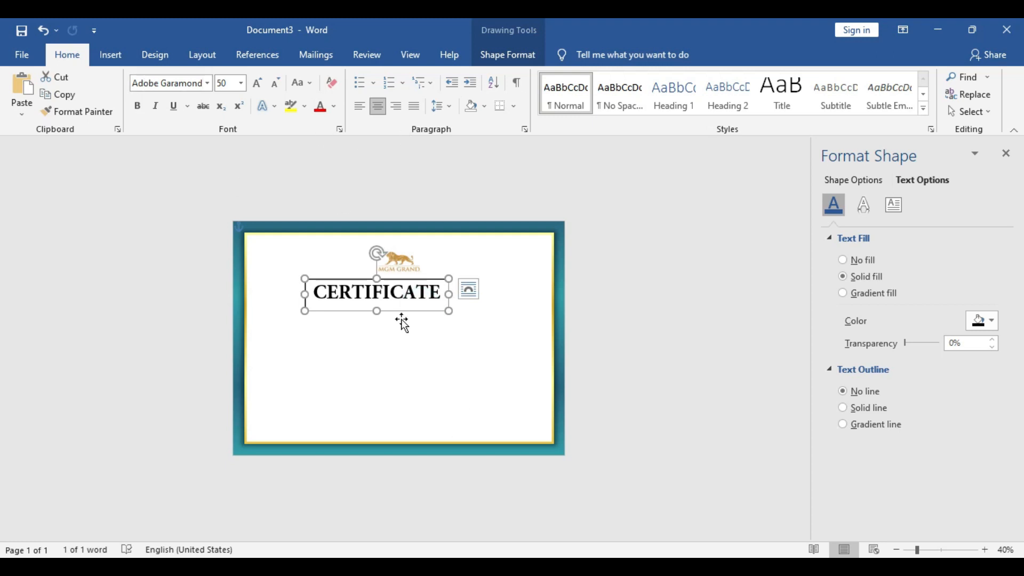
click(507, 55)
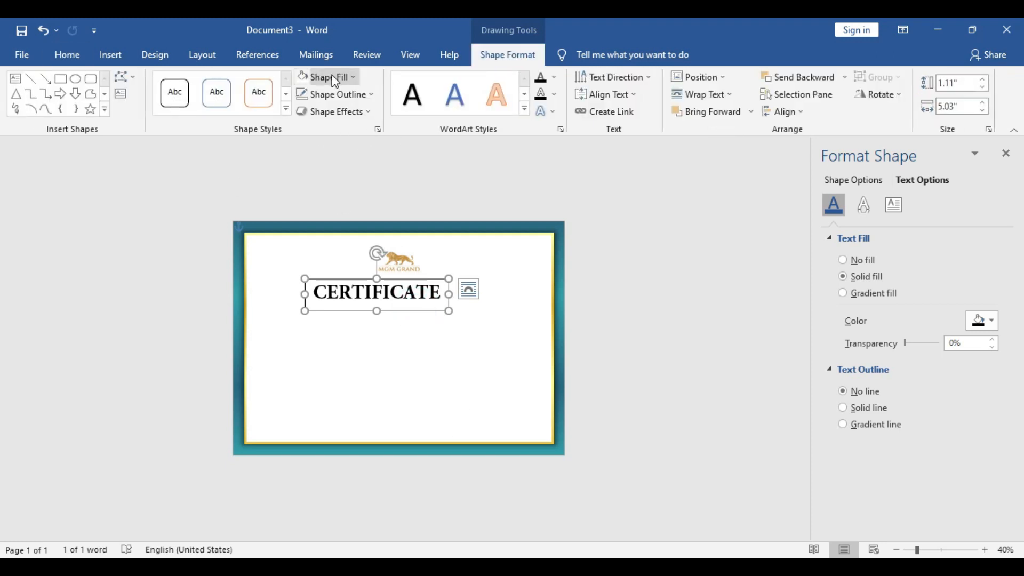
click(328, 76)
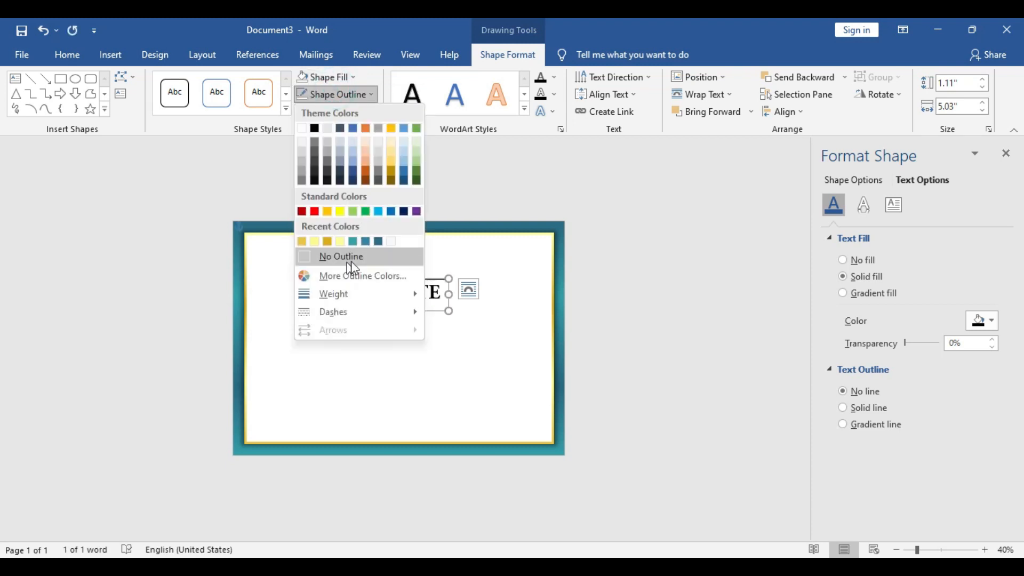
click(340, 256)
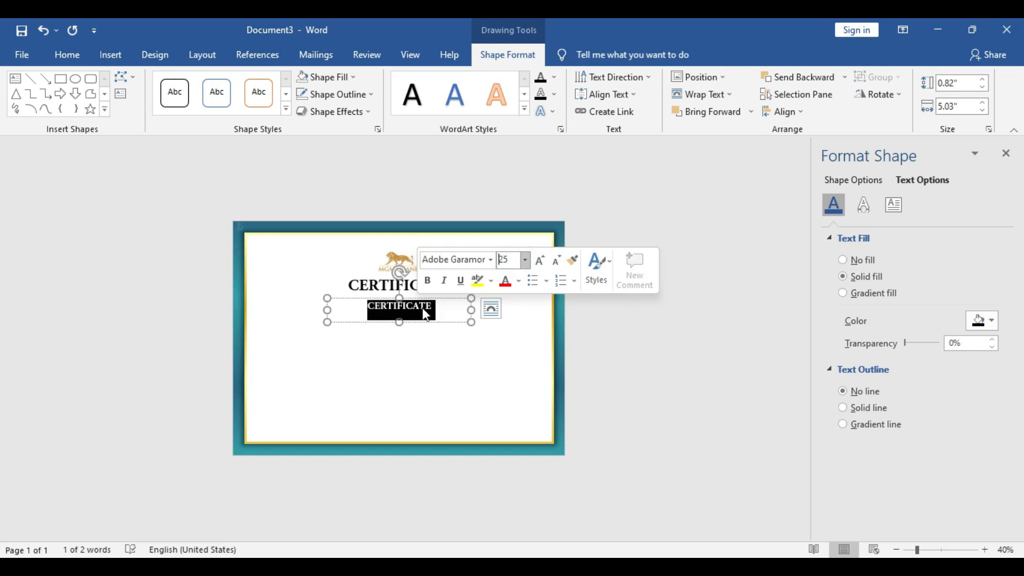
Type 'OF ACHIVEMENT' in the smaller copied title box and move it beneath CERTIFICATE
click(677, 481)
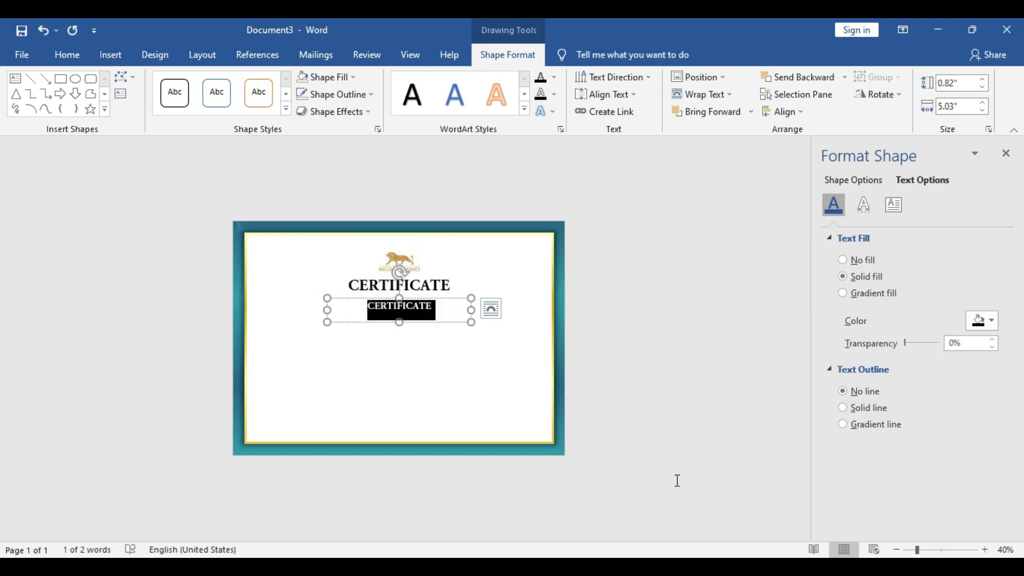
text(OF)
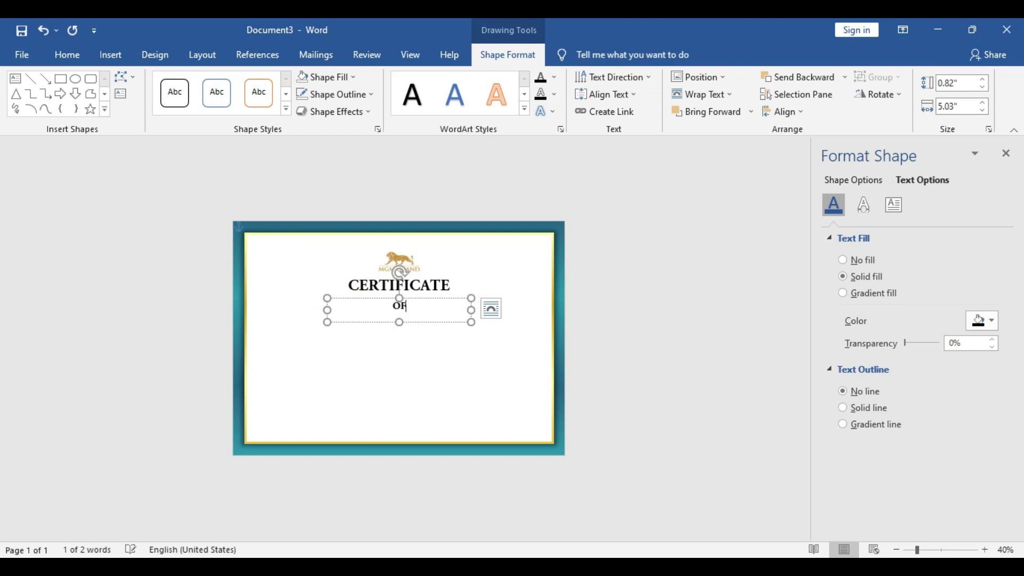
text(AC)
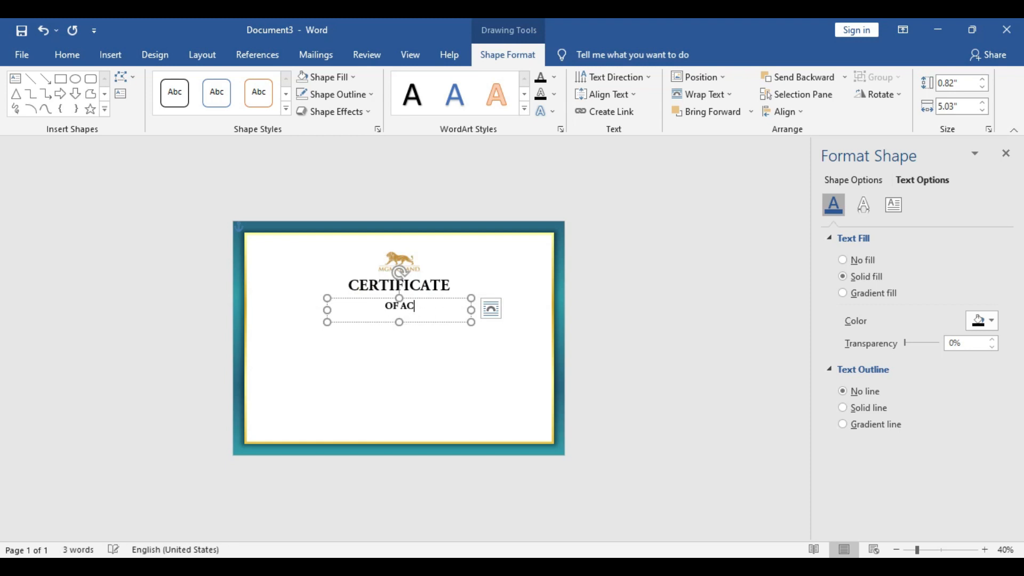
text(HI)
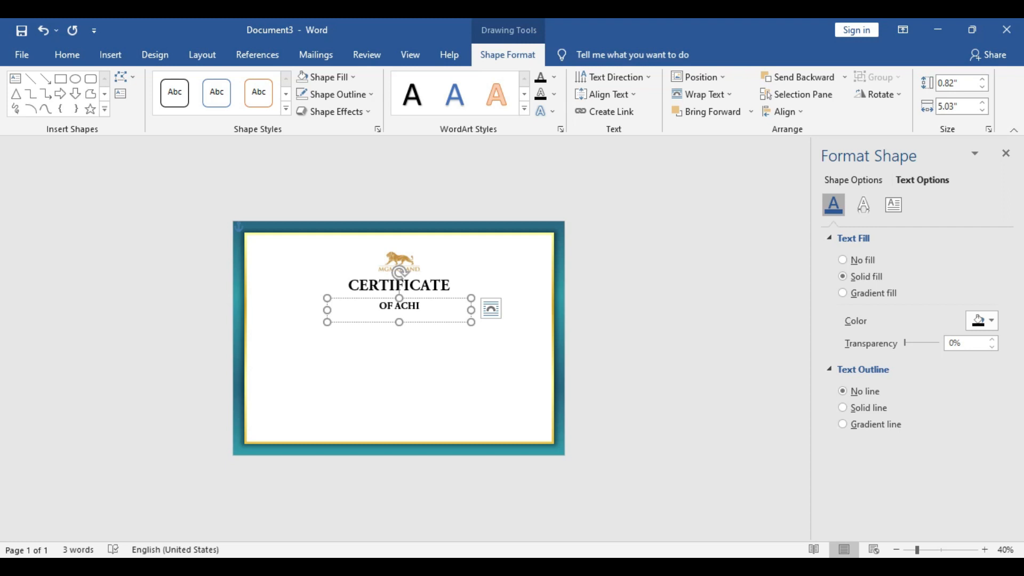
text(VEMEN)
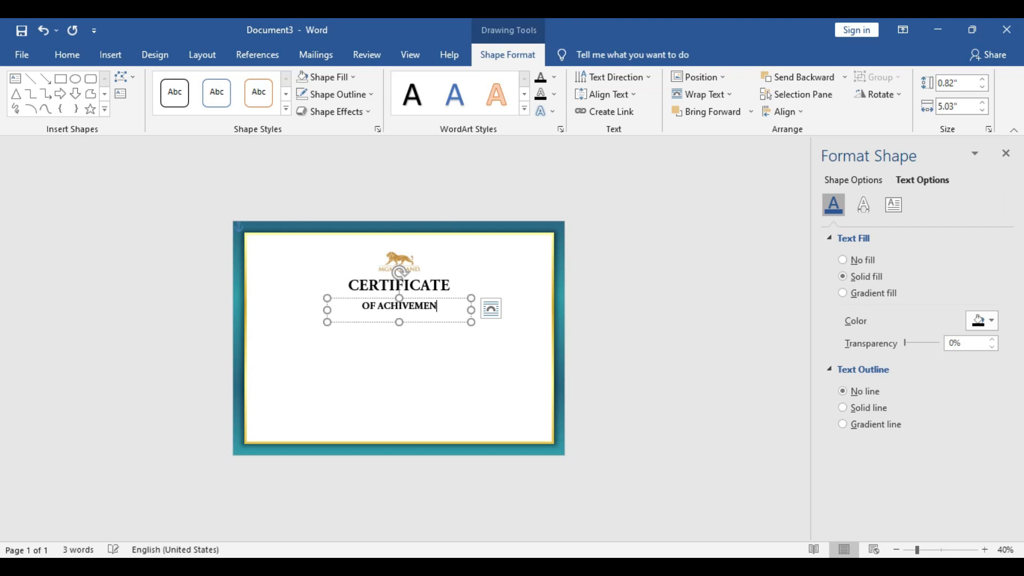
text(T)
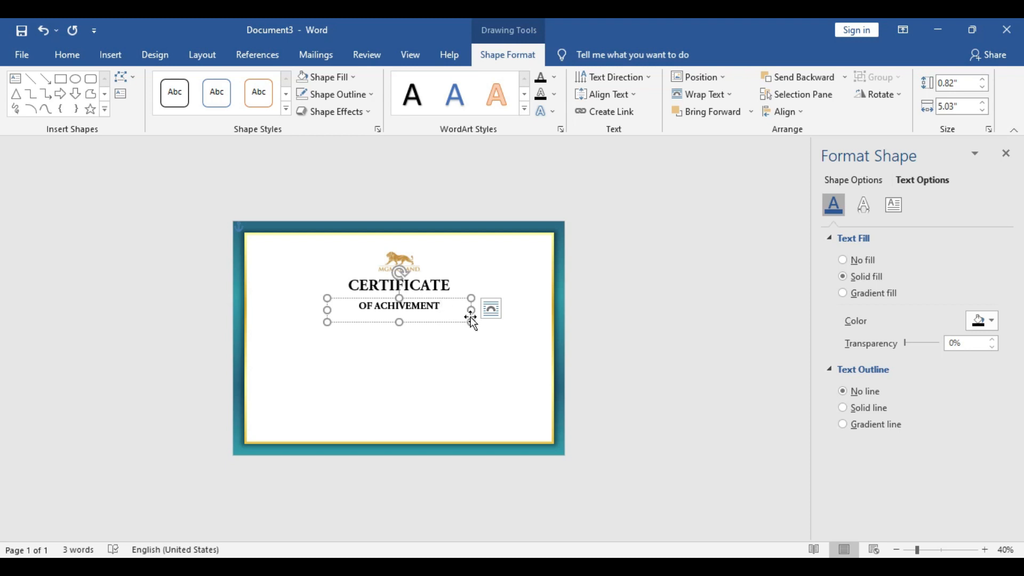
drag(471, 310, 436, 311)
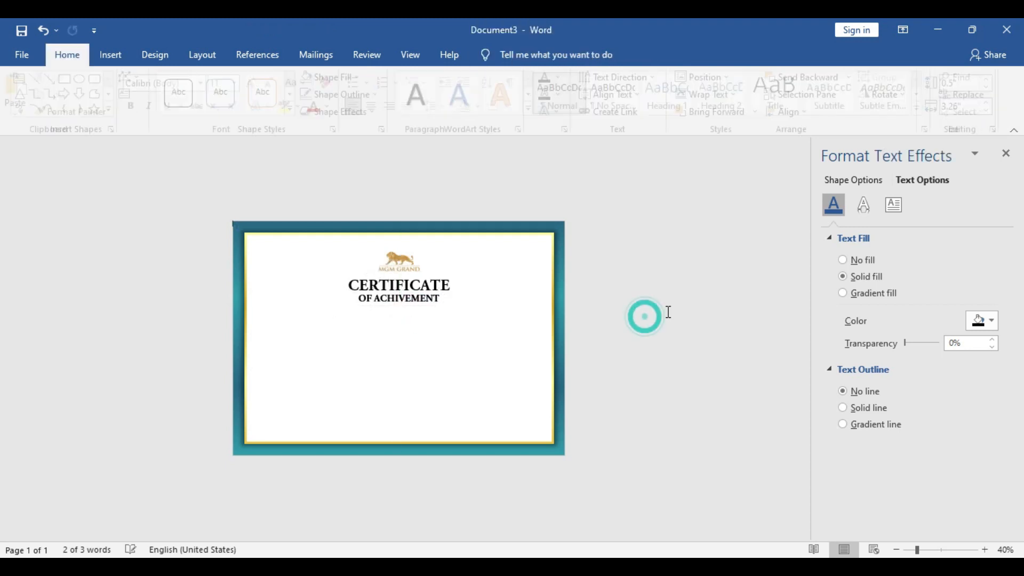
Set the OF ACHIVEMENT line to 30 pt and tighten it under the CERTIFICATE line
click(325, 355)
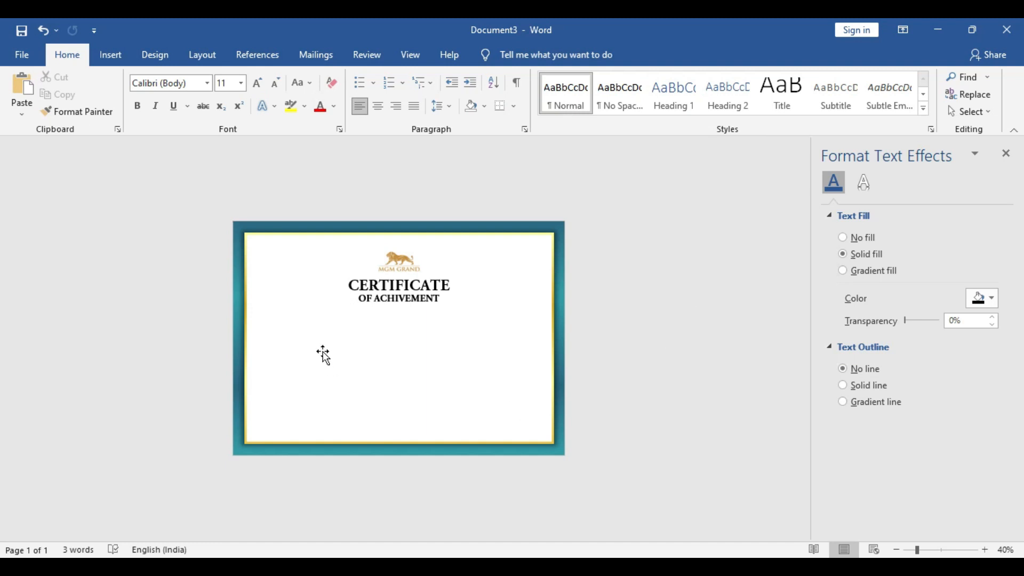
click(398, 298)
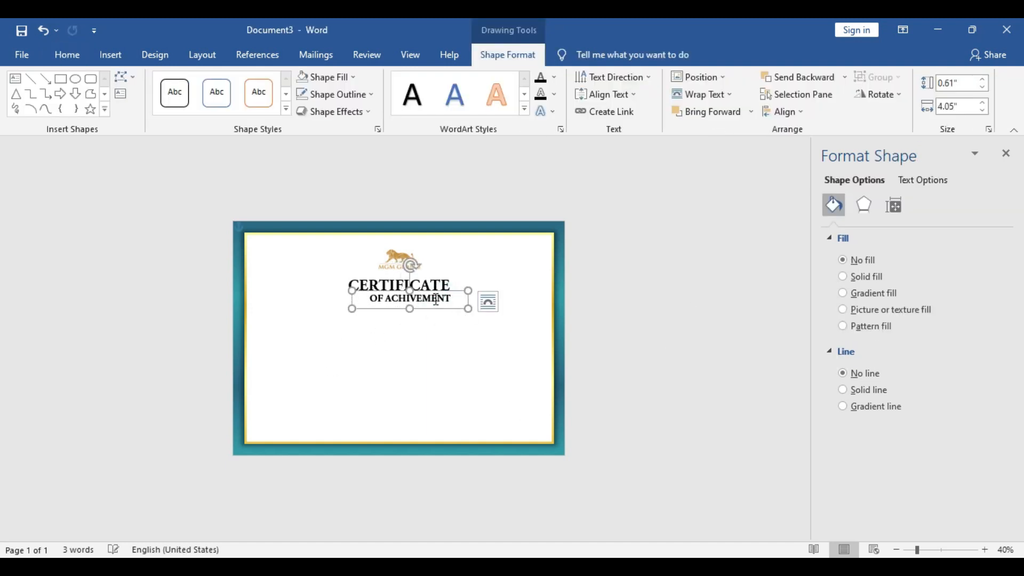
double_click(410, 299)
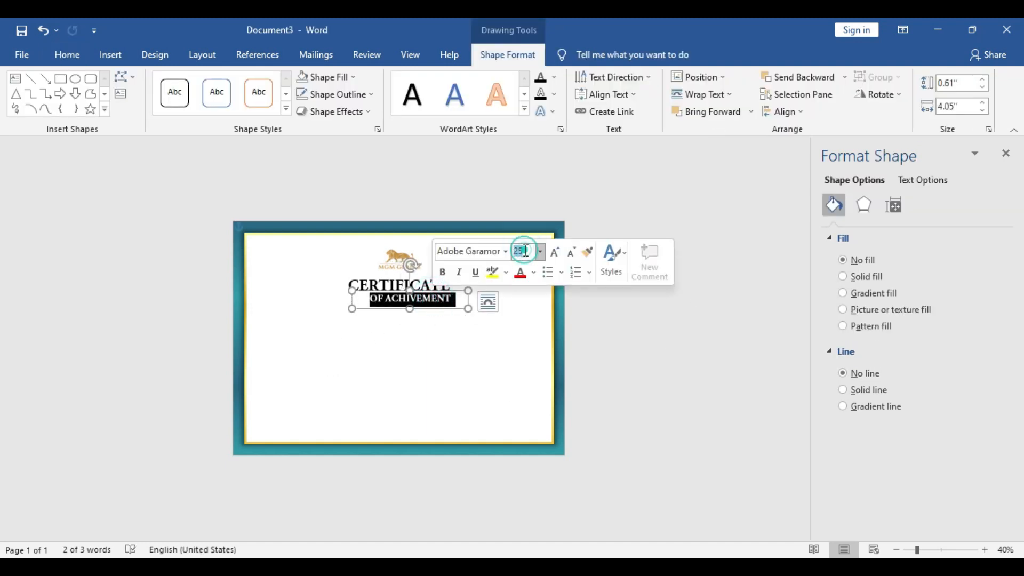
text(30)
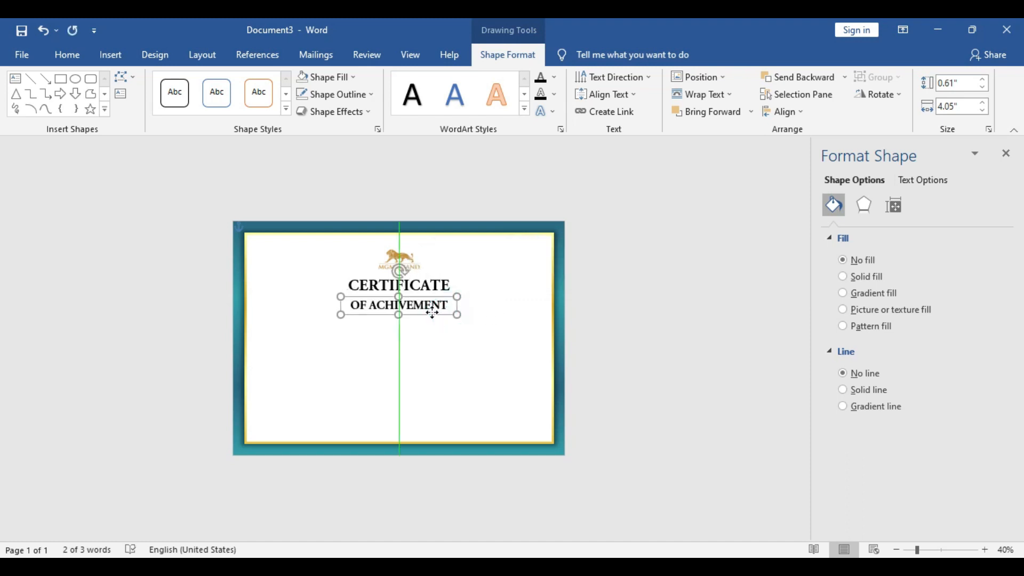
double_click(399, 285)
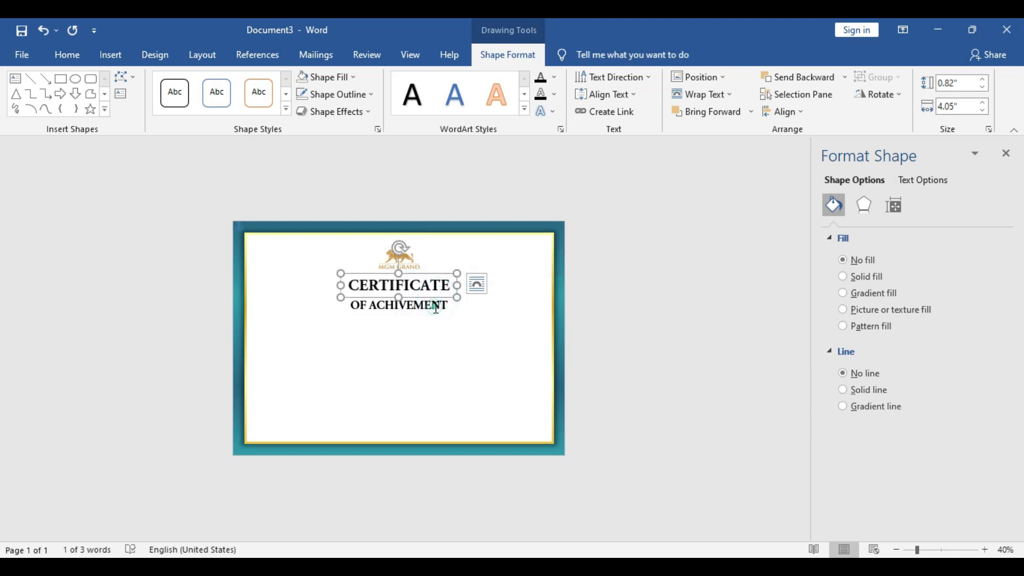
double_click(397, 305)
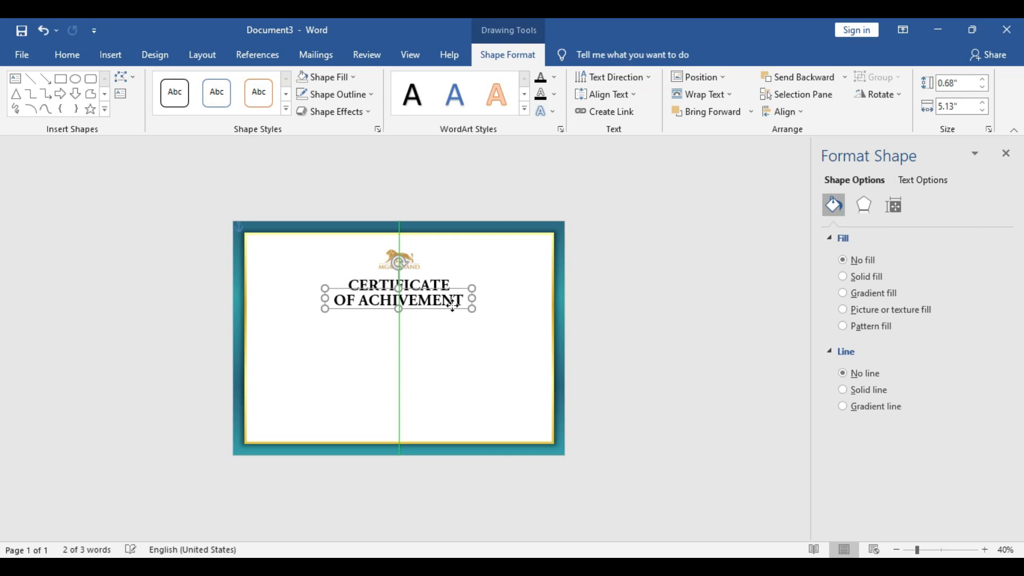
click(648, 299)
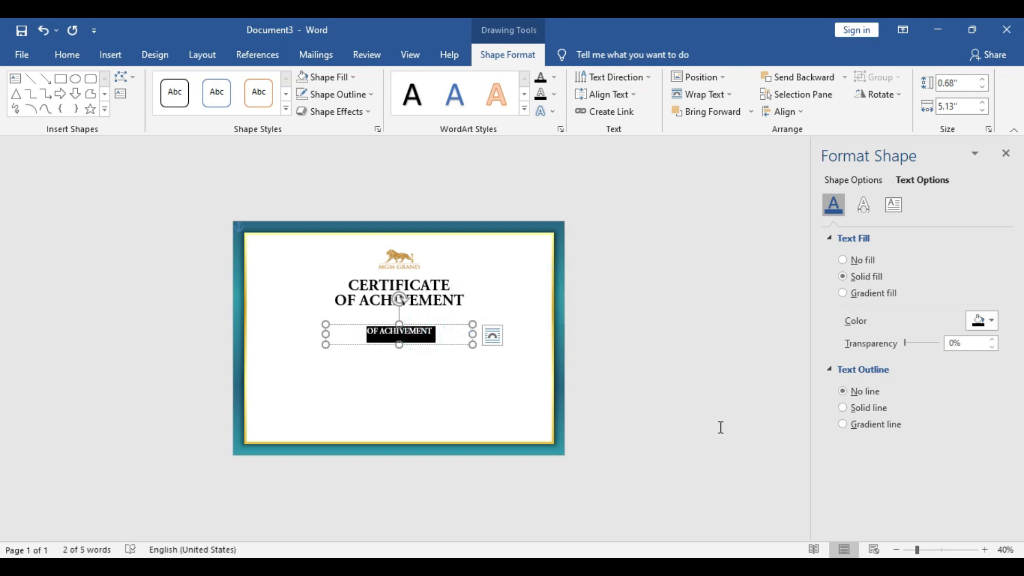
Type 'THIS CERTIFICATE IS PROUDLY PRESENTED TO' into the text box
text(THIS C)
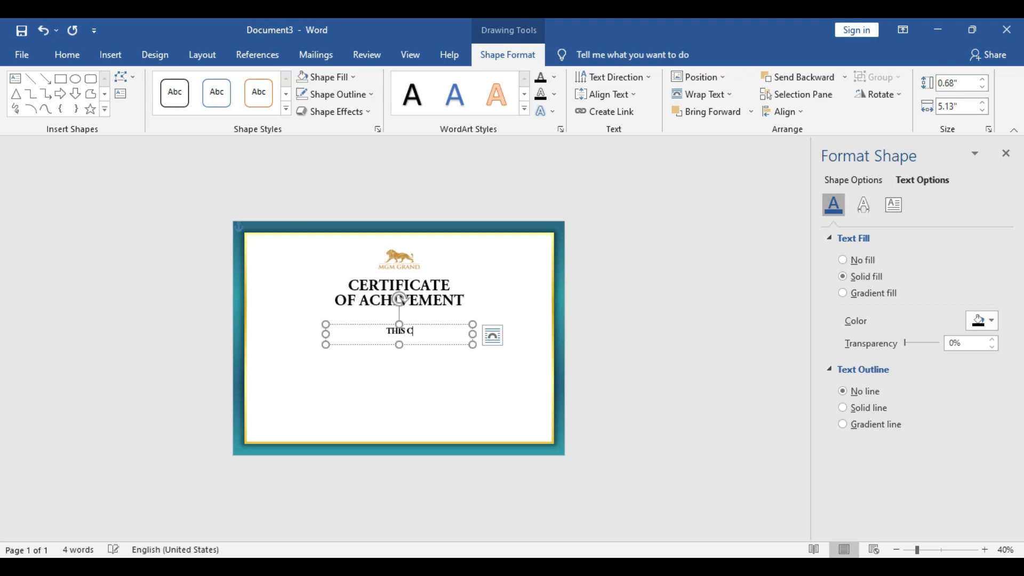
text(ERTIFICA)
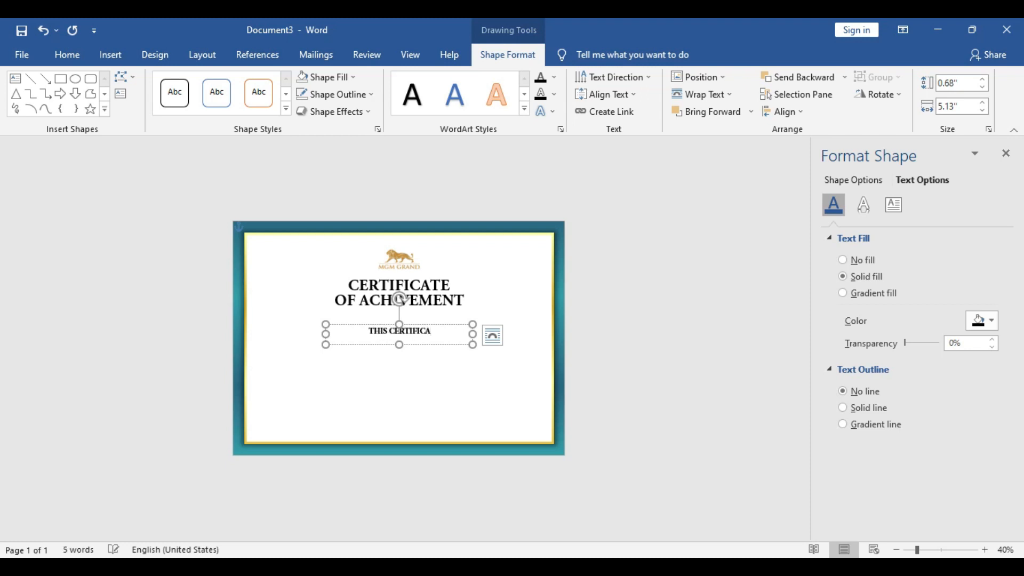
text(TE)
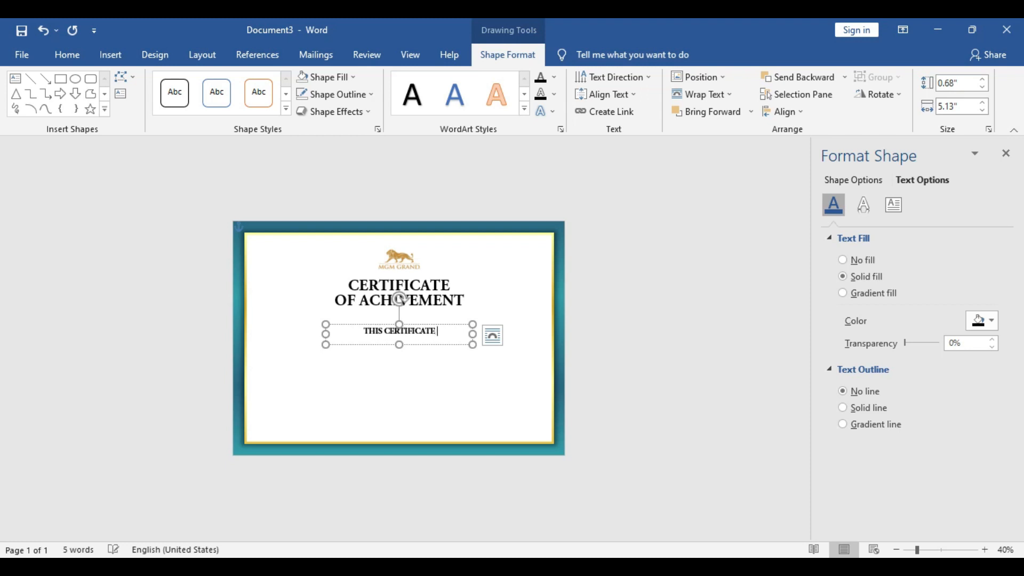
text(IS PRO)
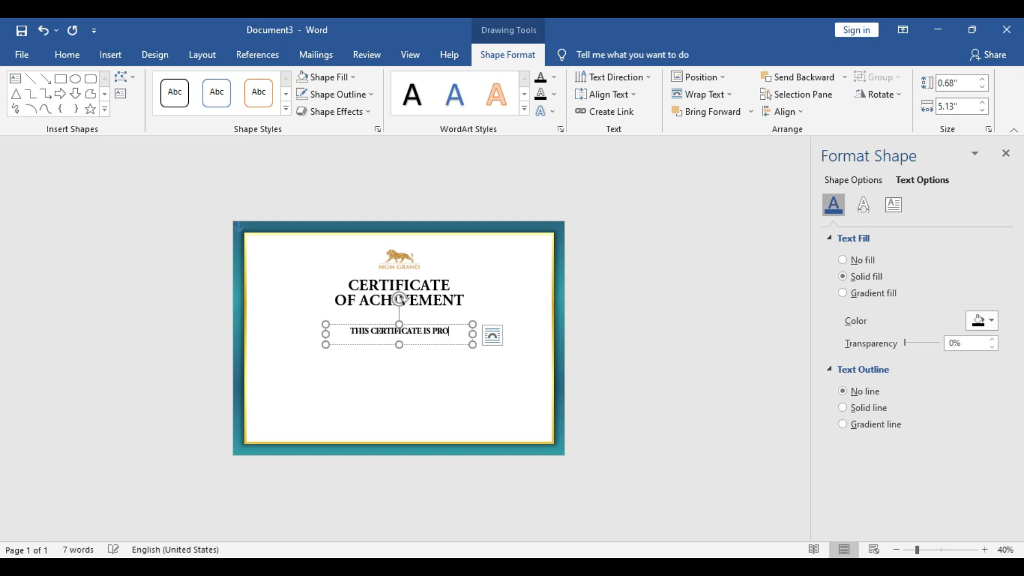
text(UDLY PRESENTED)
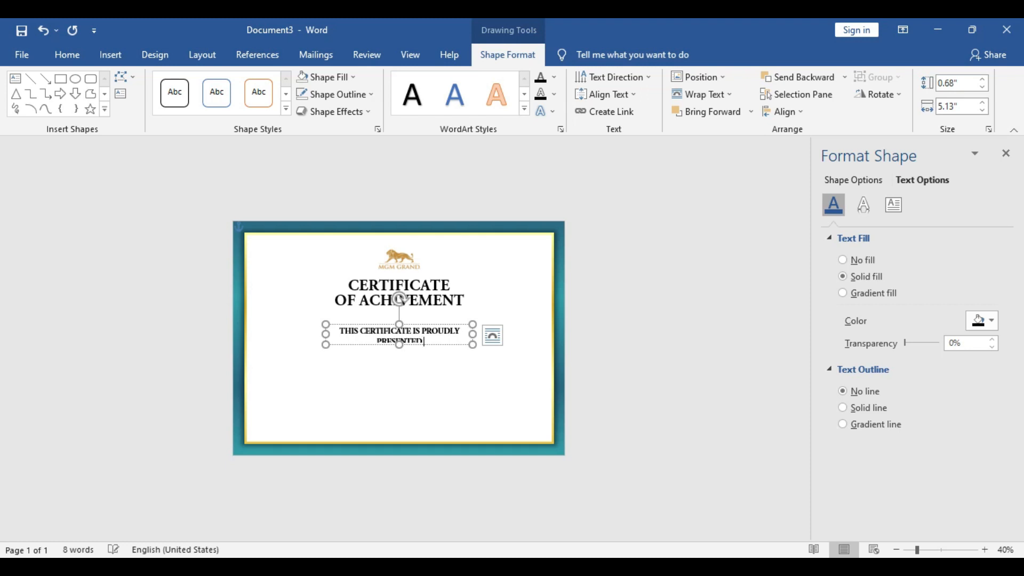
text(TO)
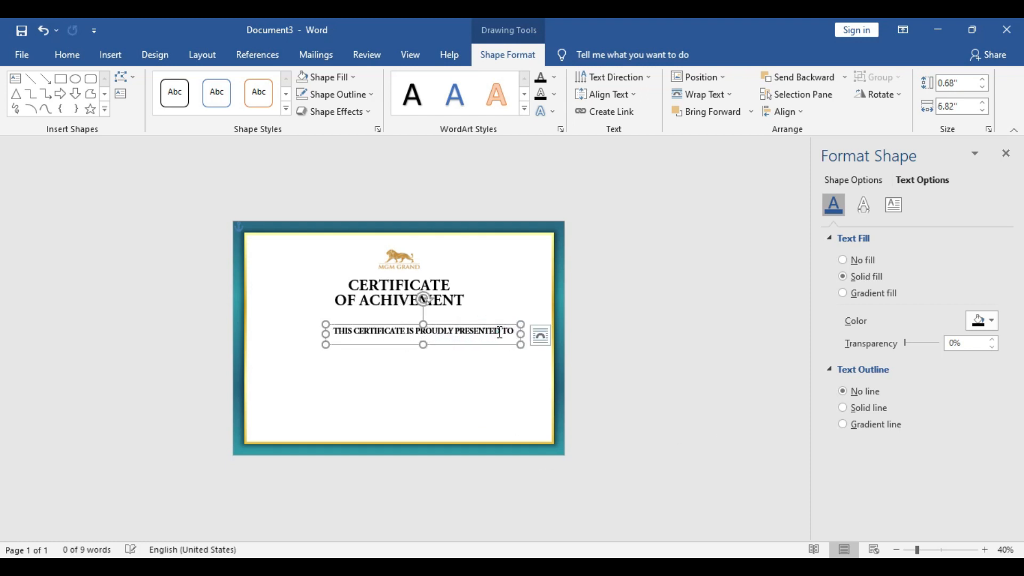
Restyle the tagline with a lighter, smaller font
click(570, 285)
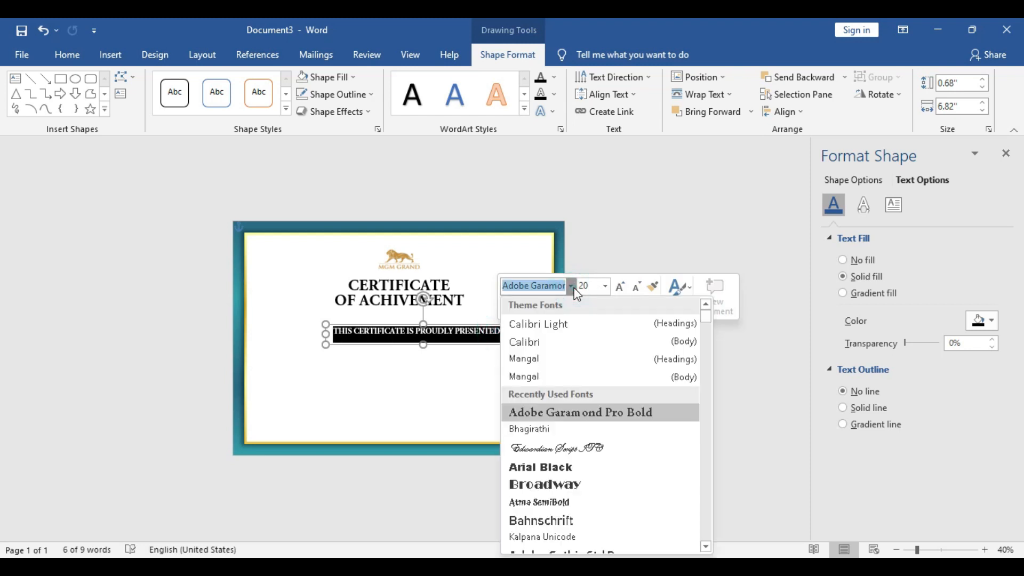
click(538, 323)
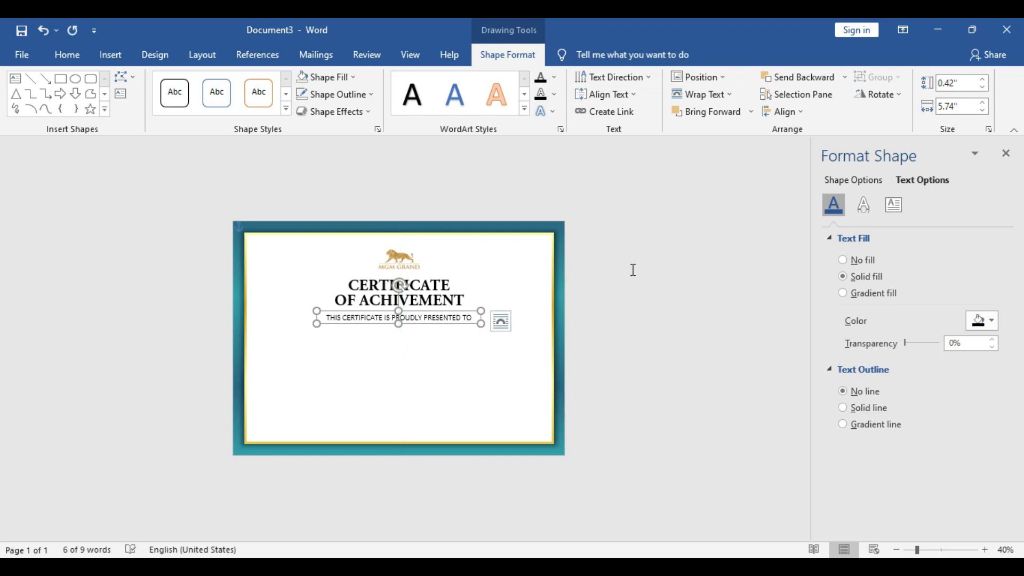
click(401, 433)
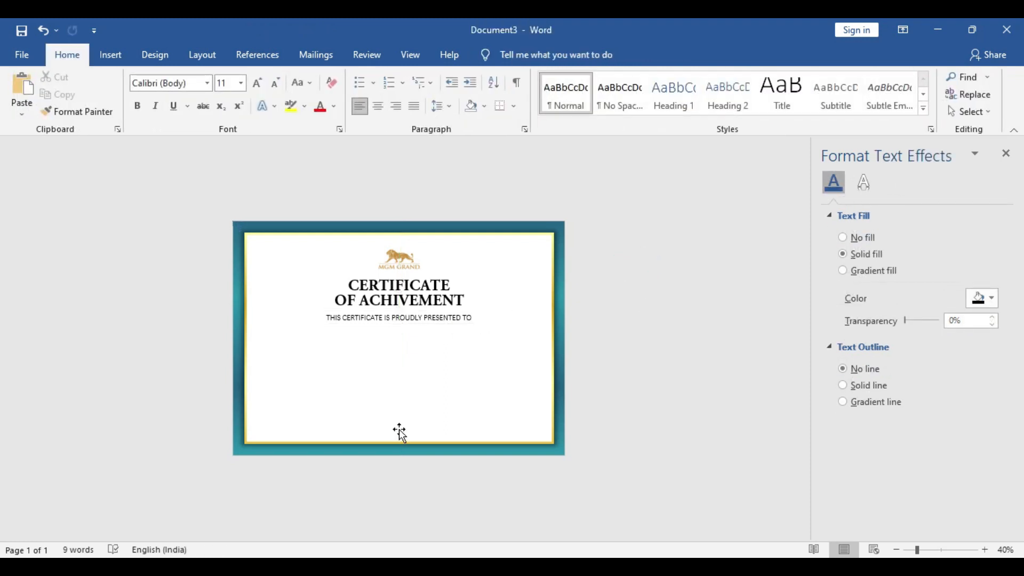
Duplicate the title box below the tagline and replace its text with 'Name Surname'
click(398, 291)
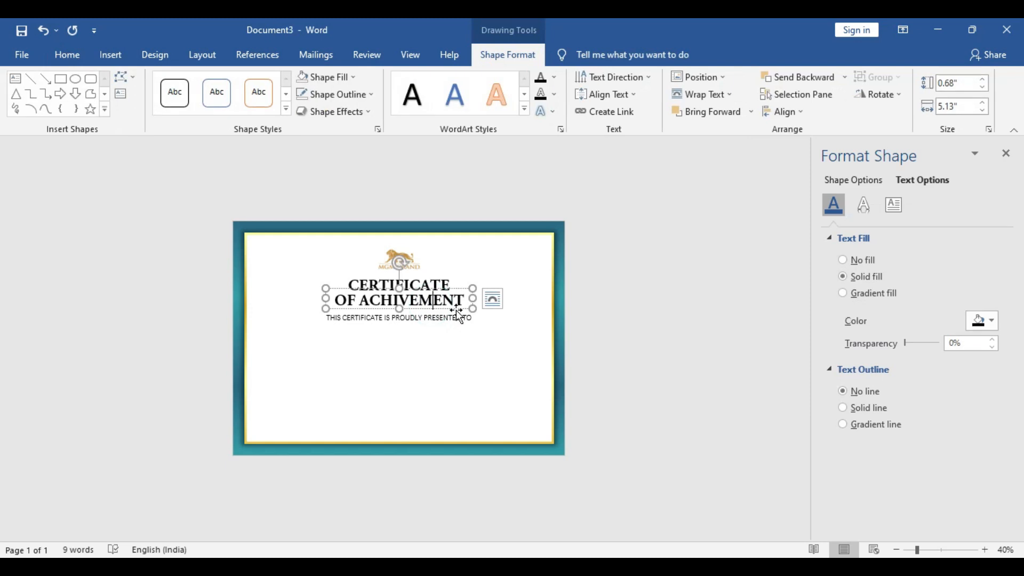
key(ctrl+v)
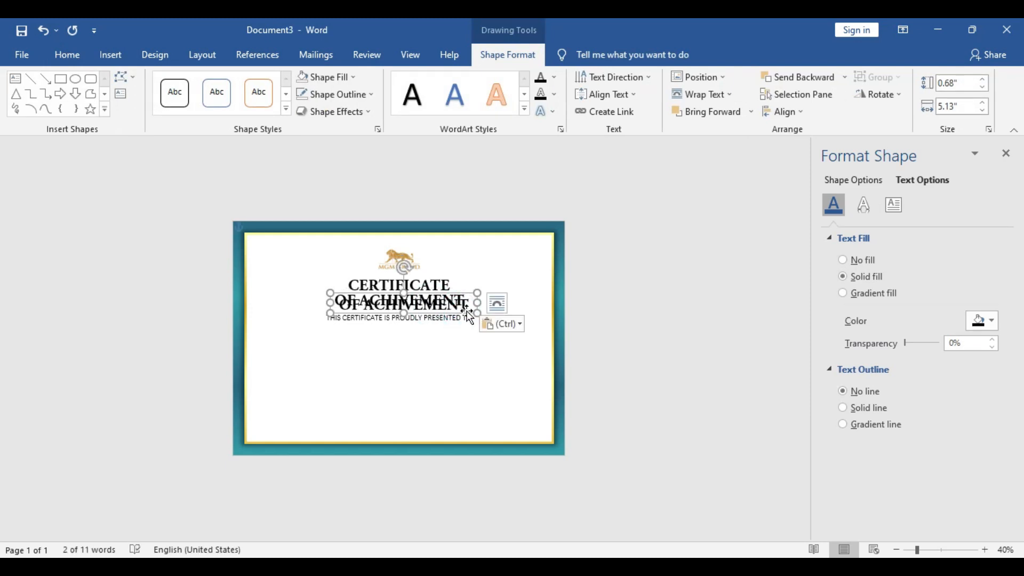
drag(399, 303, 399, 356)
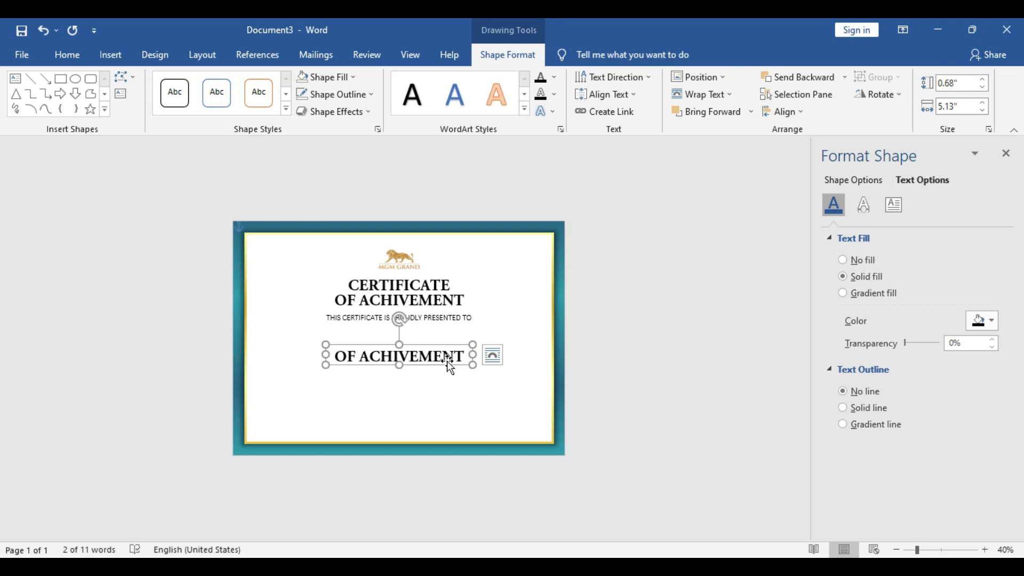
double_click(396, 357)
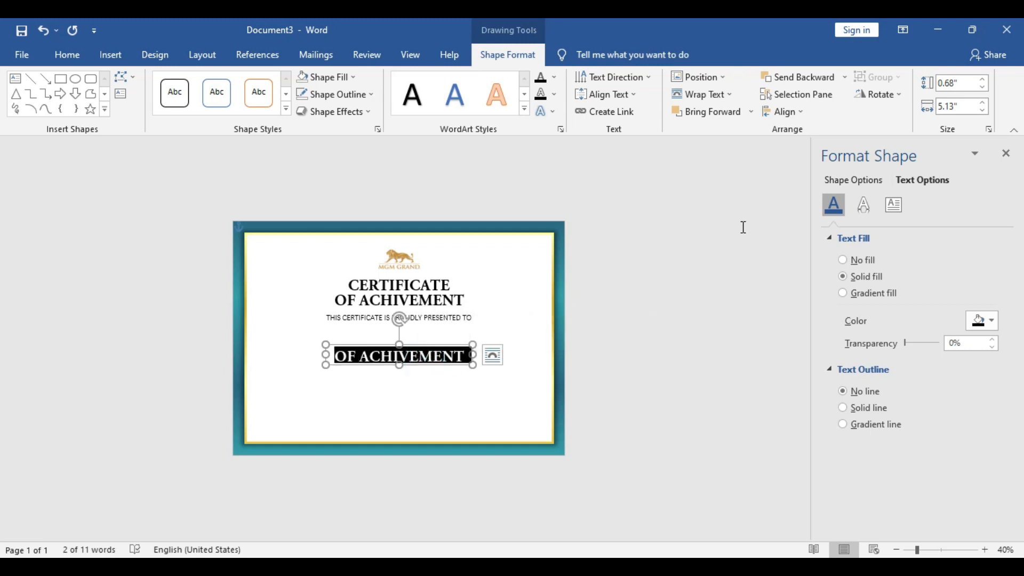
text(Name S)
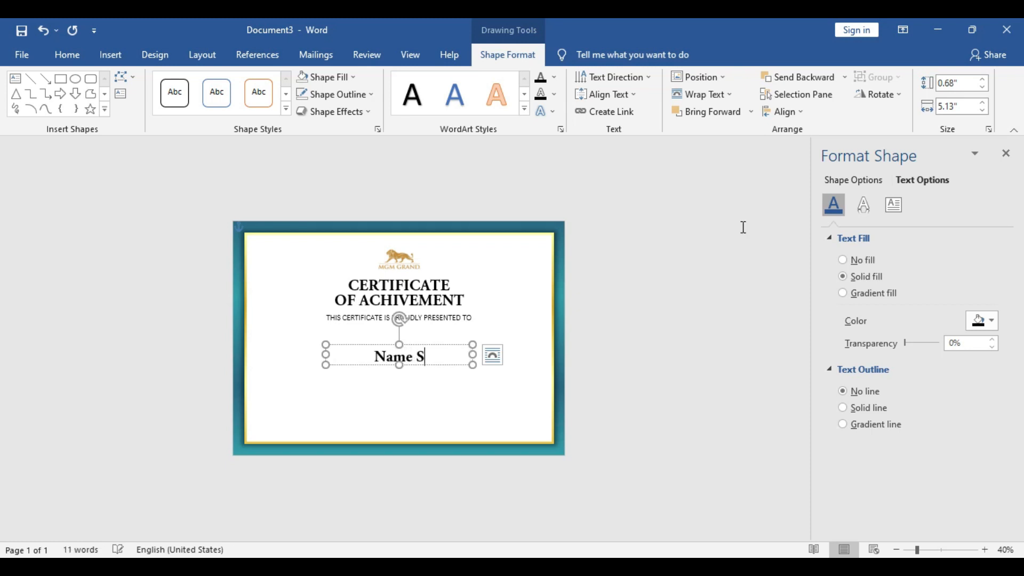
text(urname)
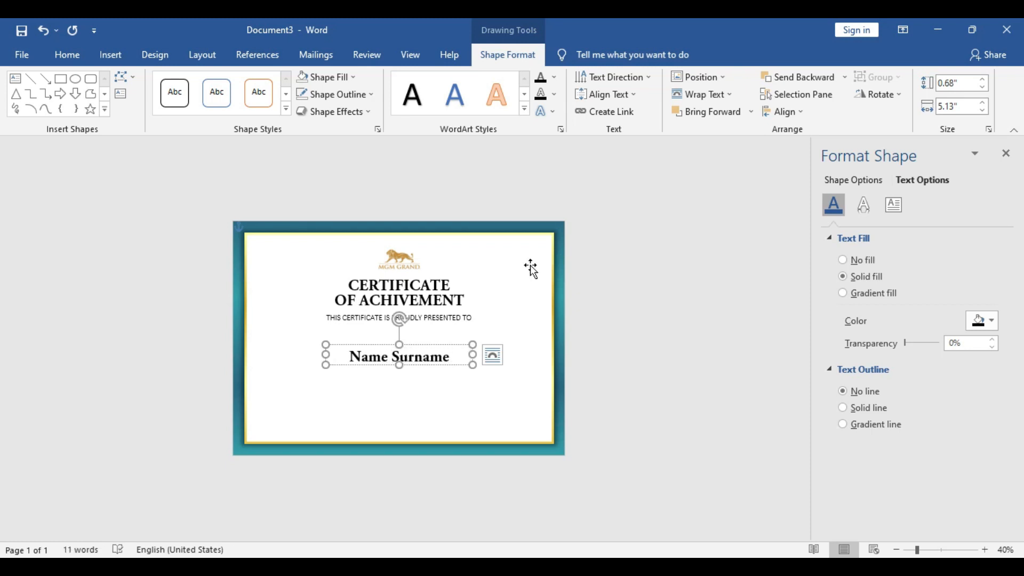
Set the name in Edwardian Script, enlarge its box, and move it just under the tagline
double_click(416, 356)
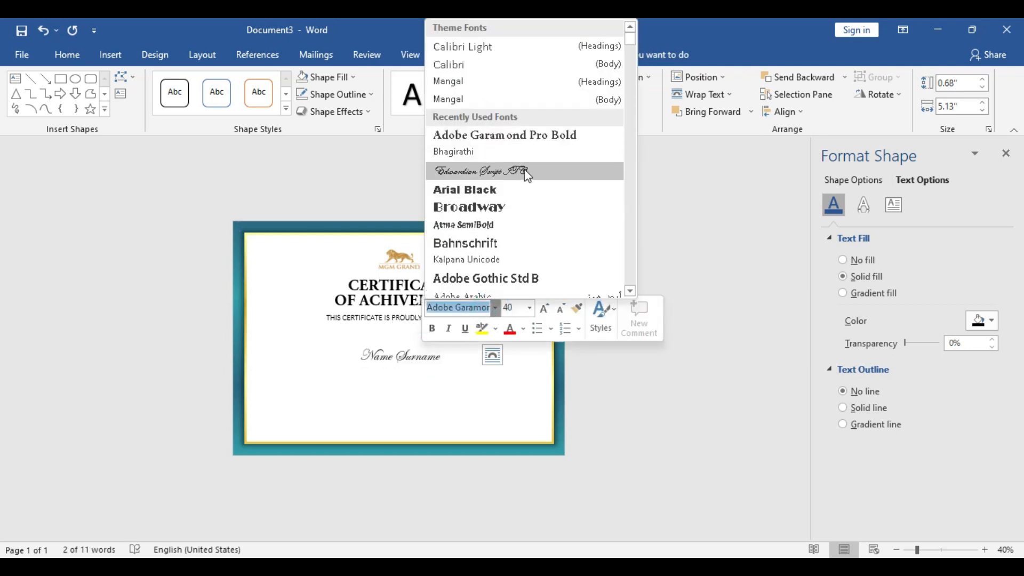
click(478, 170)
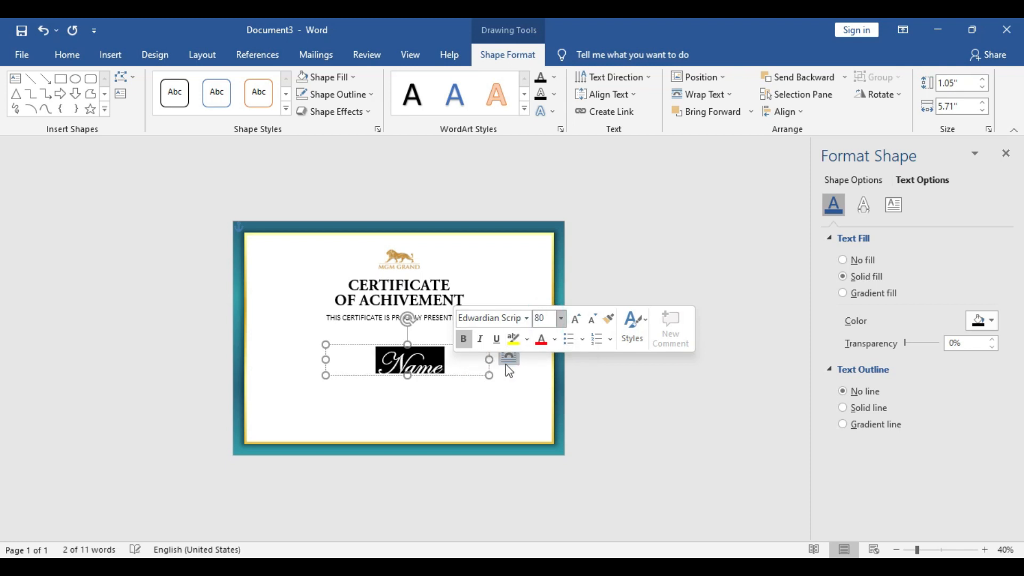
drag(489, 358, 518, 376)
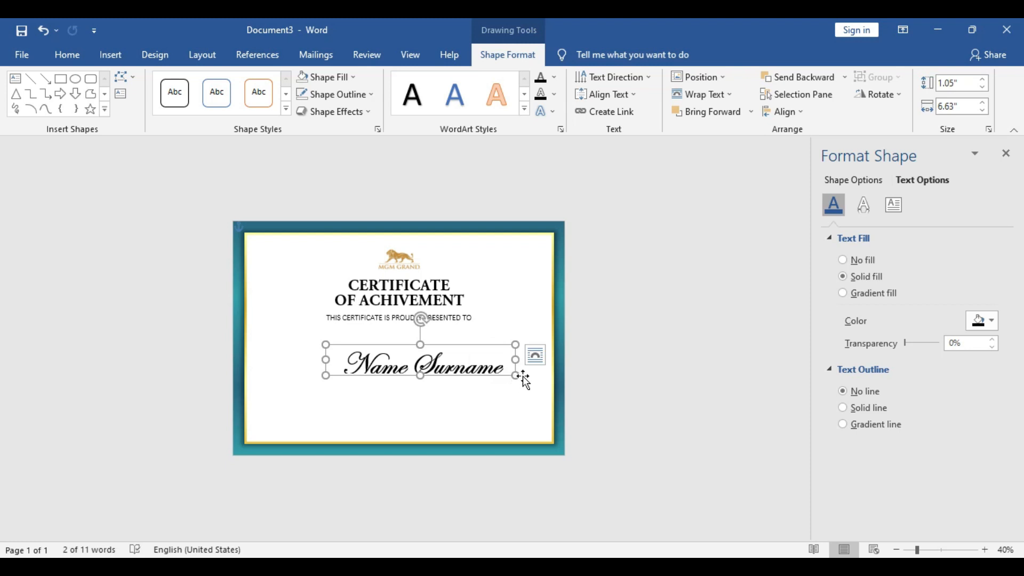
drag(517, 374, 518, 379)
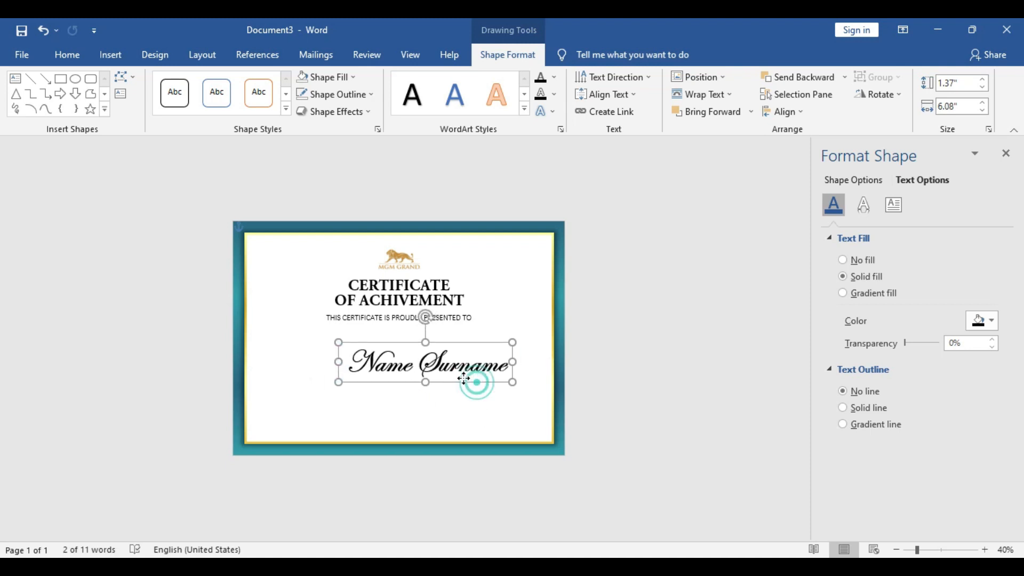
drag(464, 378, 441, 355)
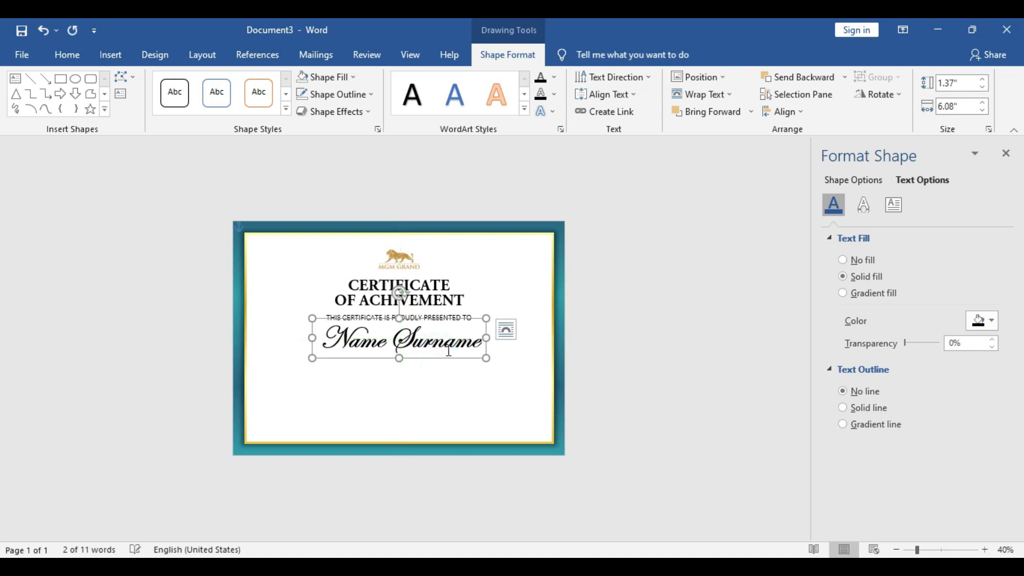
Draw a black dotted horizontal line beneath the name
click(109, 55)
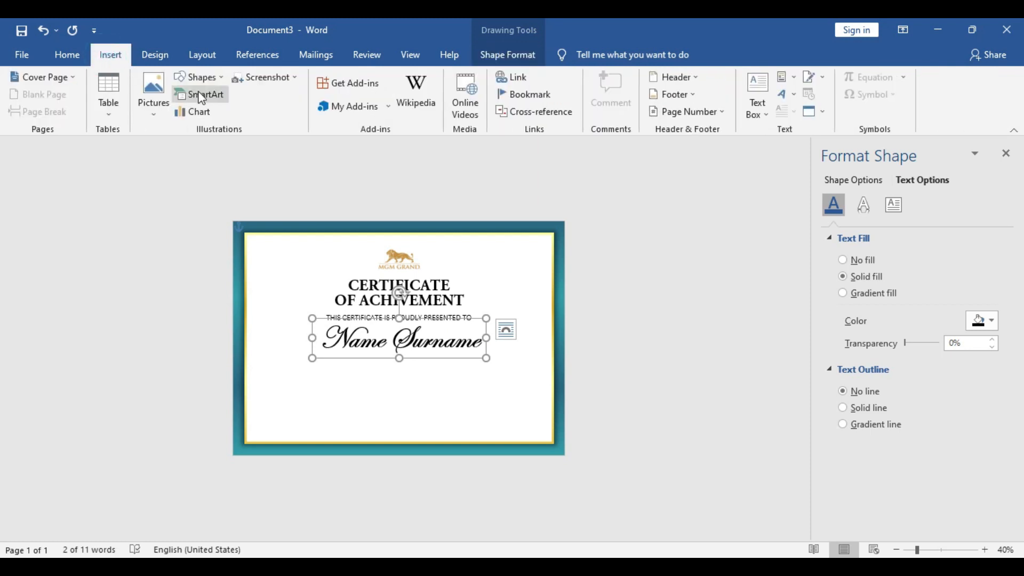
click(199, 77)
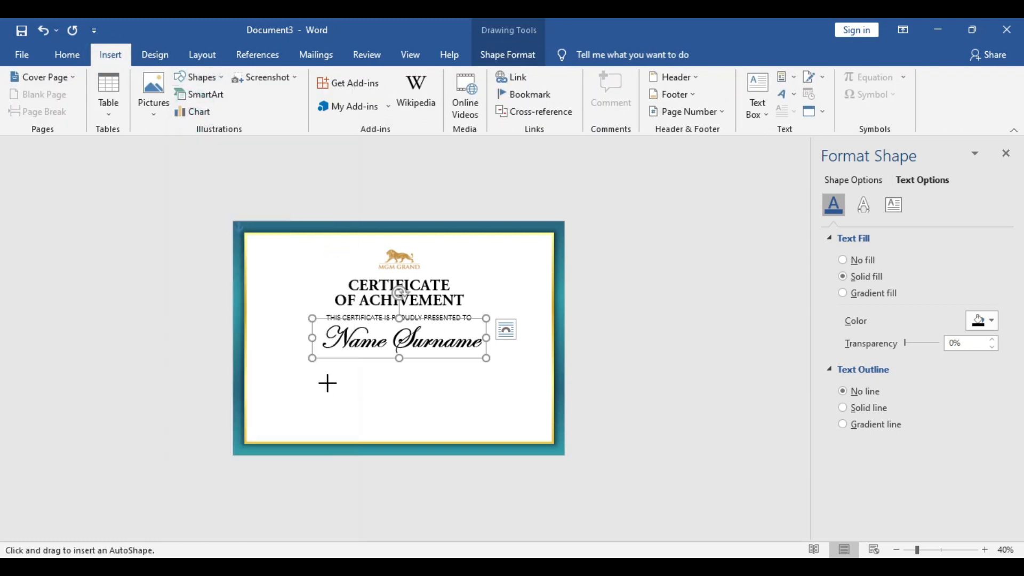
drag(326, 384, 505, 377)
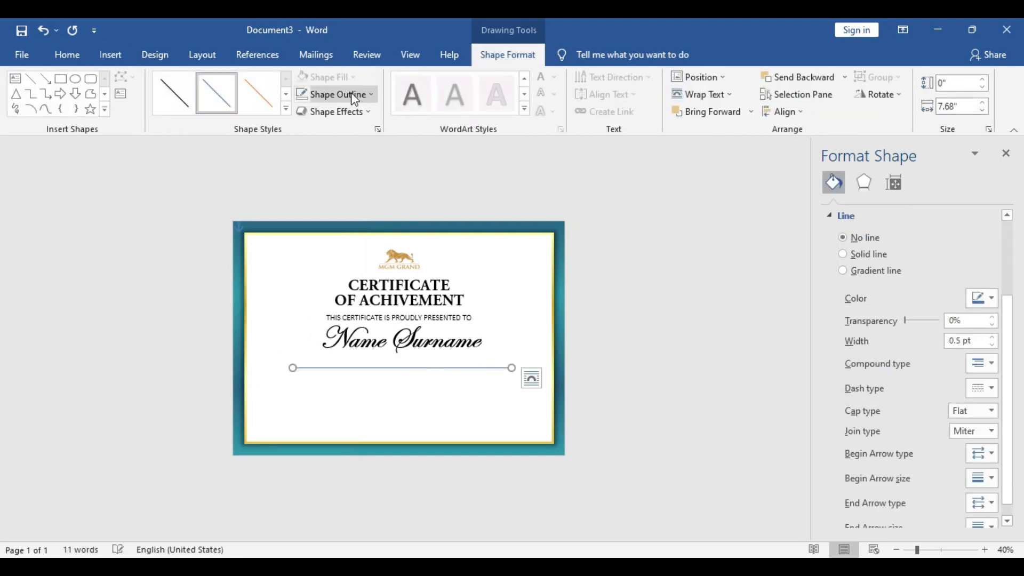
click(335, 94)
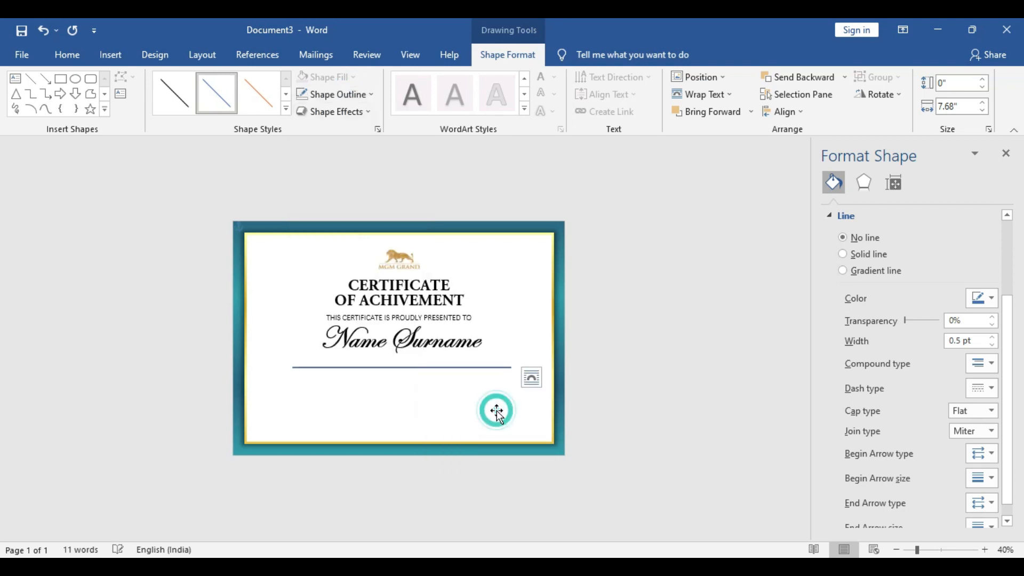
click(332, 94)
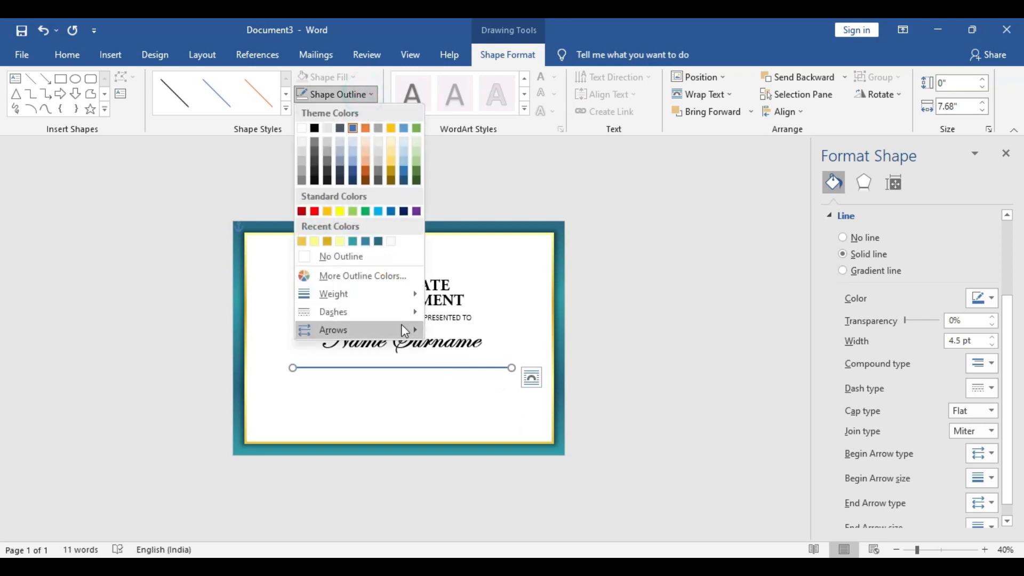
click(334, 311)
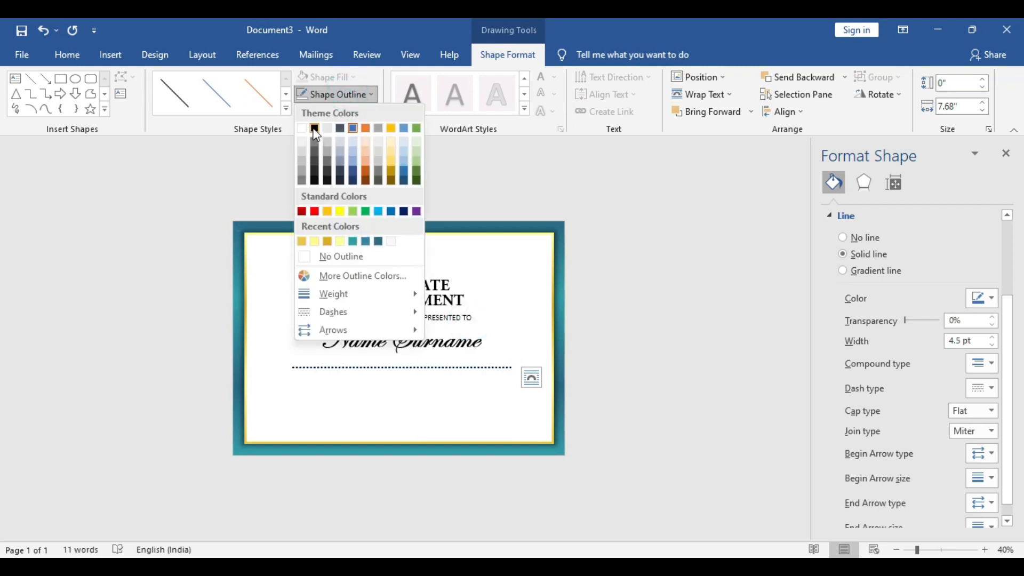
click(313, 128)
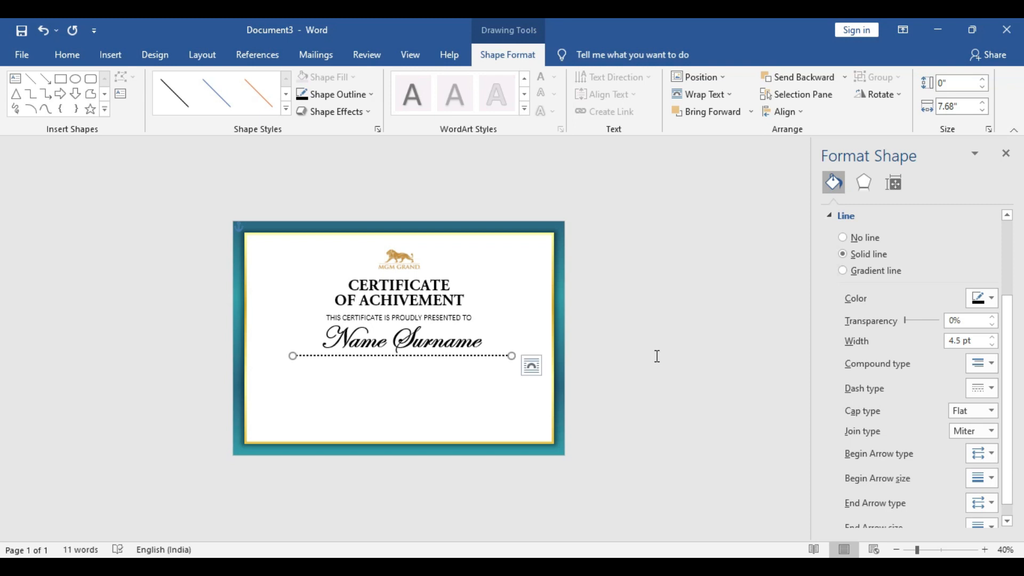
mouse_move(784, 111)
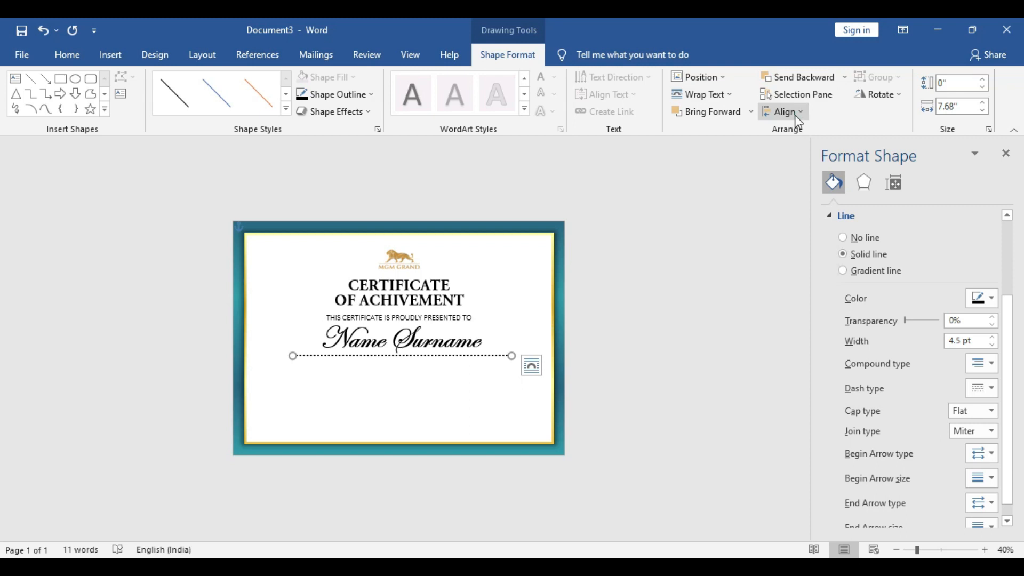
Centre the dotted line horizontally on the page, then select the tagline box
click(785, 111)
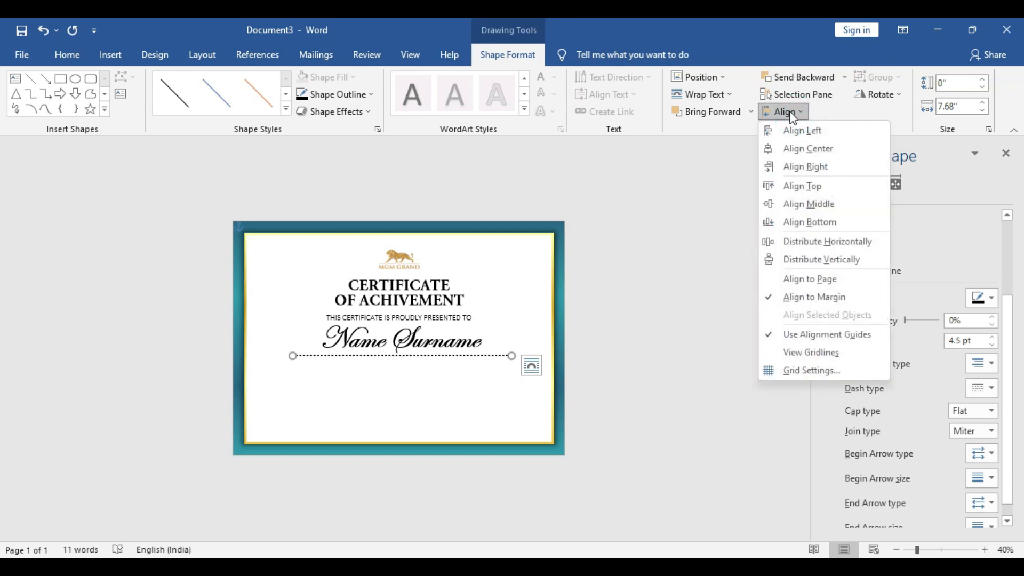
mouse_move(812, 148)
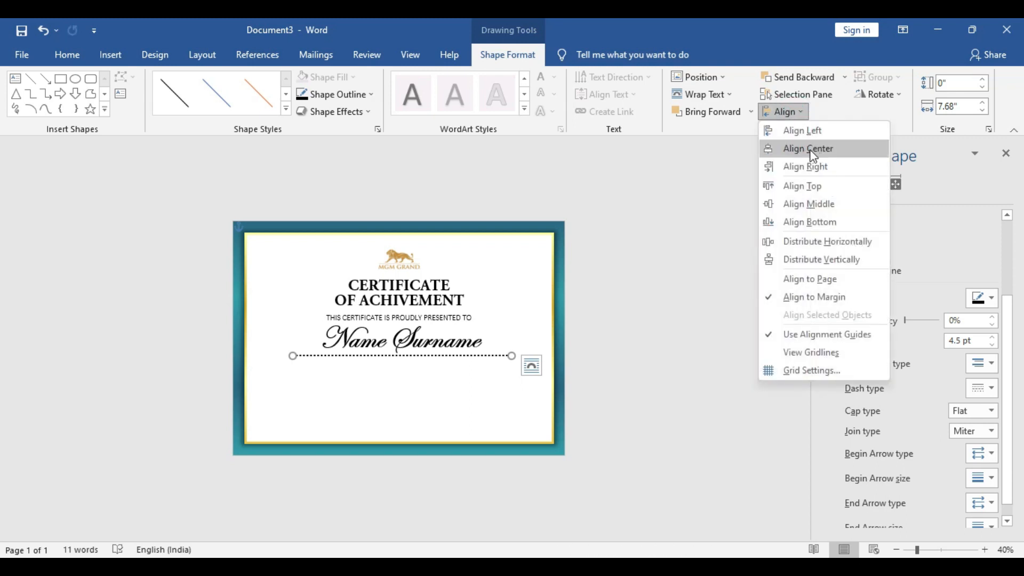
click(807, 148)
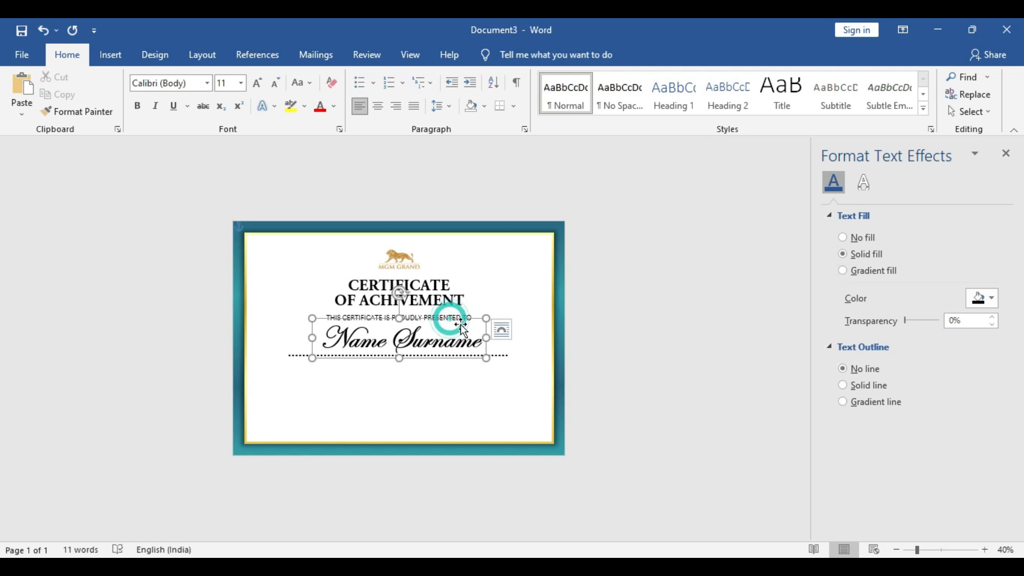
click(399, 293)
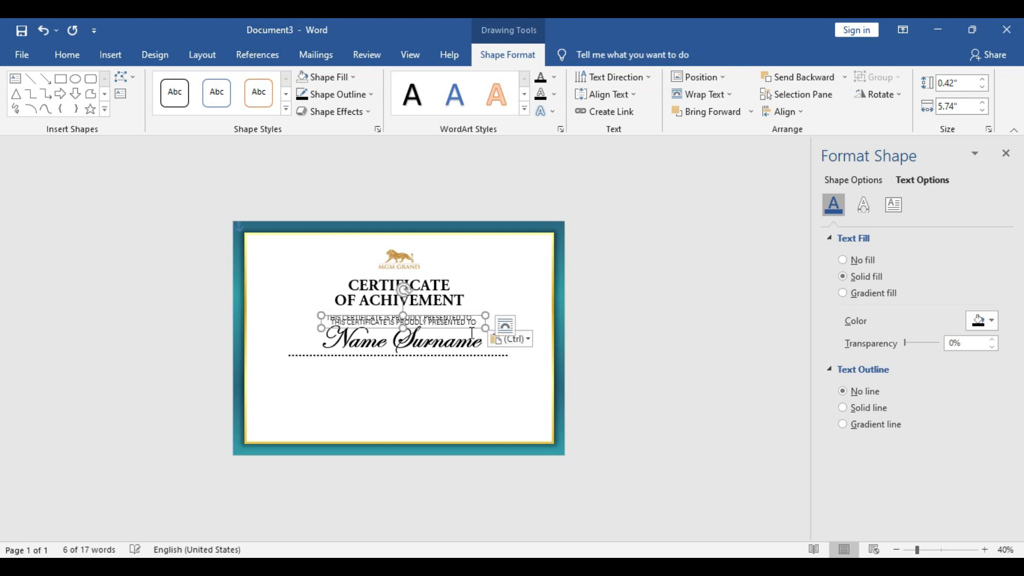
Place a tagline copy under the dotted line and replace its text with 16 pt Lorem Ipsum
drag(399, 325, 399, 391)
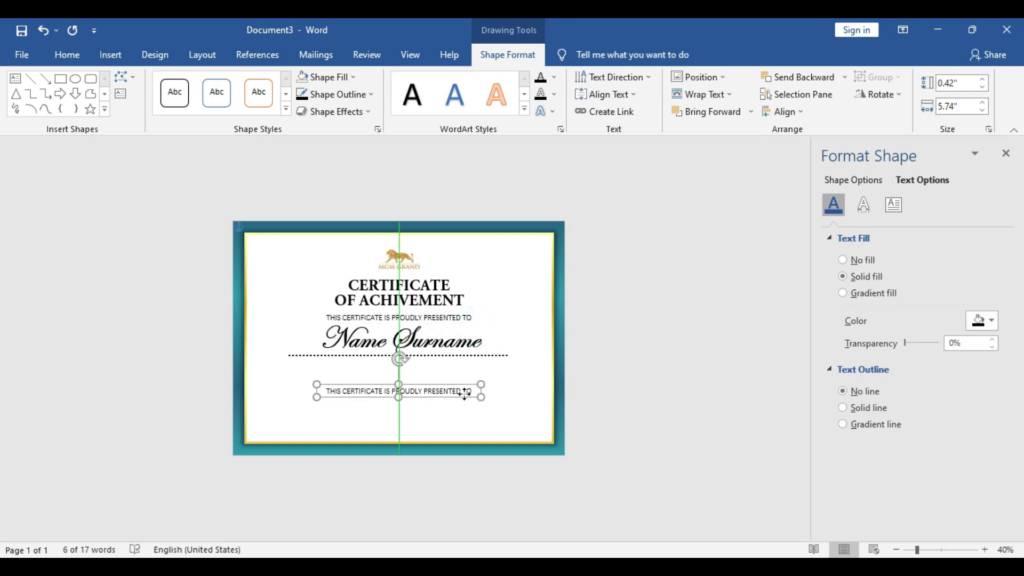
drag(463, 391, 471, 367)
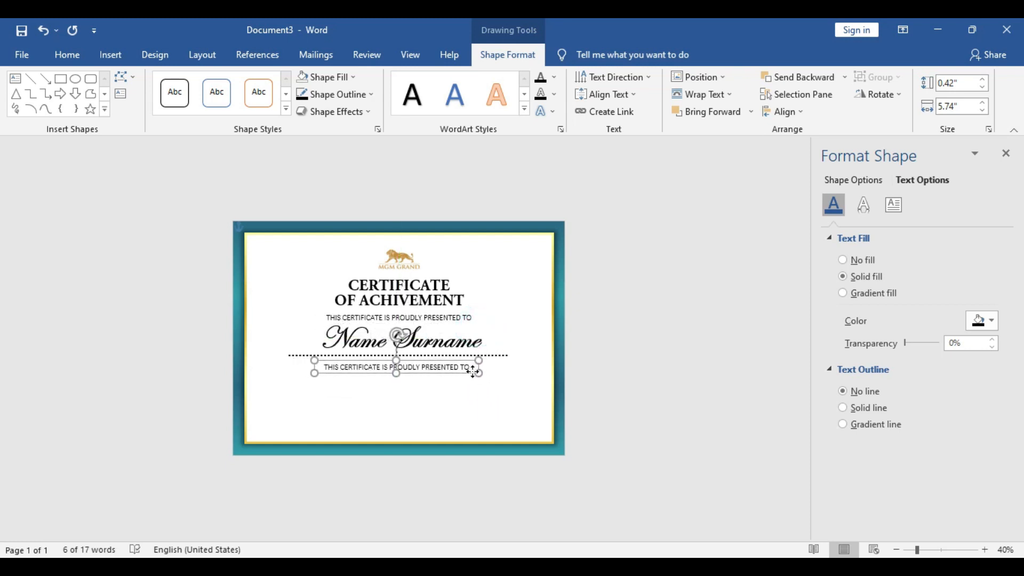
drag(475, 370, 521, 391)
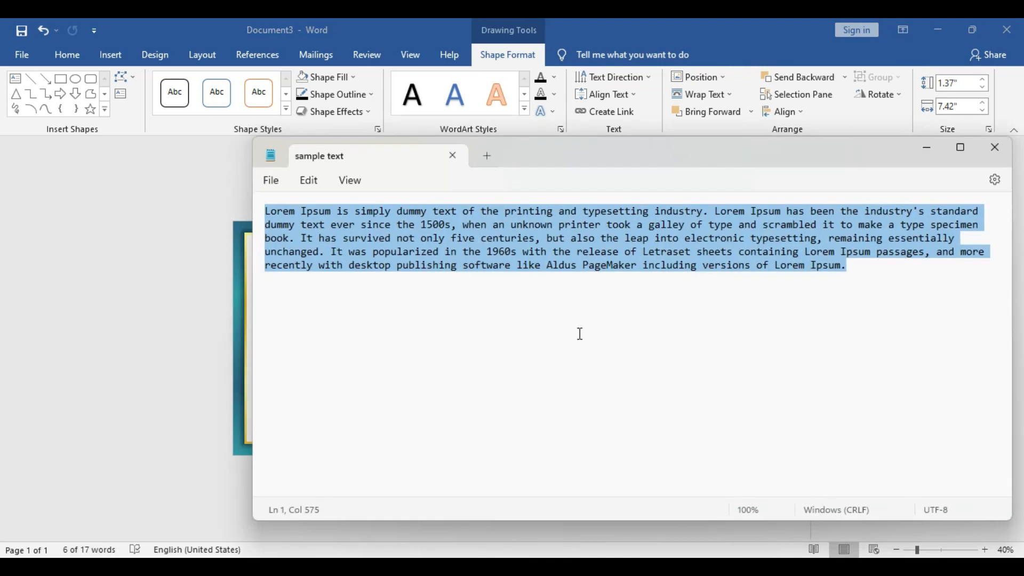
mouse_move(540, 296)
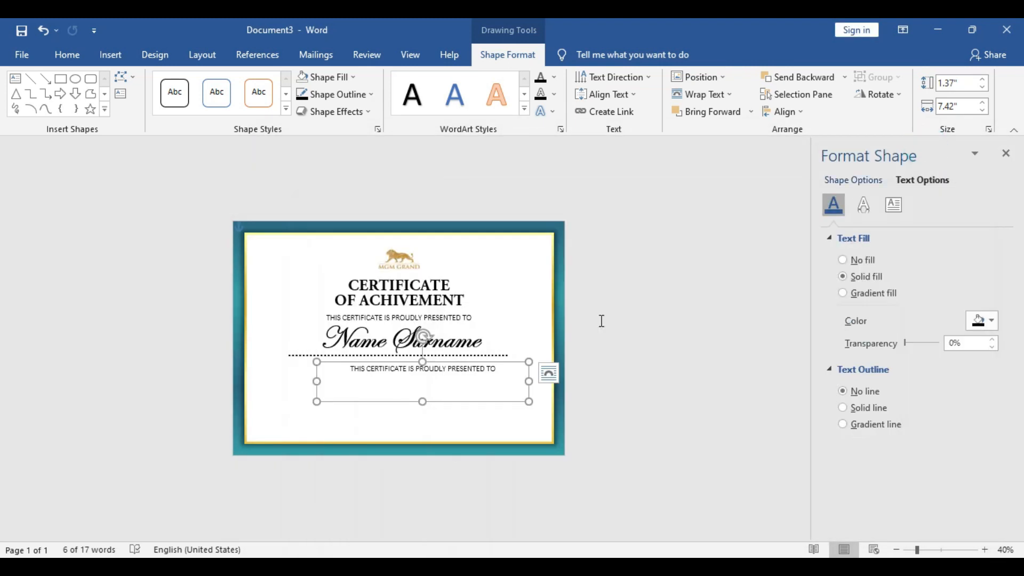
triple_click(422, 369)
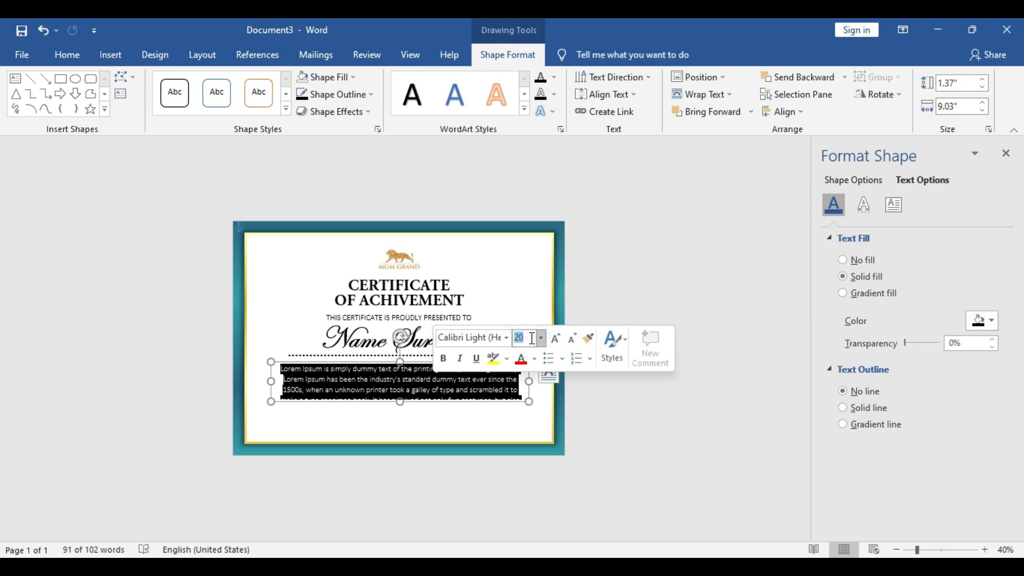
text(16)
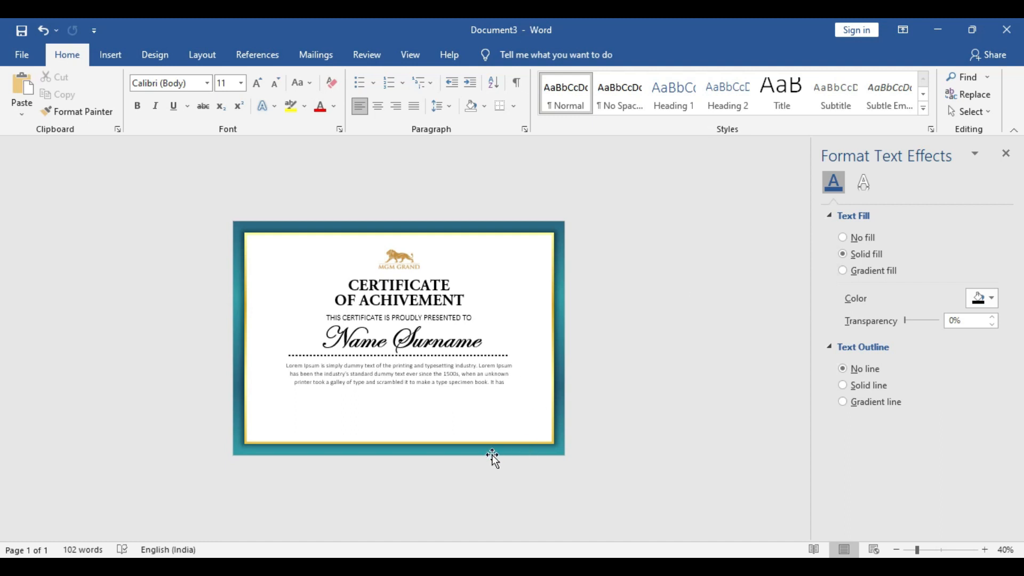
click(984, 550)
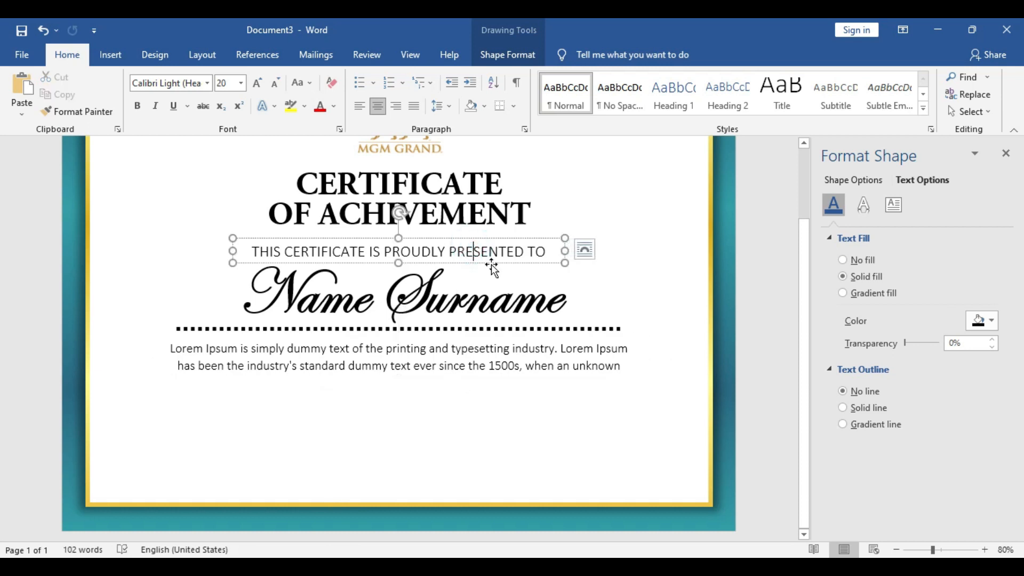
Paste a text box below the paragraph, type bold 25.03.2023, and fit the box
key(ctrl+v)
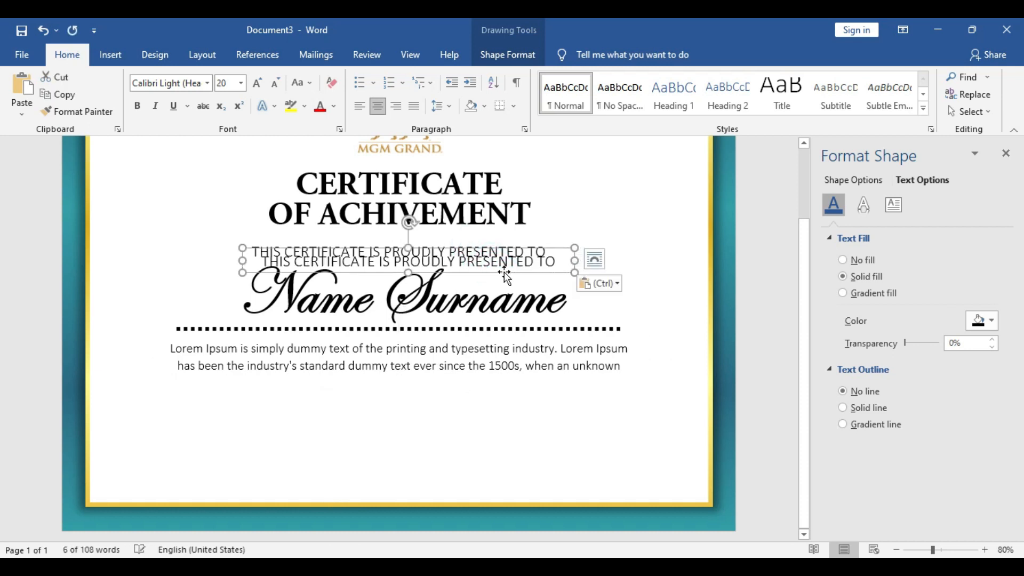
drag(408, 262, 399, 392)
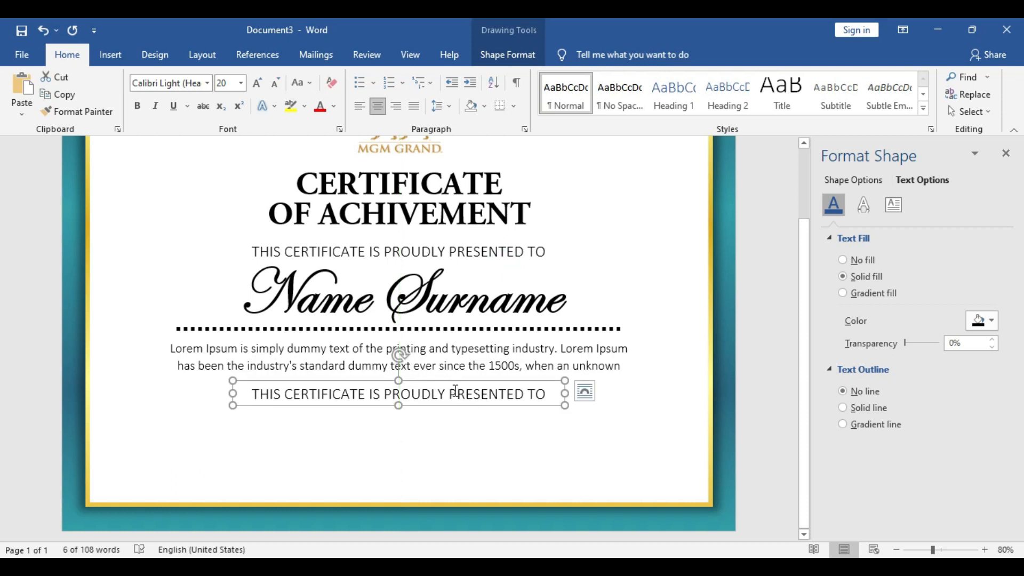
triple_click(398, 393)
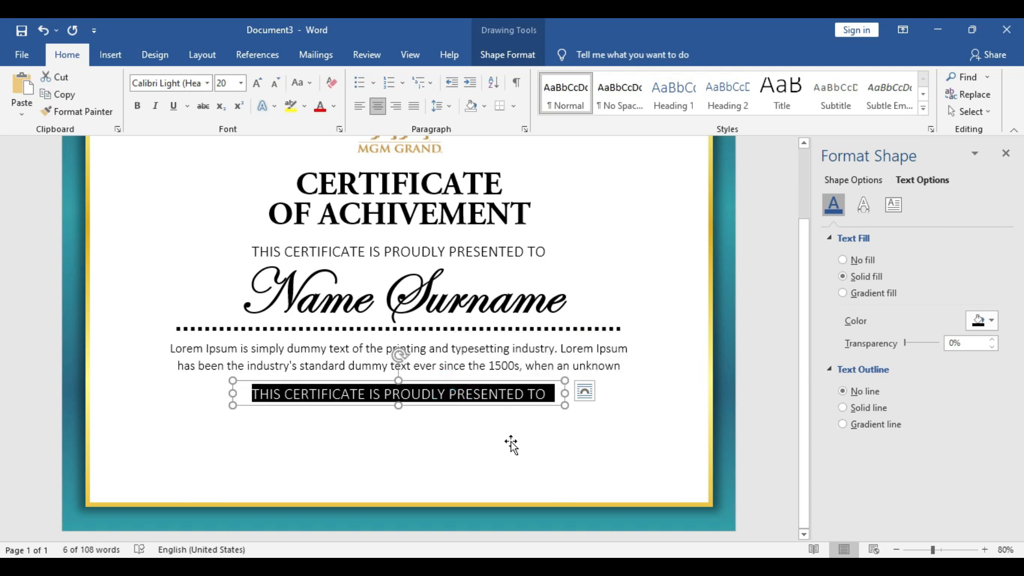
text(25.03.2)
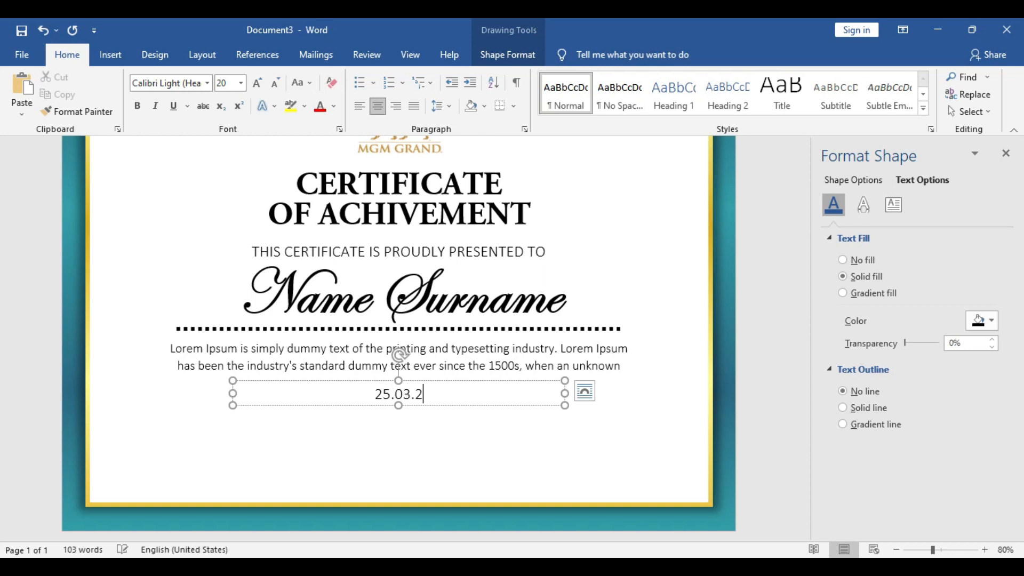
text(023)
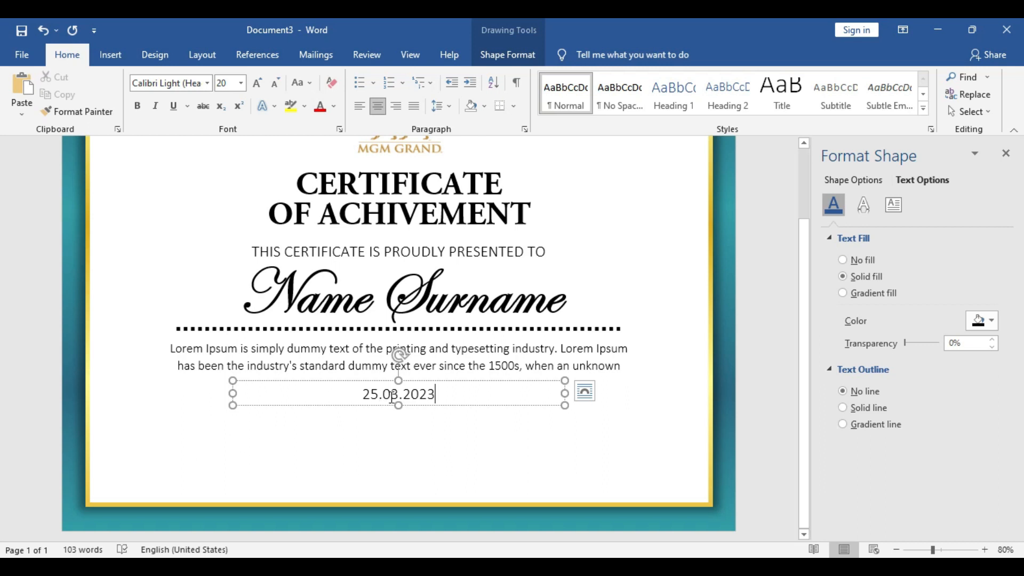
double_click(399, 393)
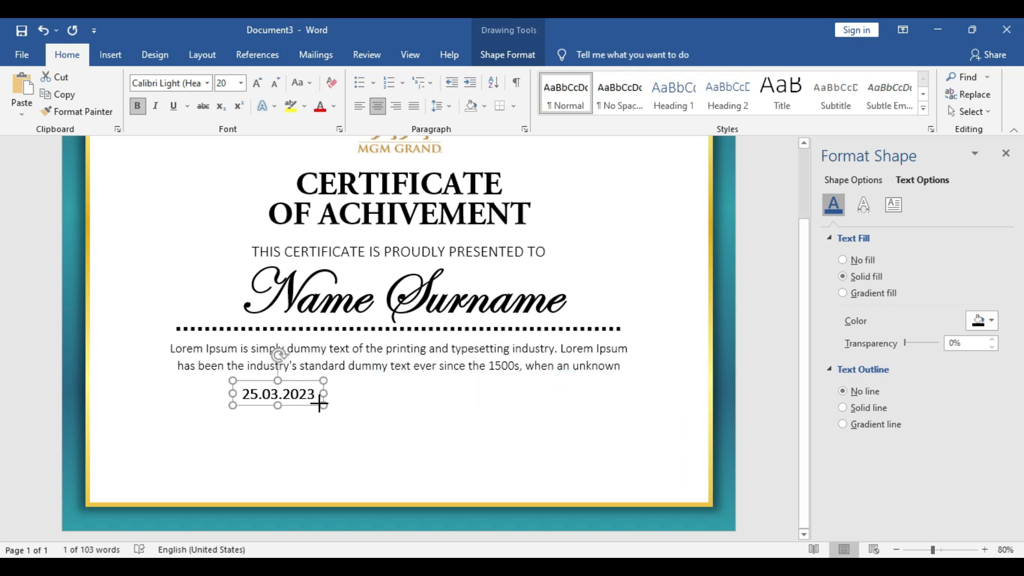
drag(277, 393, 390, 394)
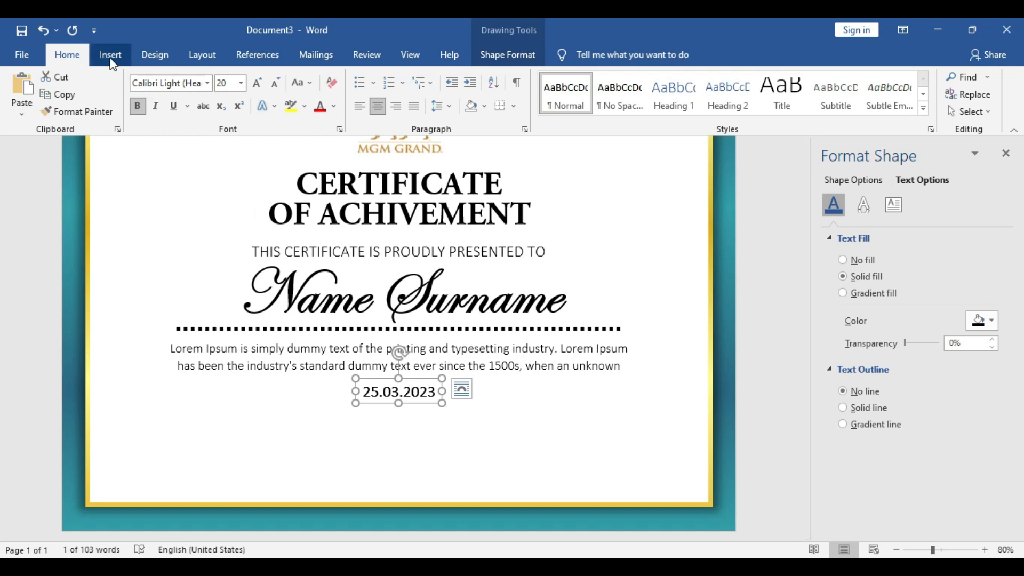
Draw a 2¼ pt line under the date and centre it horizontally on the page
click(110, 55)
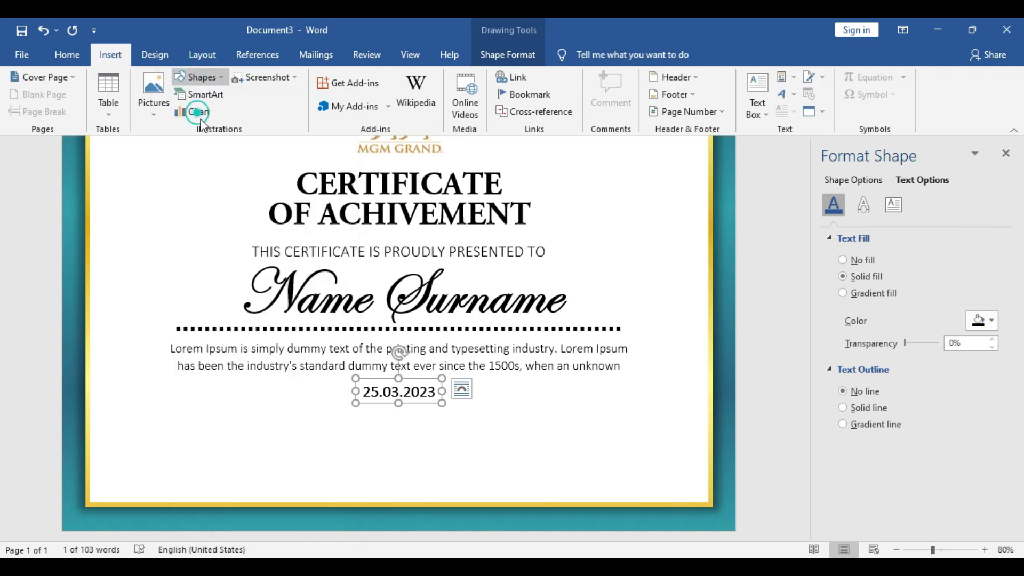
click(197, 111)
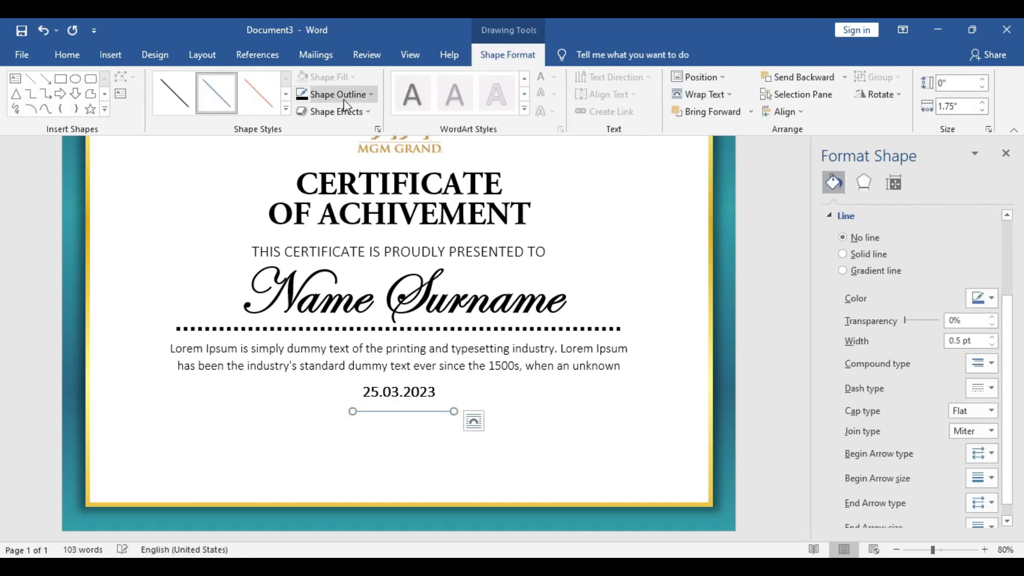
click(332, 93)
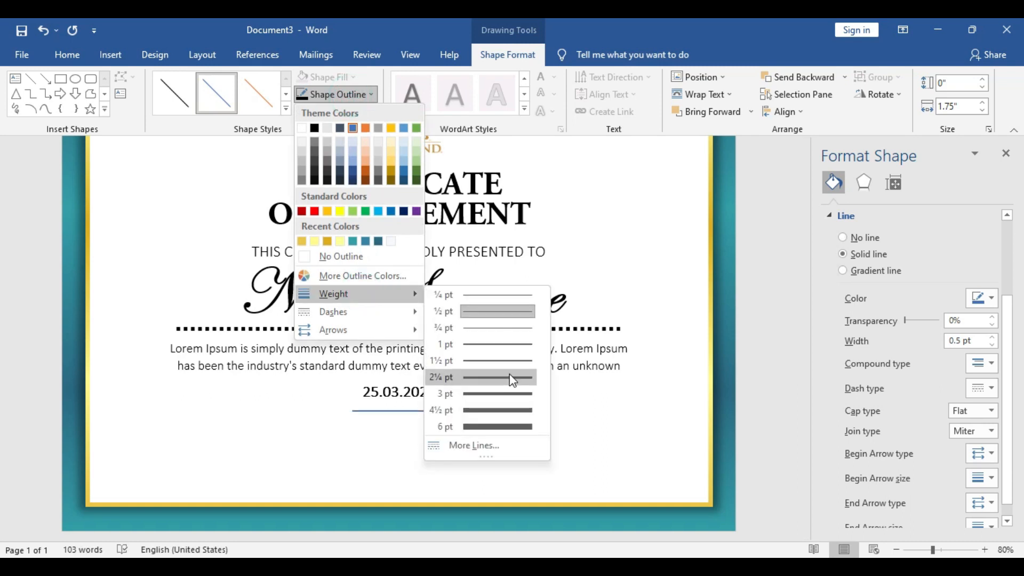
click(442, 377)
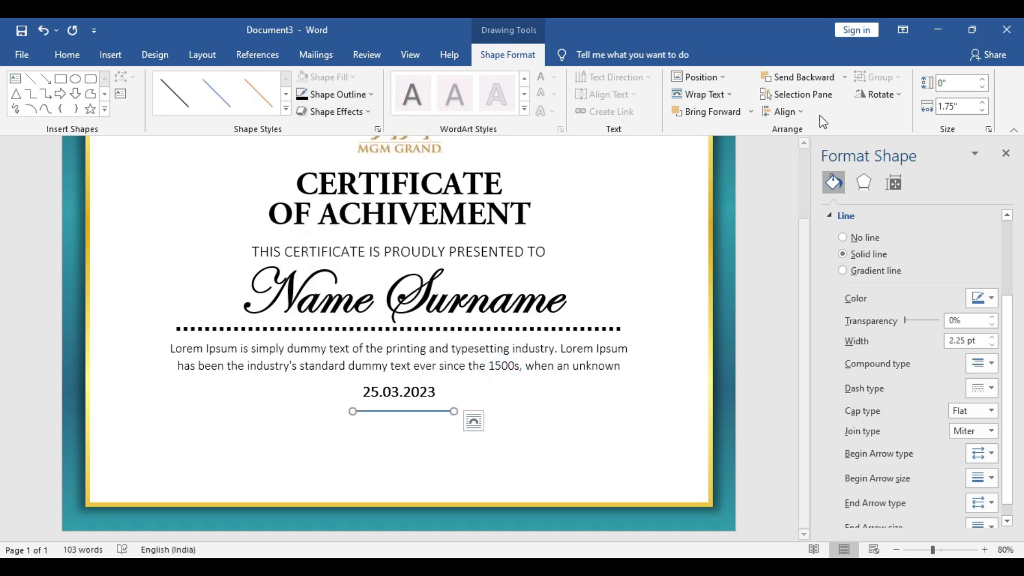
click(783, 111)
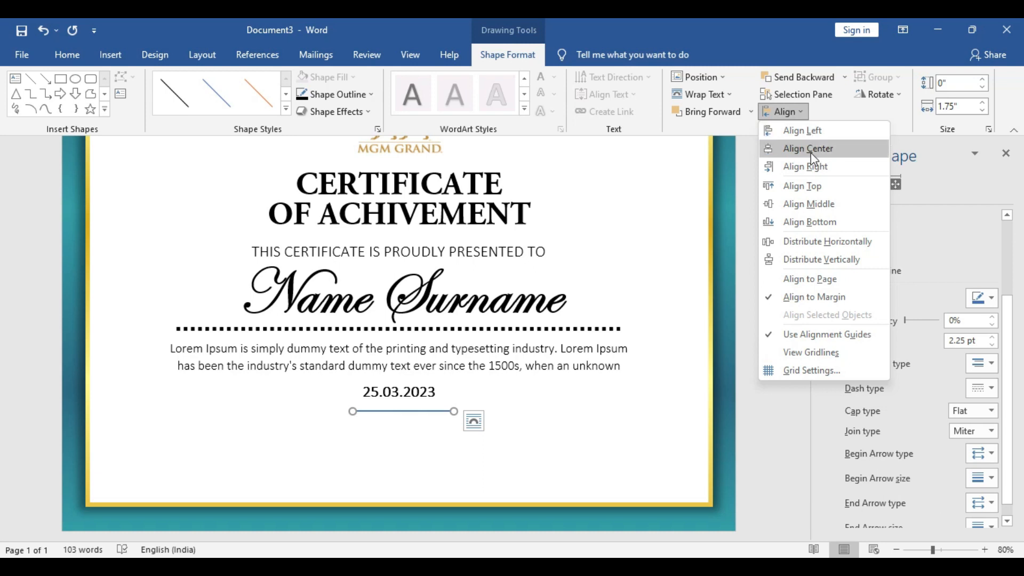
click(807, 148)
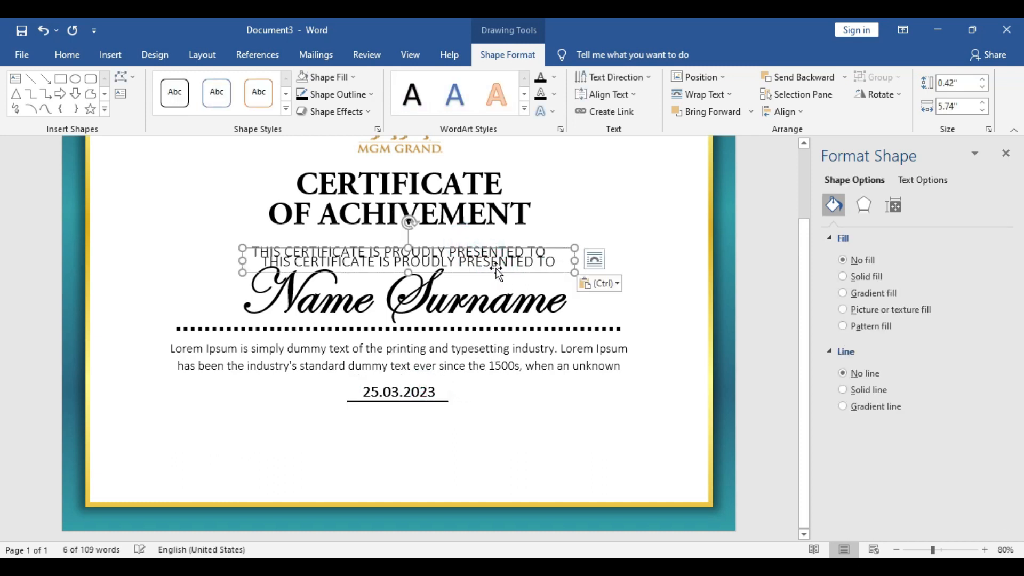
Move a copied text box below the date line and type 'Issuing date'
drag(405, 262, 405, 367)
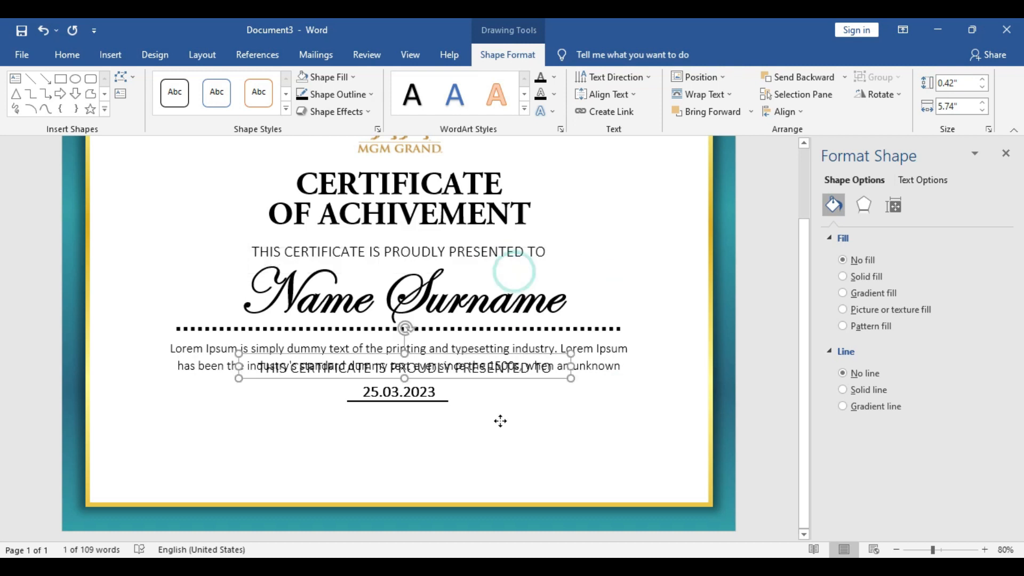
drag(399, 365, 386, 422)
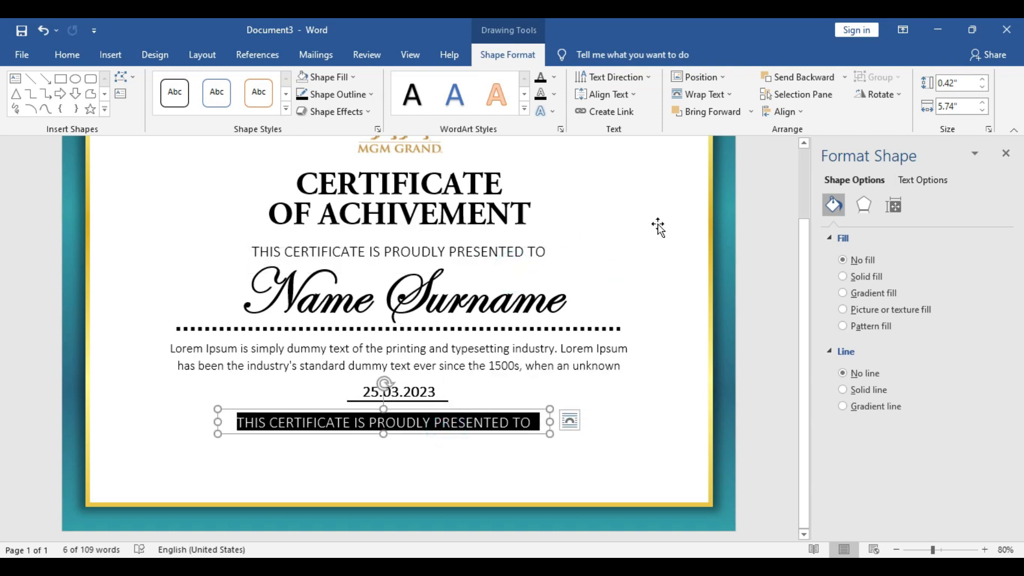
key(Delete)
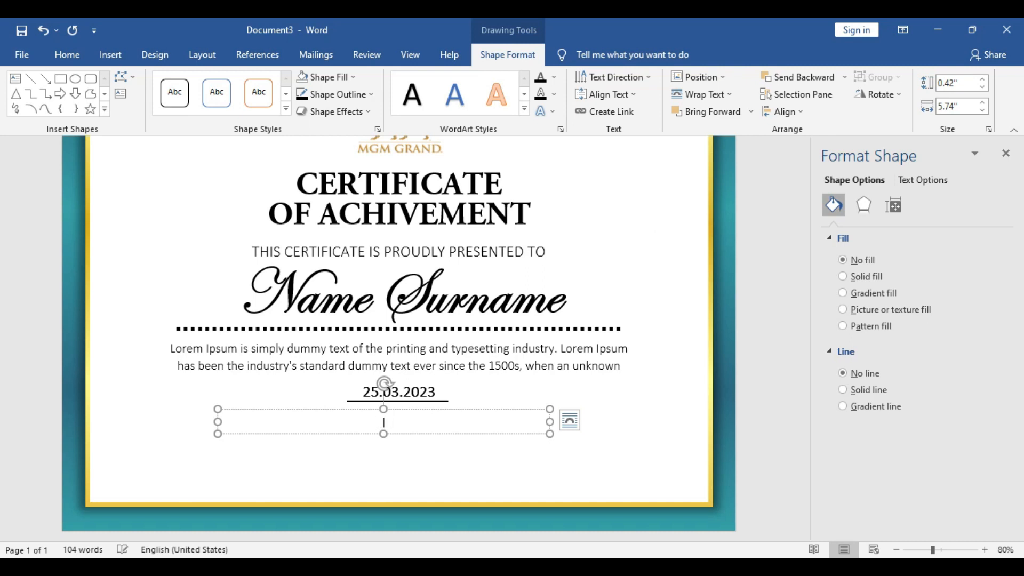
text(Iss)
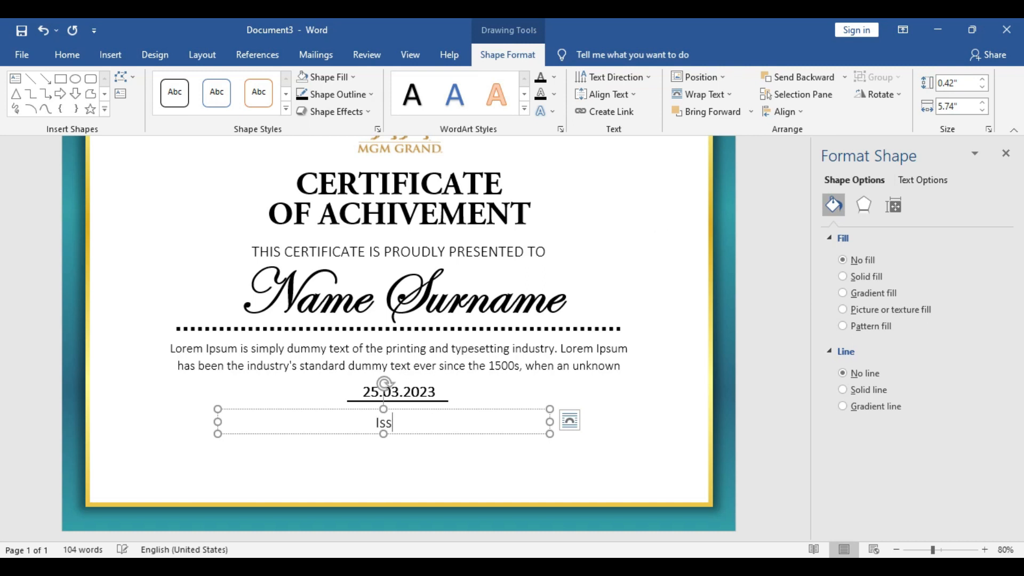
text(ing)
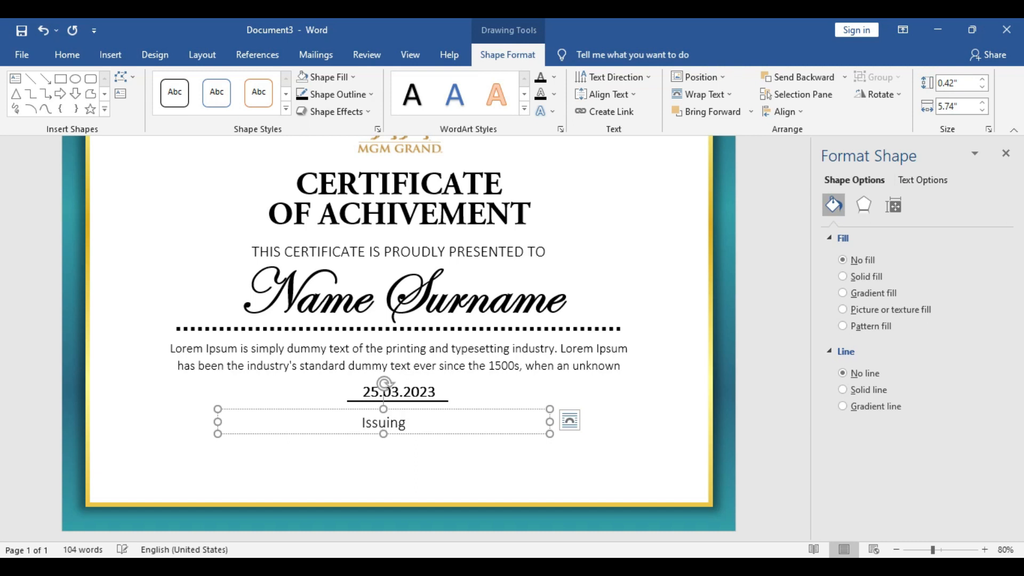
text(D)
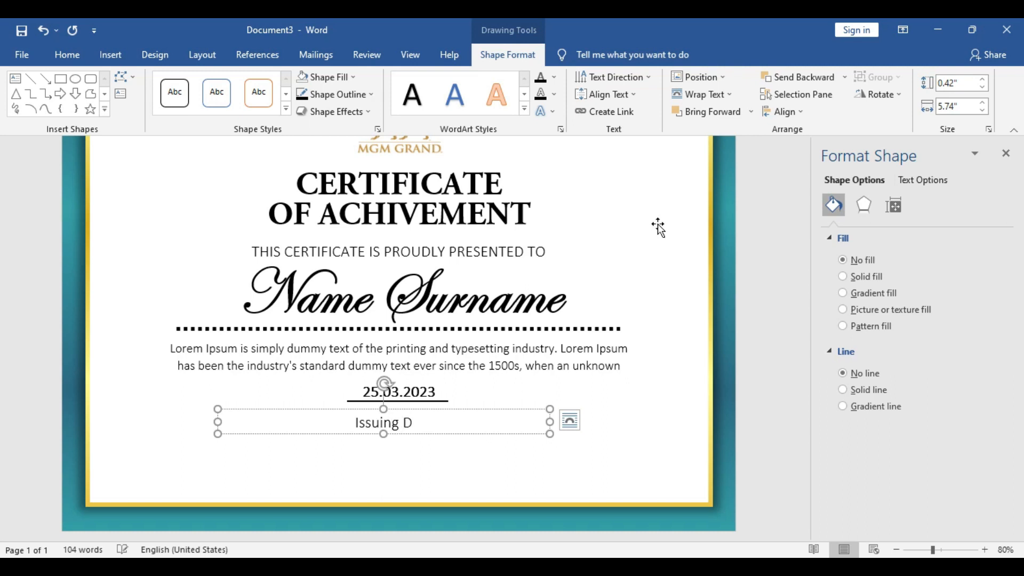
text(ate)
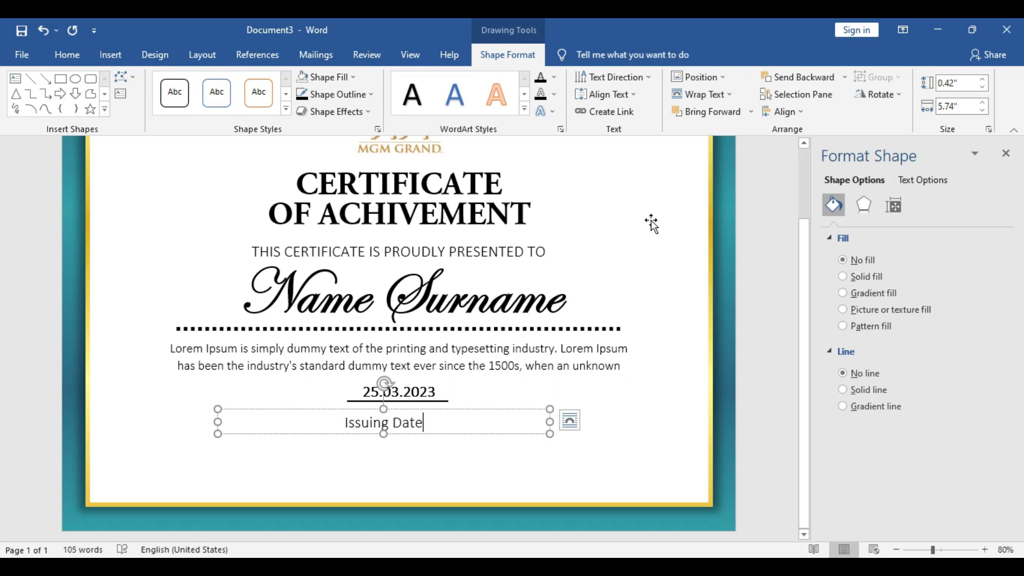
key(Backspace)
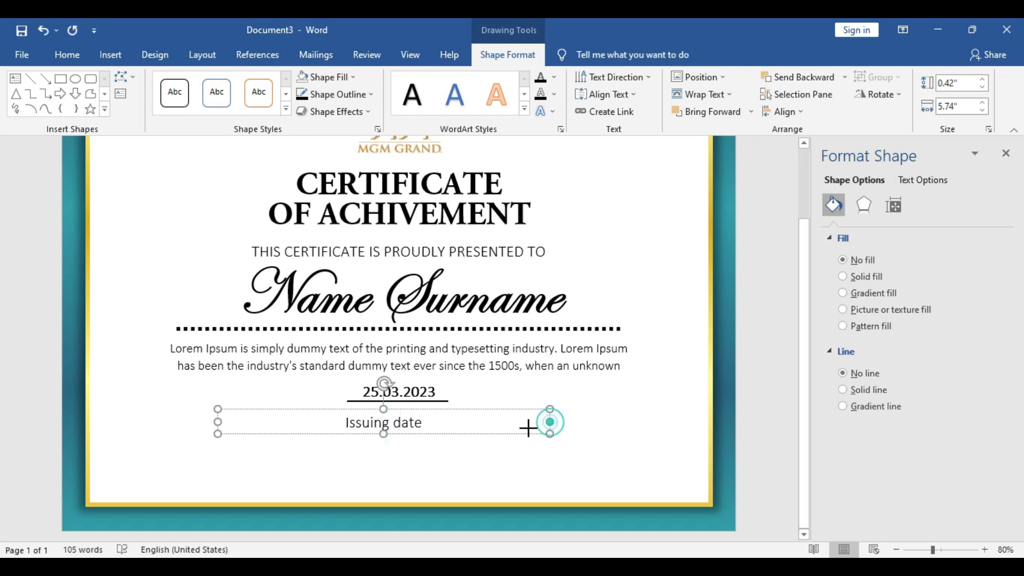
Shrink the label box, tuck it under the date line, and select its text
drag(550, 422, 311, 428)
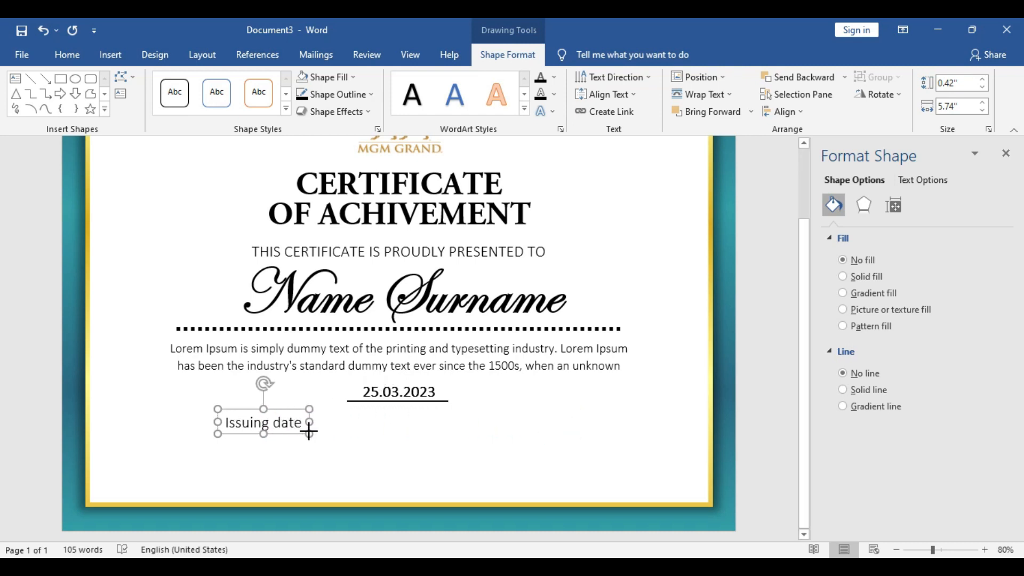
drag(261, 422, 392, 415)
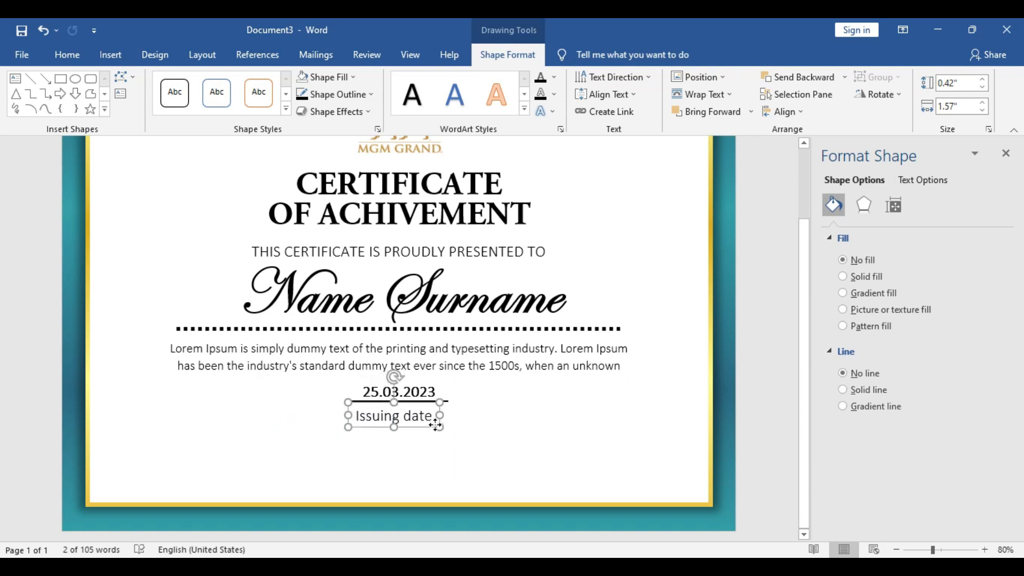
double_click(395, 415)
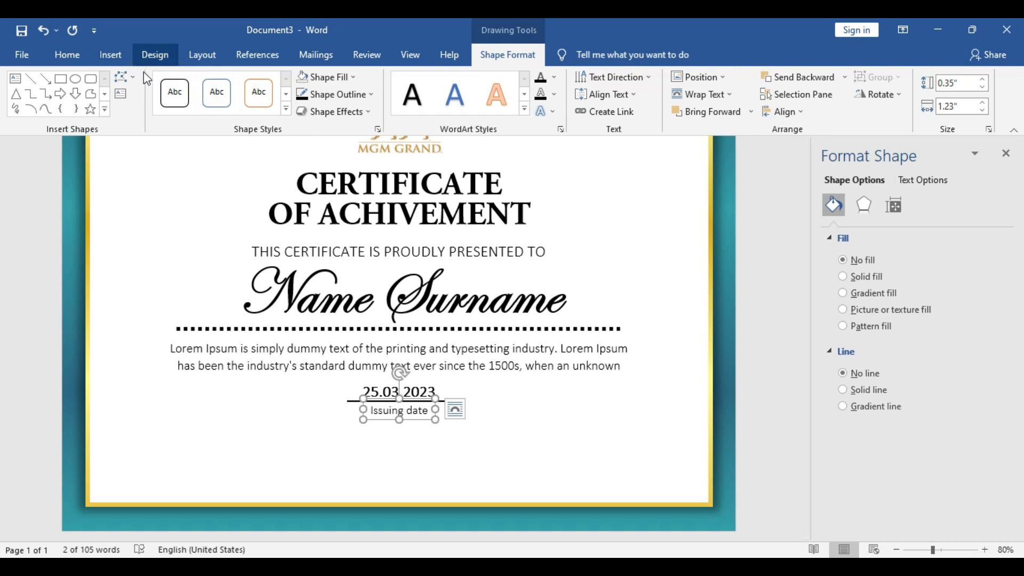
Insert a square shape and choose a picture fill for it
click(110, 54)
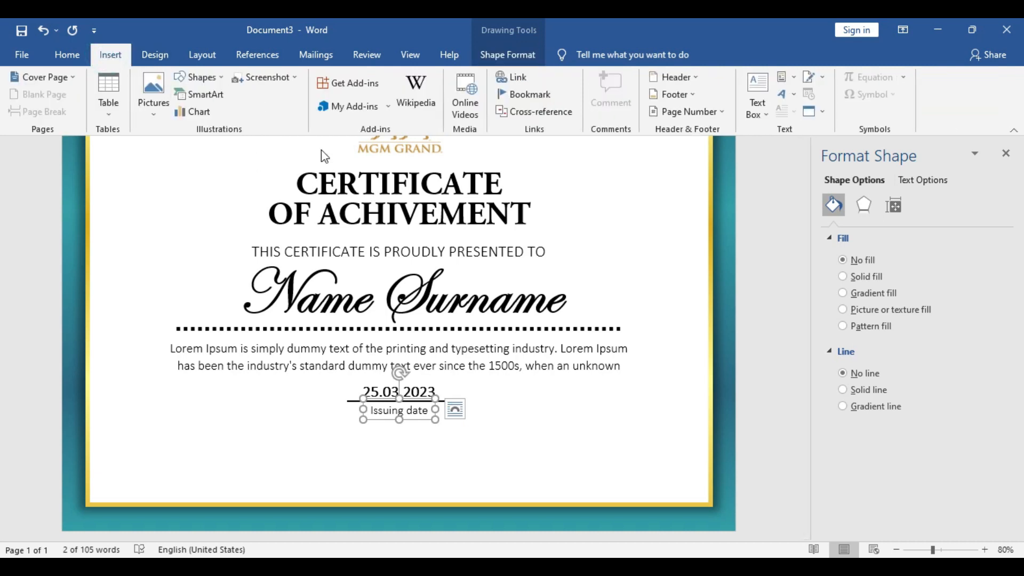
click(198, 77)
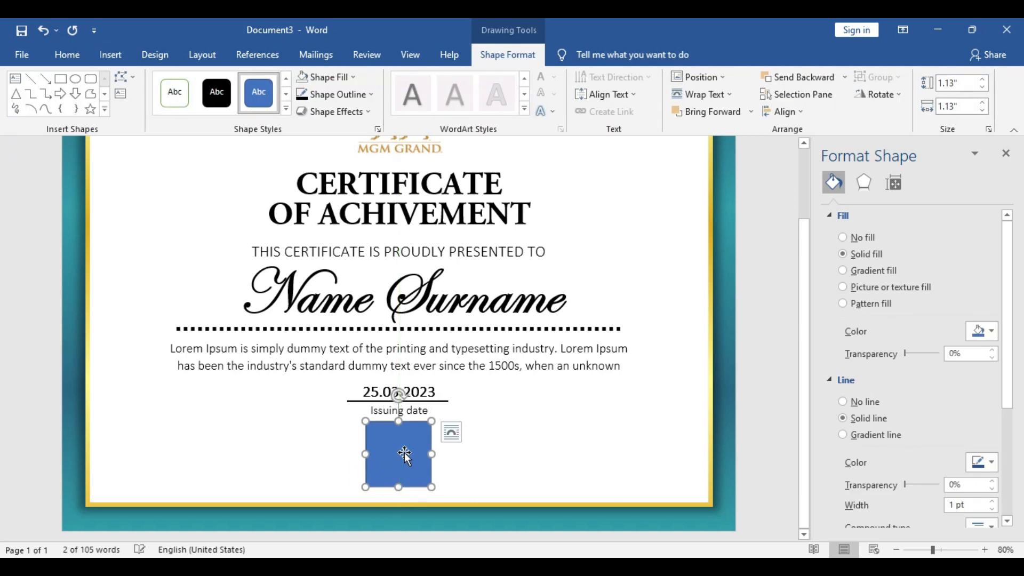
click(329, 76)
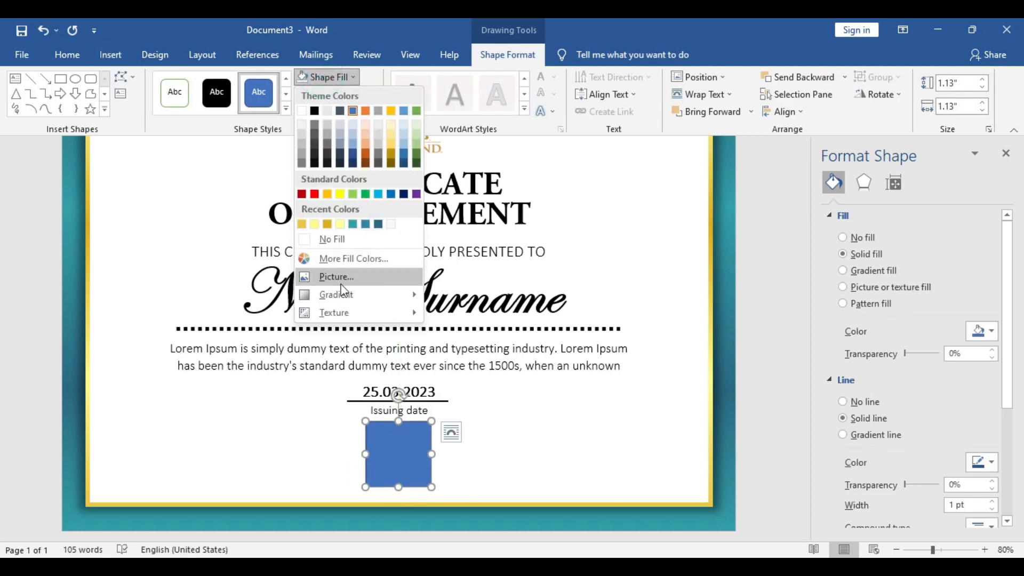
click(335, 276)
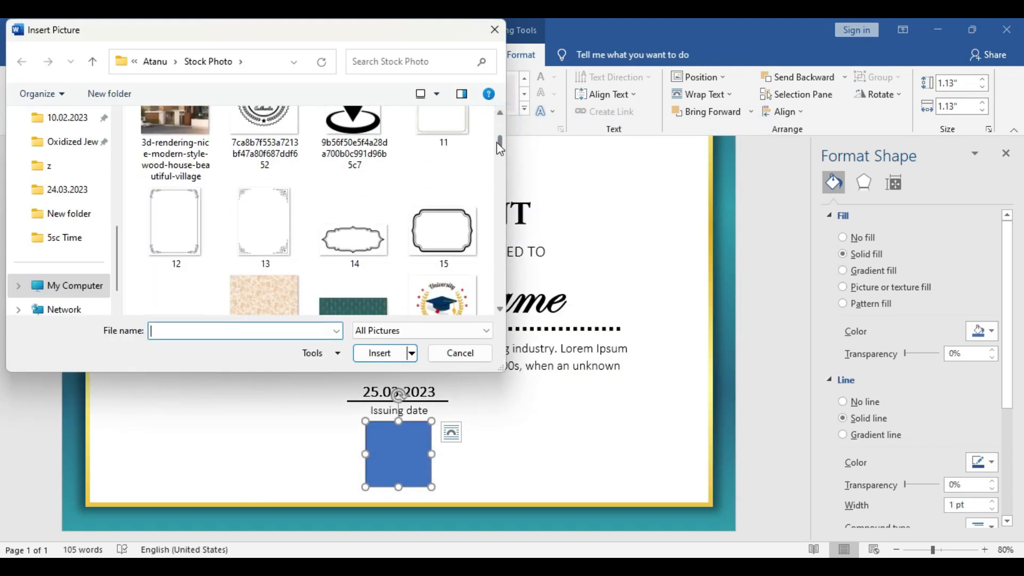
Fill the square with the gold badge stock image and select the badge
scroll(down, 3)
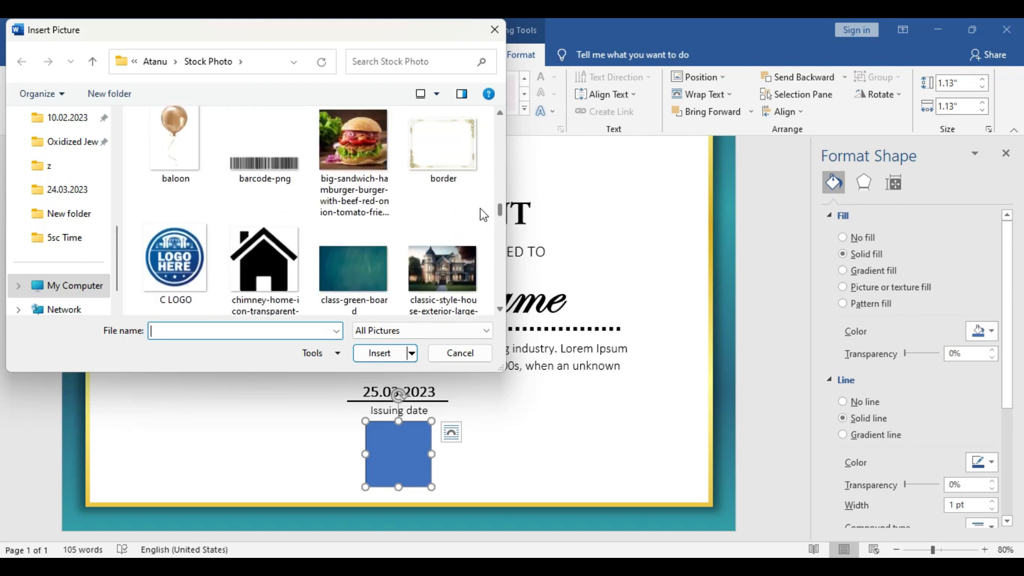
scroll(down, 3)
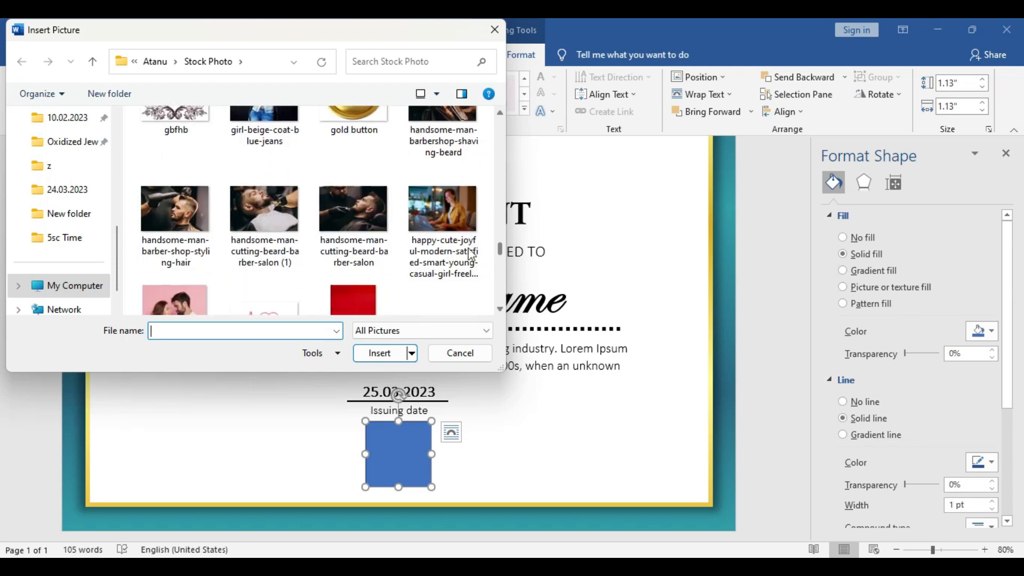
scroll(down, 3)
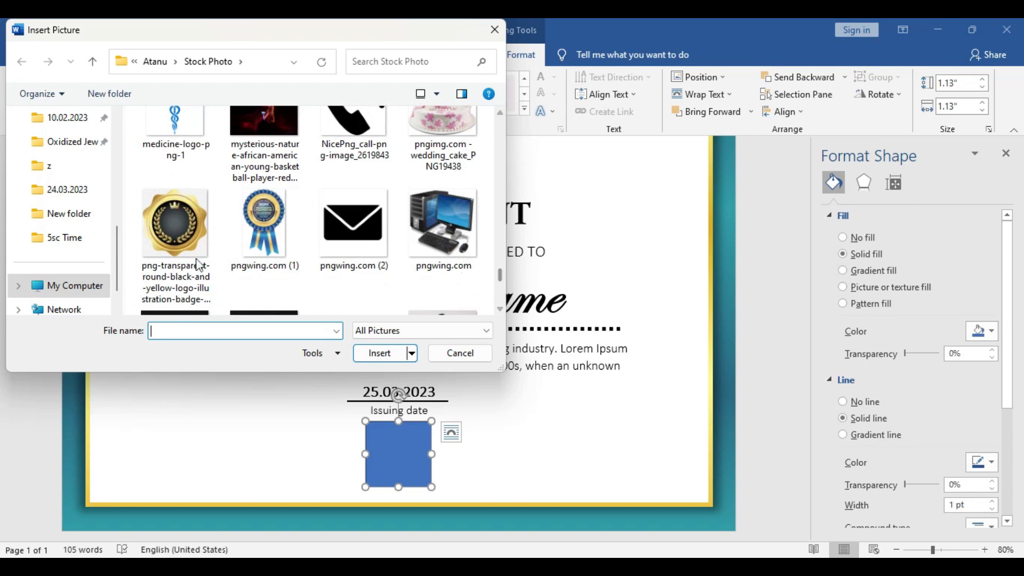
click(379, 353)
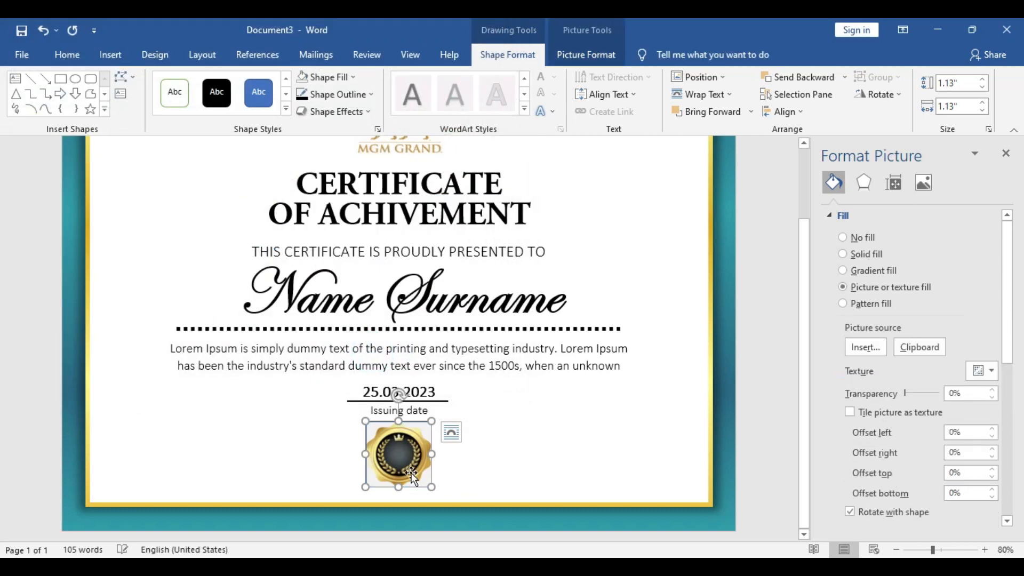
click(334, 93)
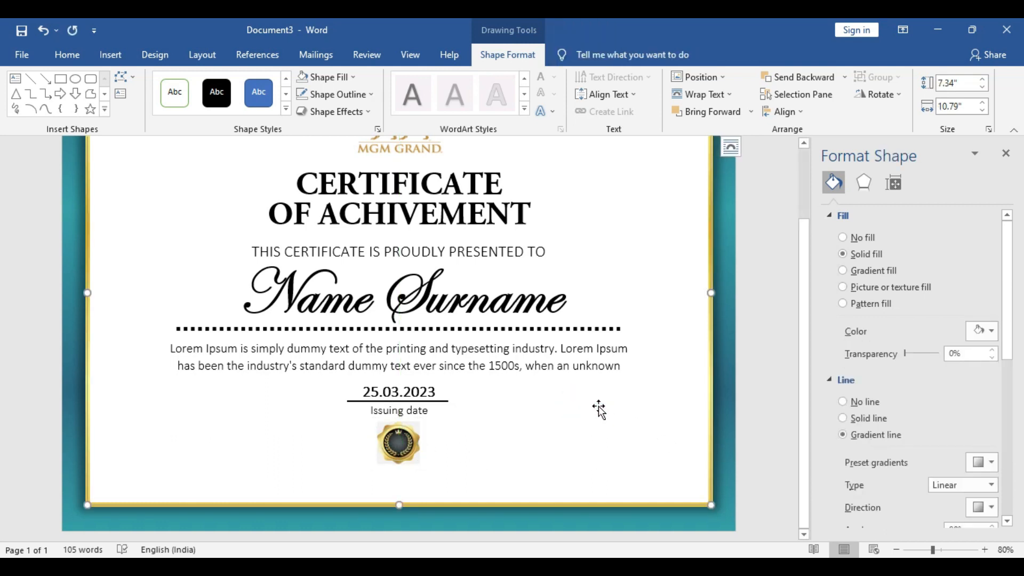
click(398, 442)
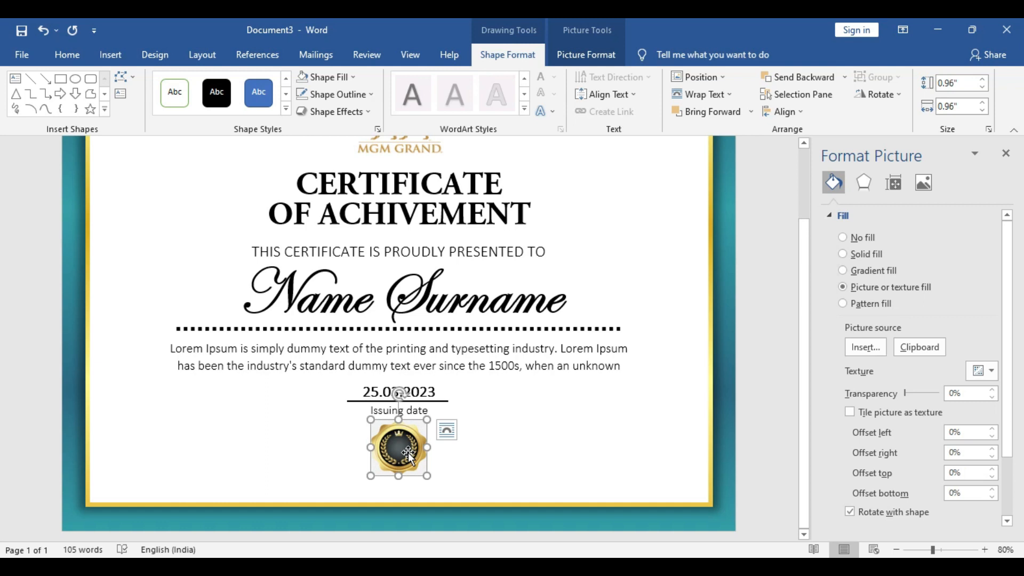
Paste a copy of the date box at the lower left and change its text to Amelia Stone
click(397, 392)
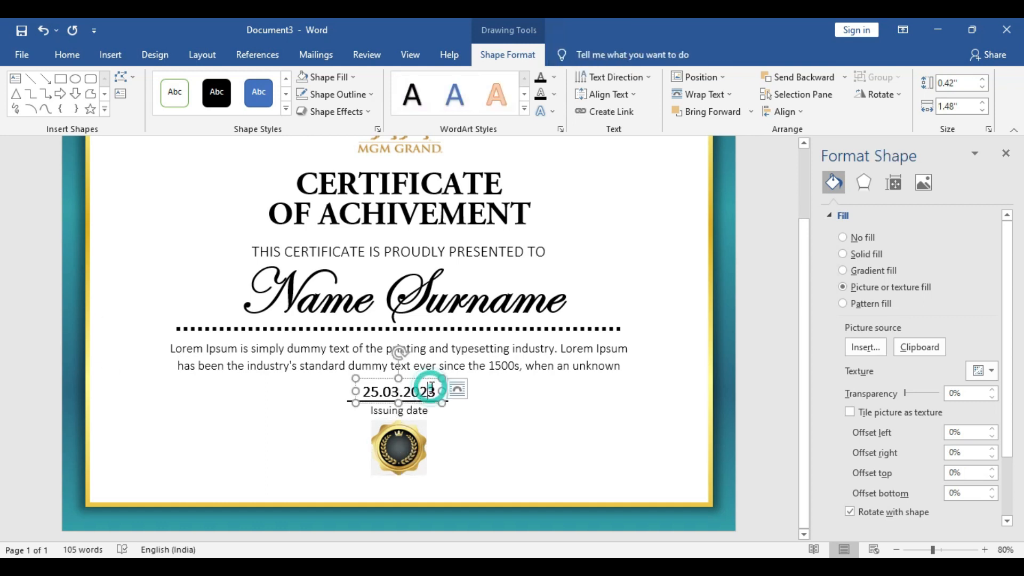
key(ctrl+v)
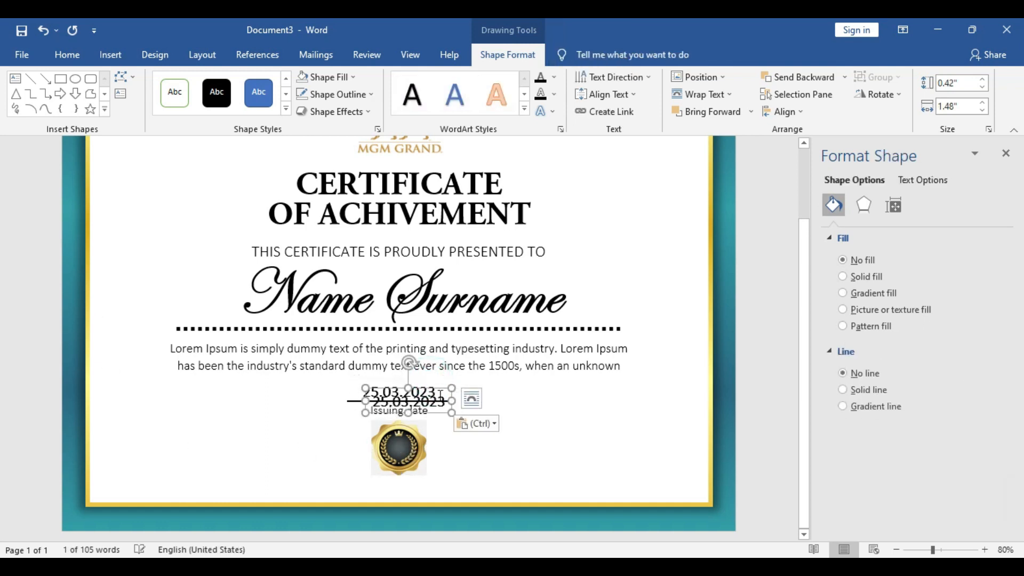
drag(408, 400, 192, 466)
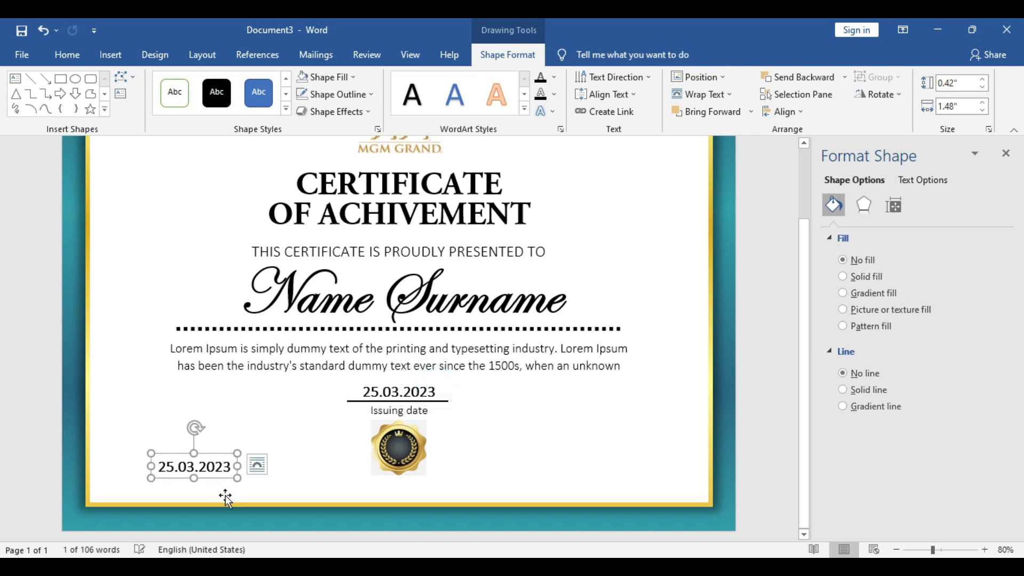
double_click(192, 466)
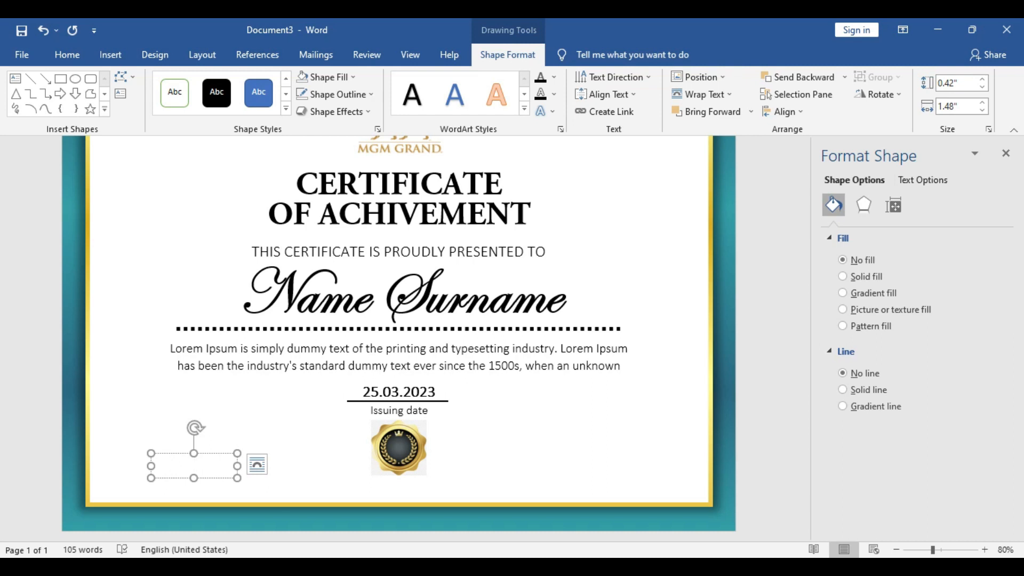
text(Am)
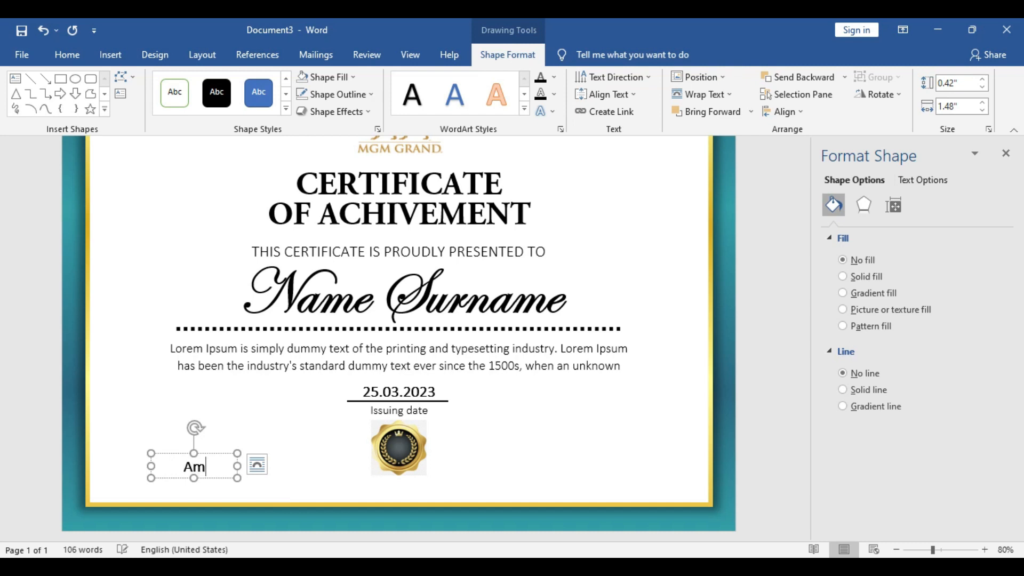
text(elia Stone)
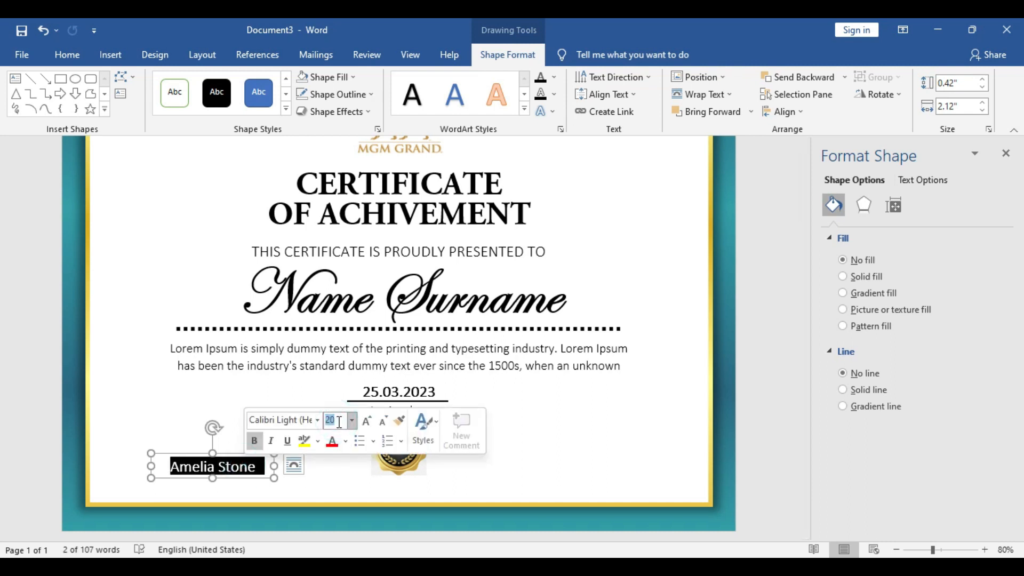
Set the name to size 15, shrink its box, and duplicate it just below
text(15)
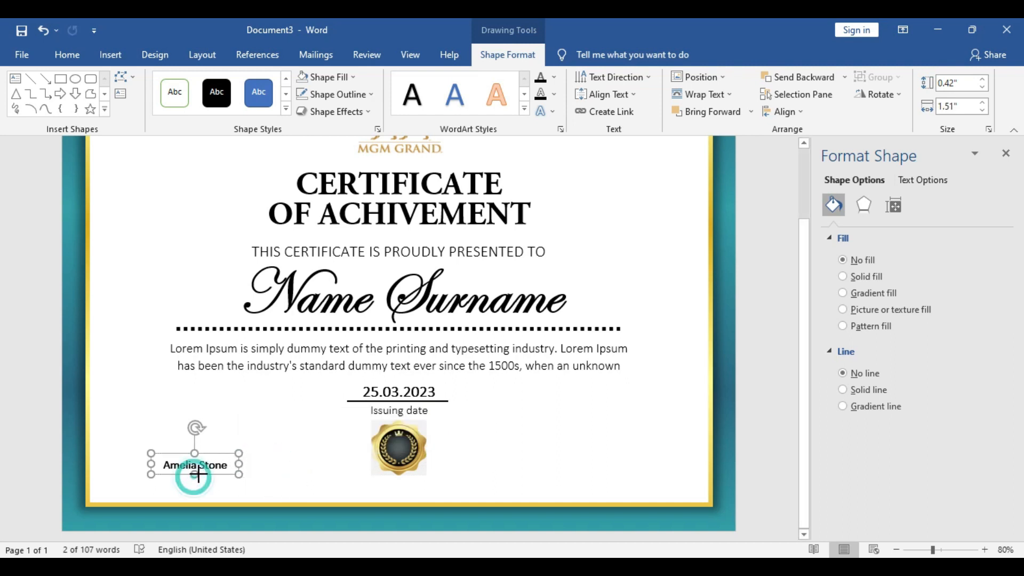
drag(195, 475, 189, 465)
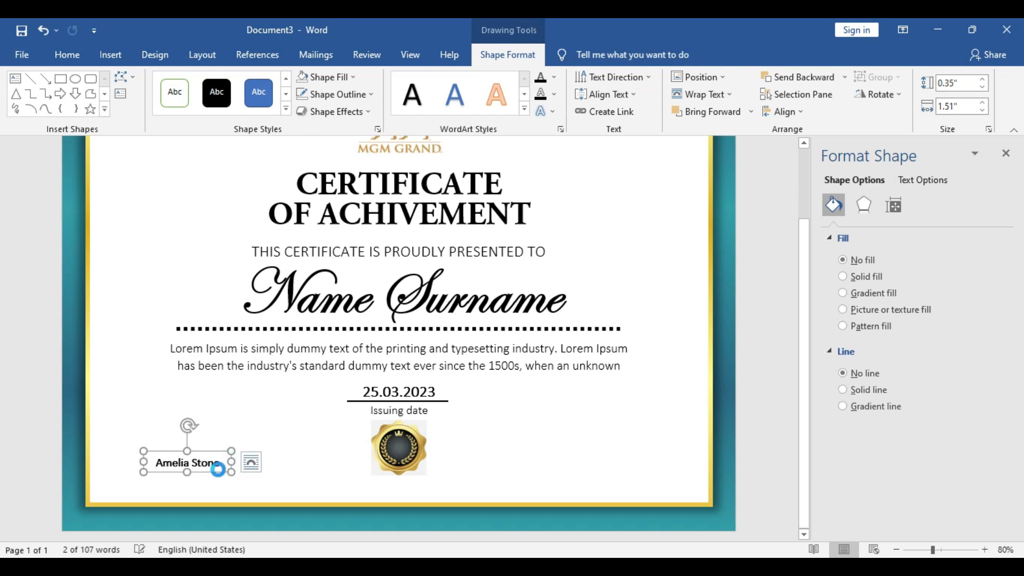
drag(186, 462, 183, 481)
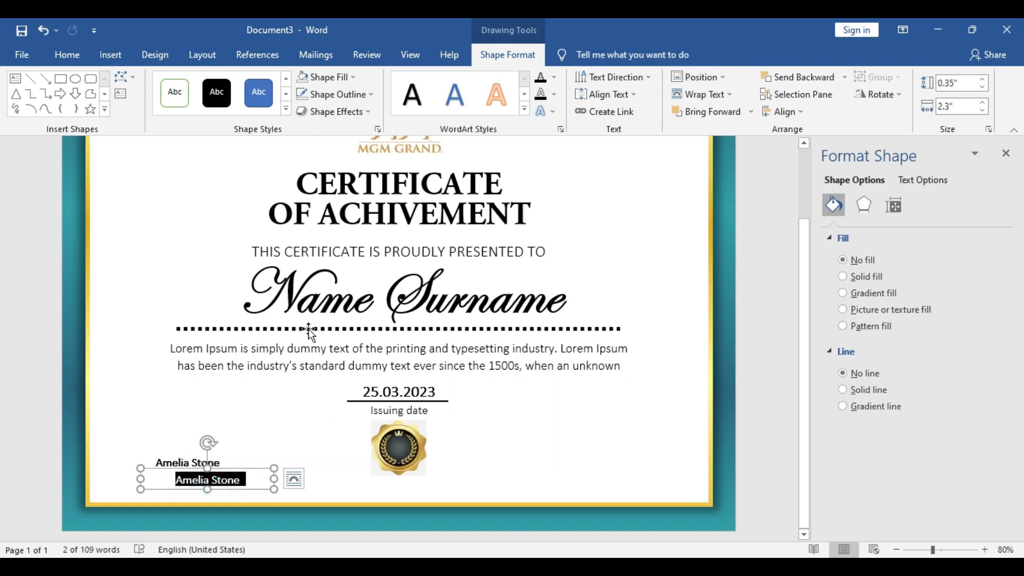
Change the duplicated box to 'Coordinate Director' in a different font
text(Co)
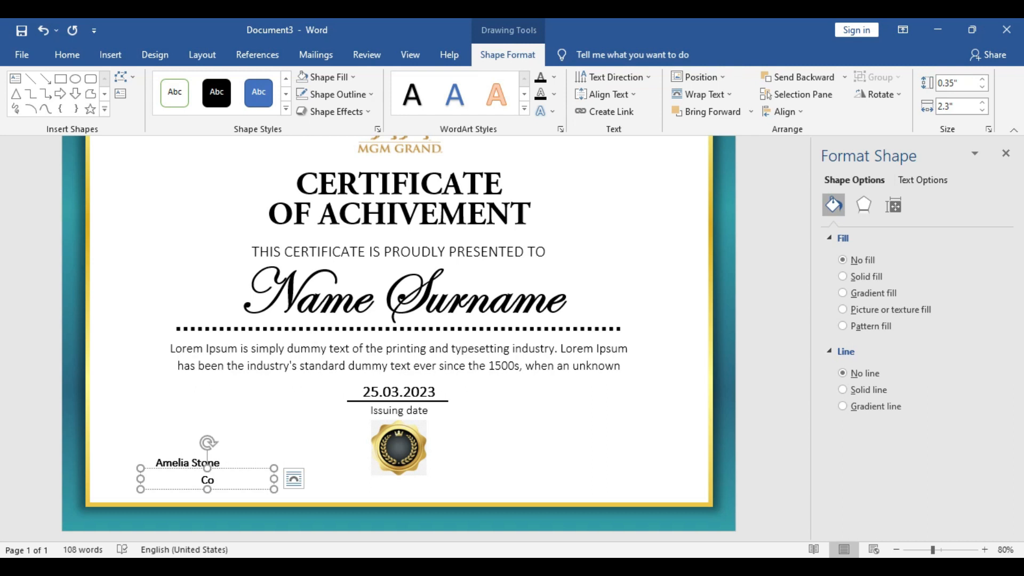
click(213, 480)
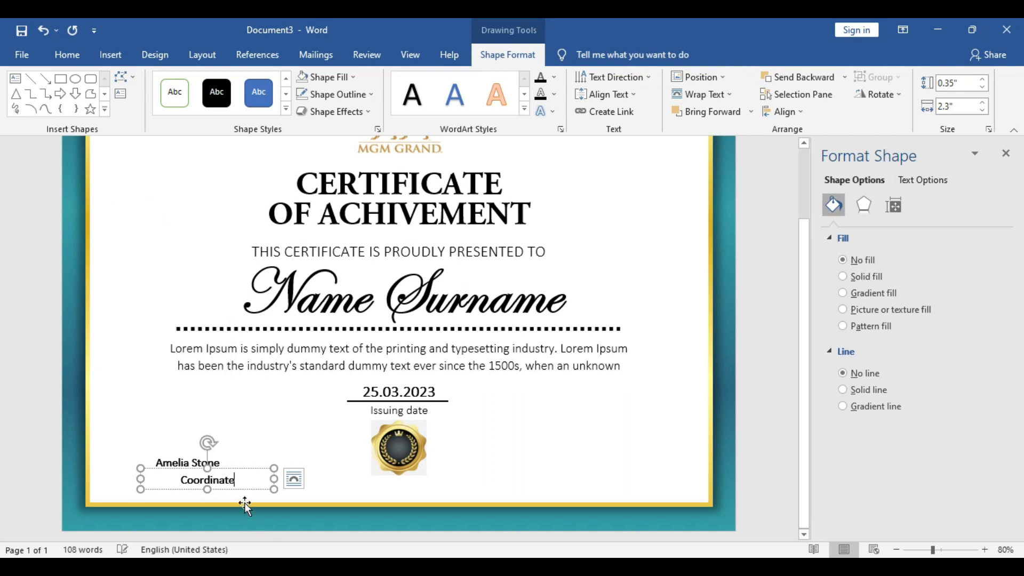
text(Di)
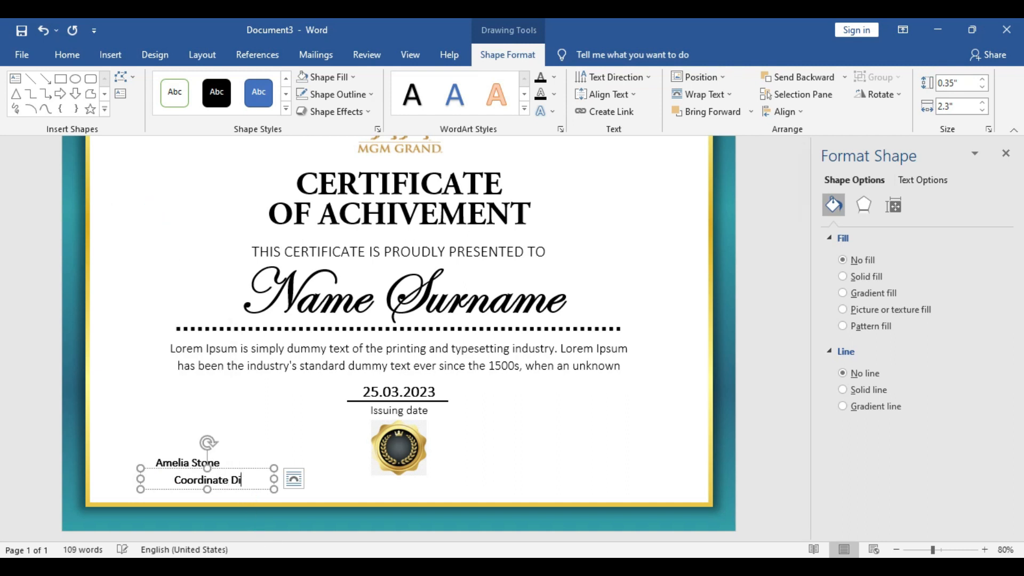
text(rector)
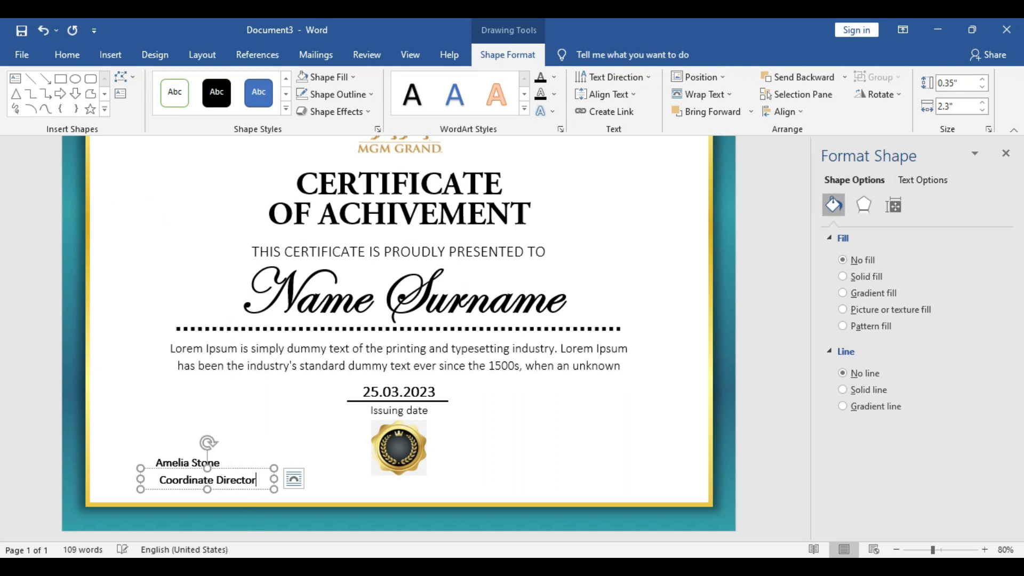
double_click(235, 479)
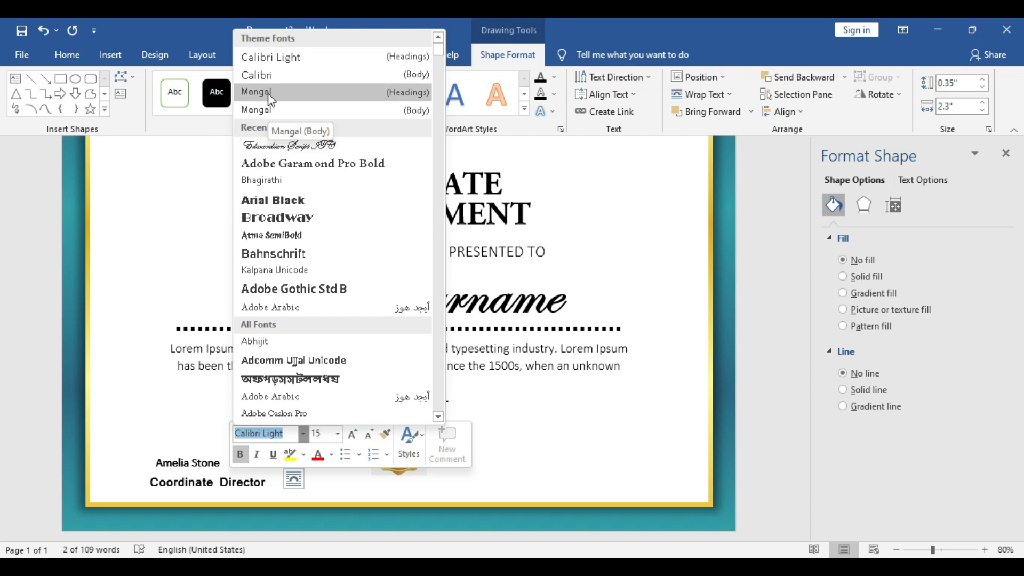
click(258, 91)
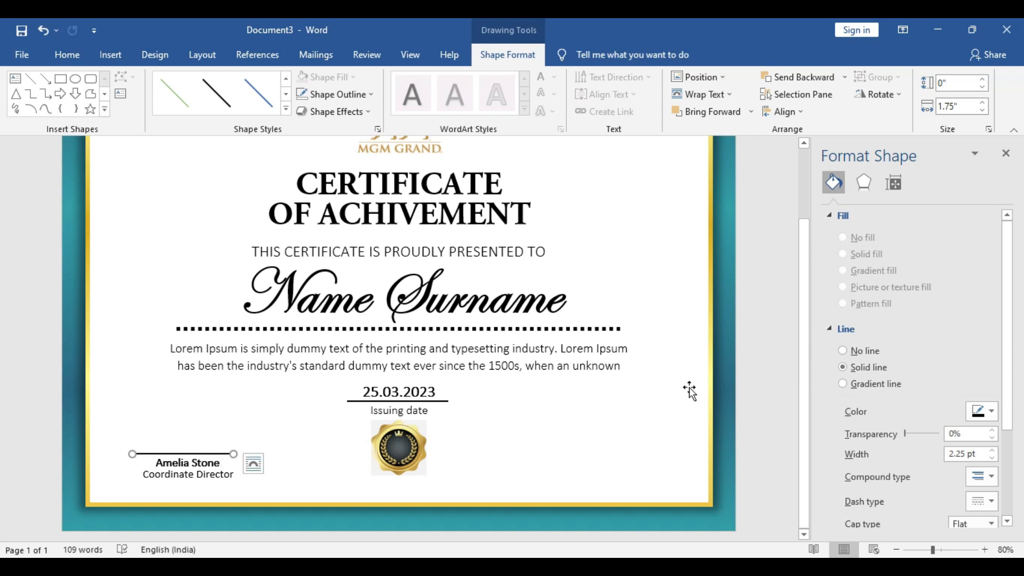
click(332, 94)
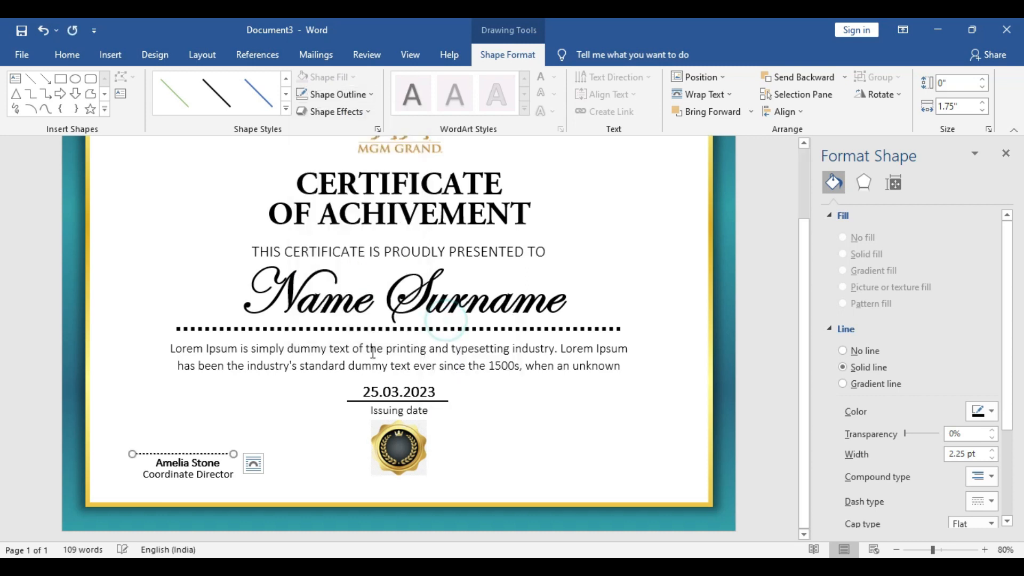
click(182, 454)
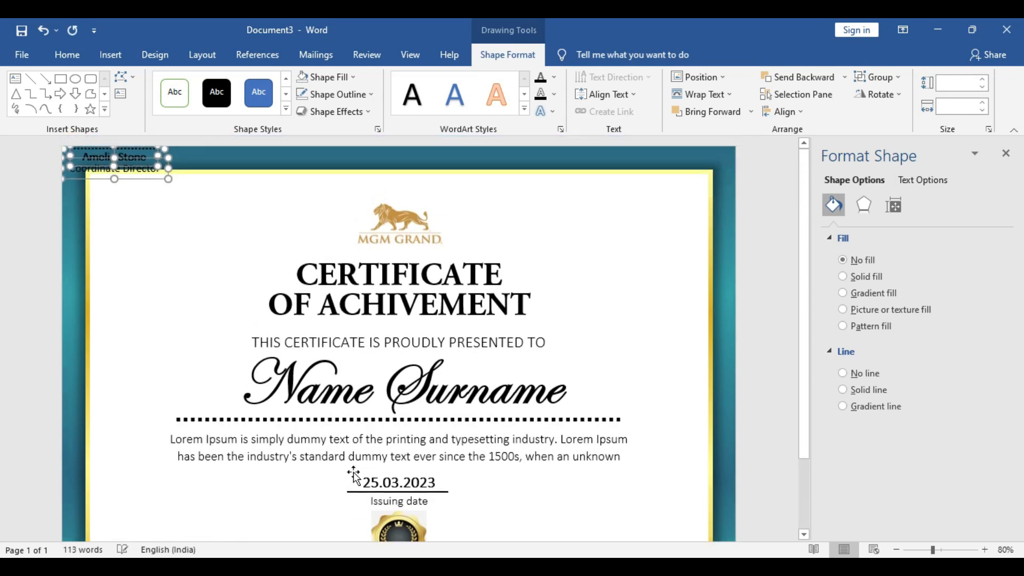
Copy the signature block to the lower right, align it, and change it to Jhon Doe, Chairman Of the Board
drag(116, 162, 415, 392)
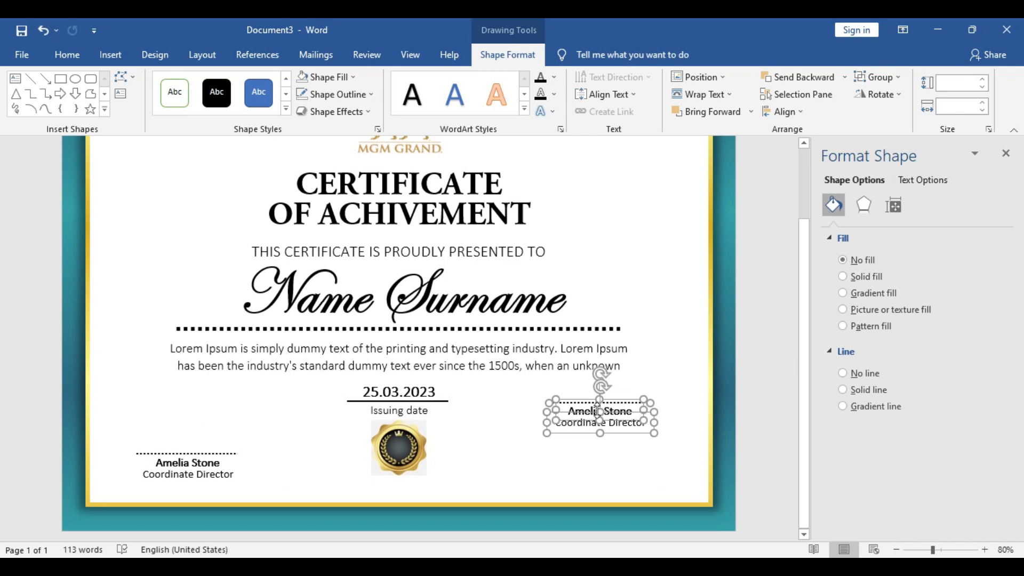
drag(599, 411, 622, 464)
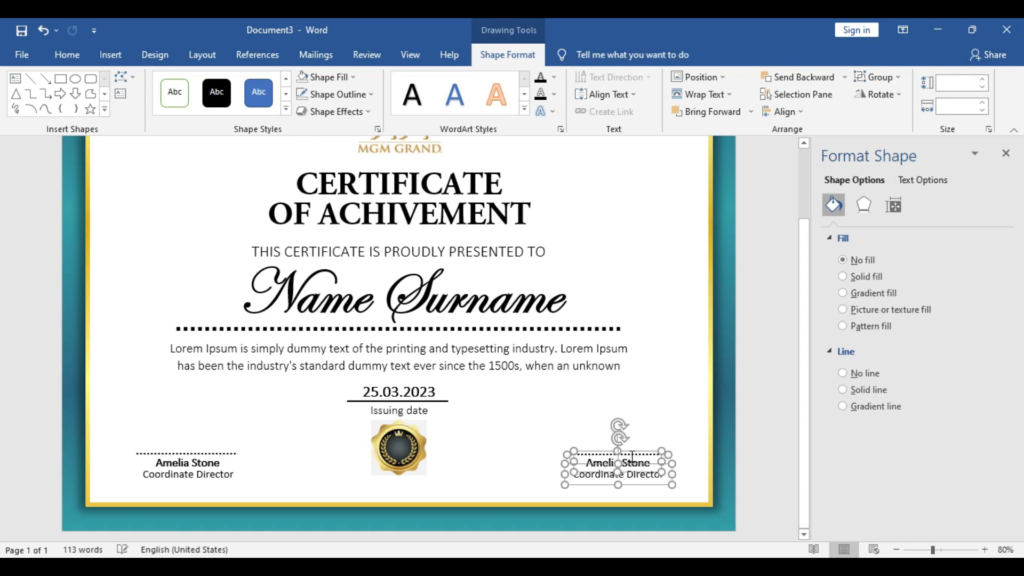
mouse_move(632, 448)
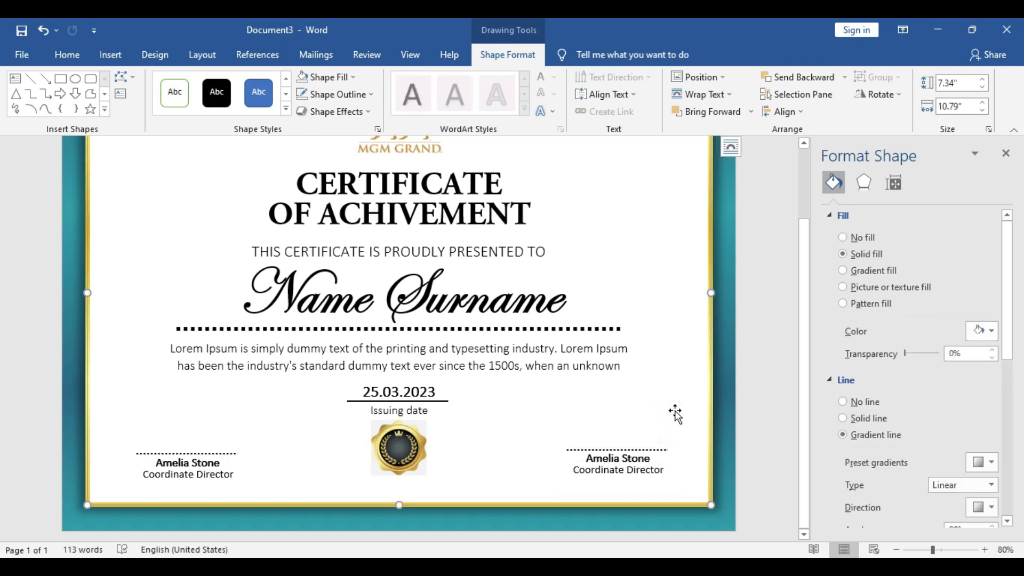
mouse_move(705, 417)
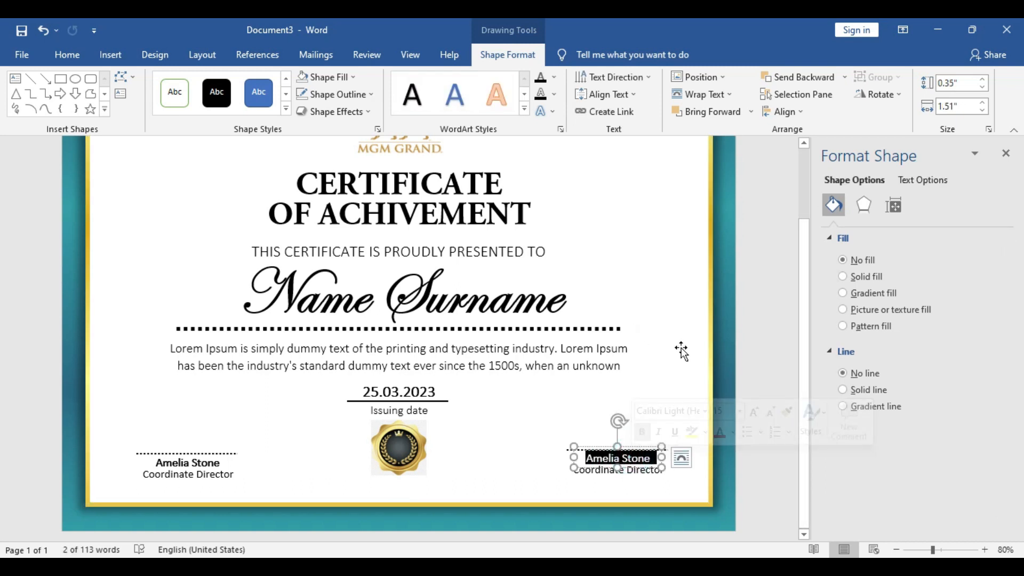
mouse_move(667, 351)
text(Jhon Doe)
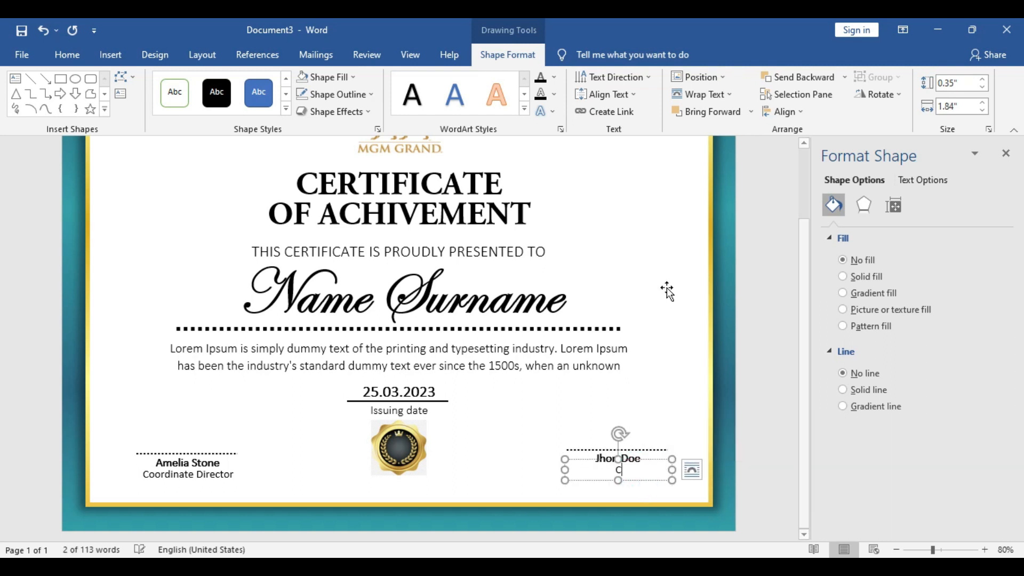
text(Chairman Of the Board)
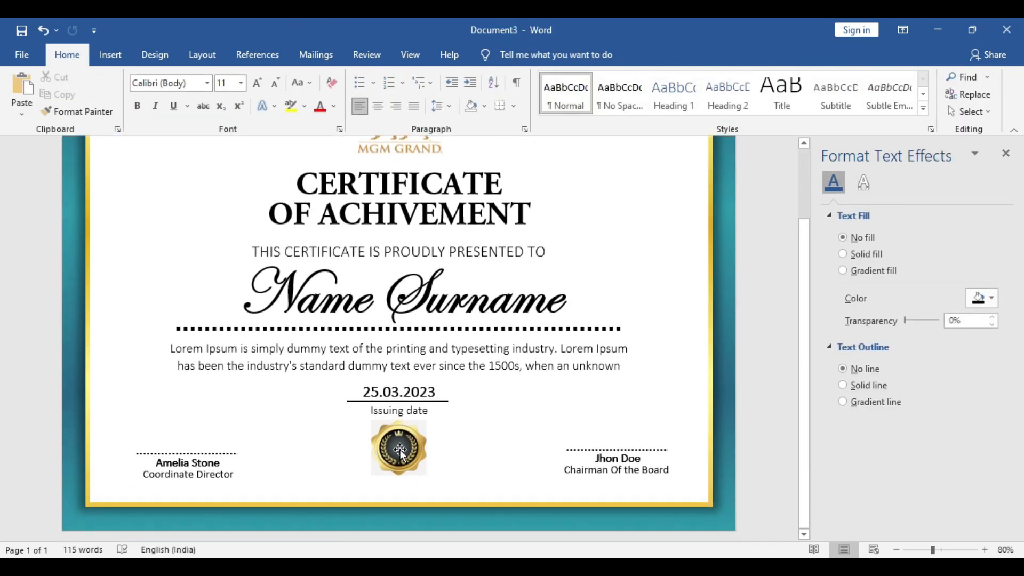
click(399, 448)
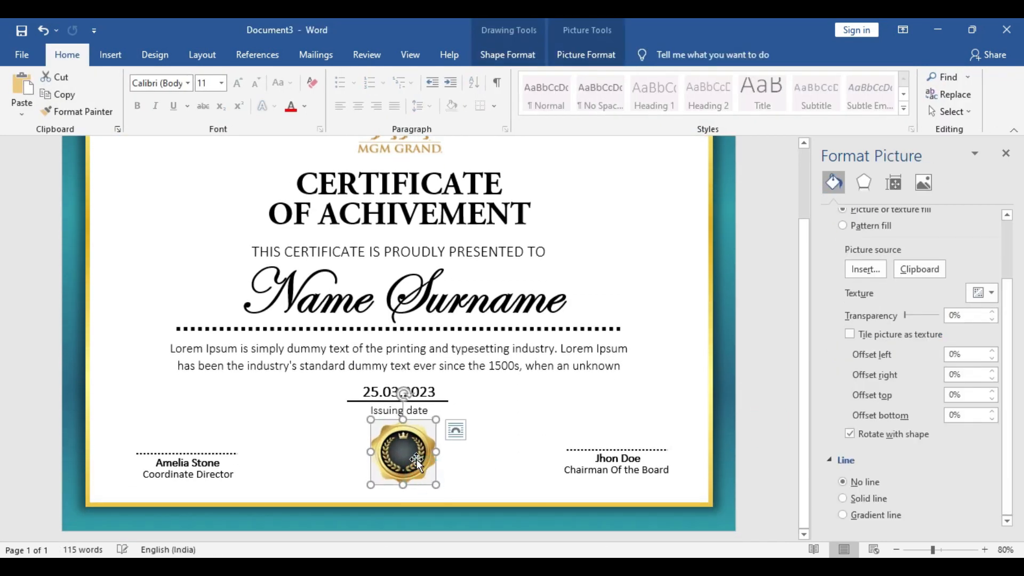